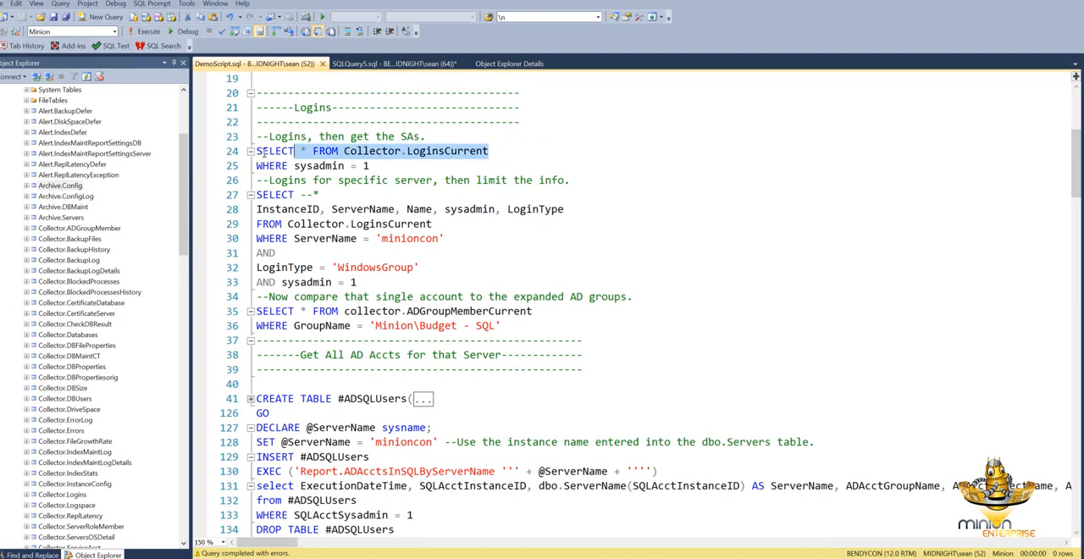
Run SELECT * FROM Collector.LoginsCurrent and review its bad-password, password and login-type columns
left_click(146, 31)
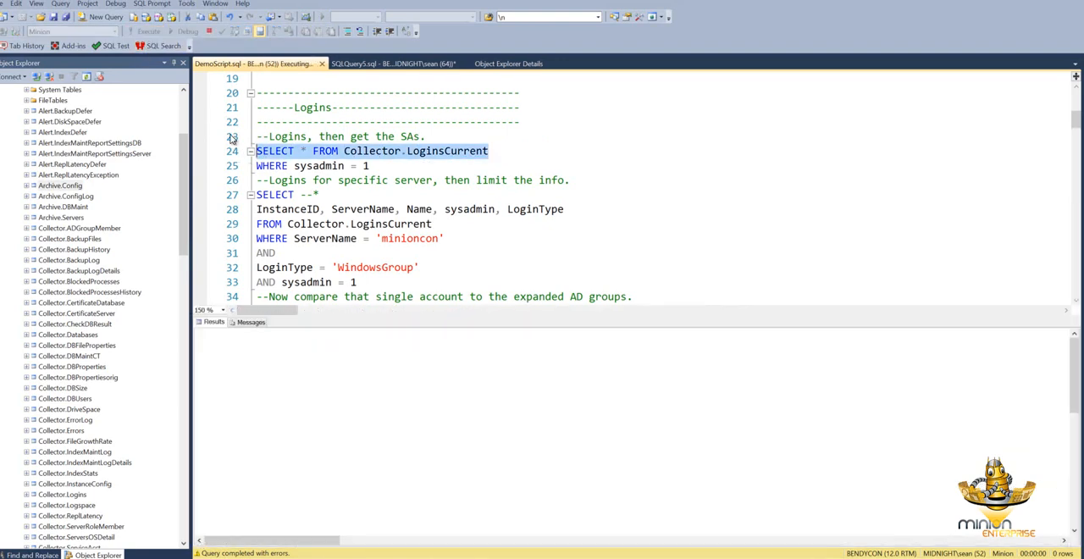
left_click(148, 31)
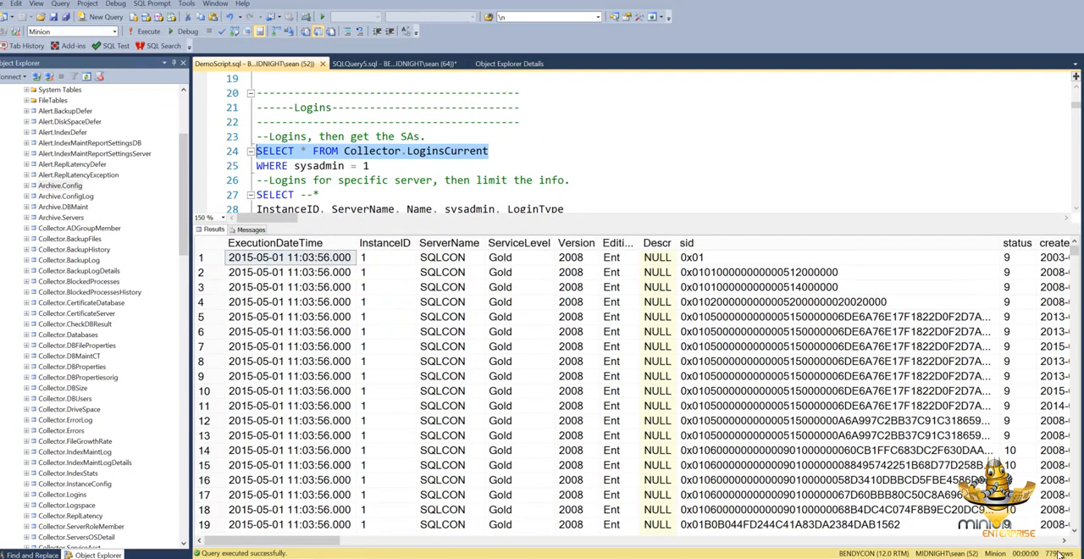
mouse_move(999, 520)
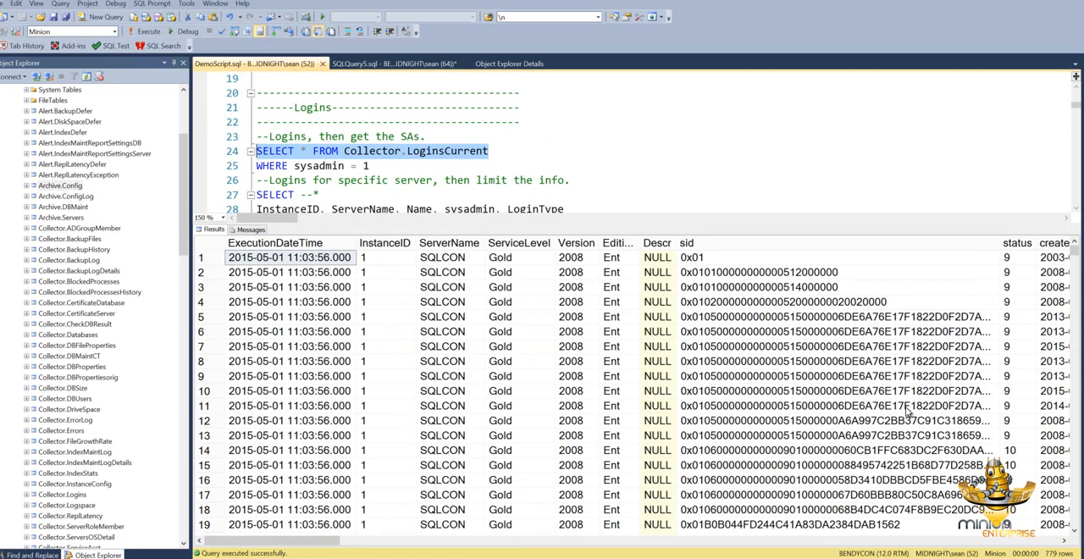
mouse_move(1051, 238)
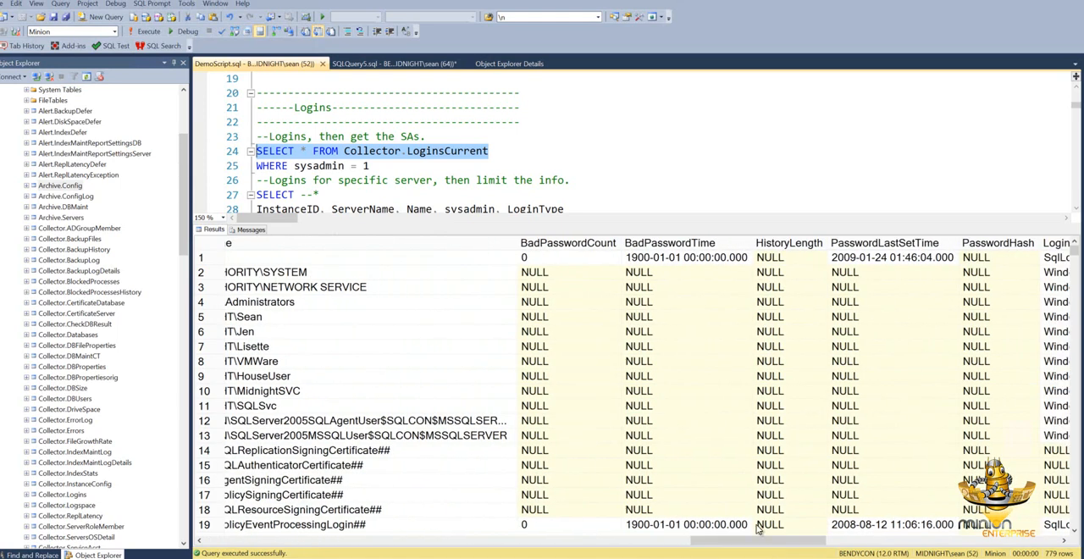
left_click(686, 257)
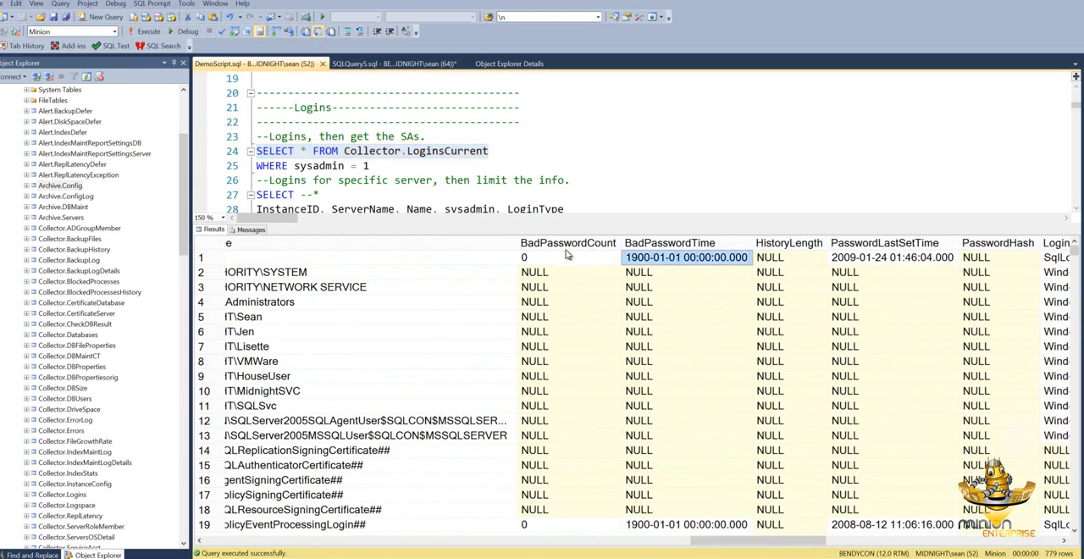
left_click(568, 256)
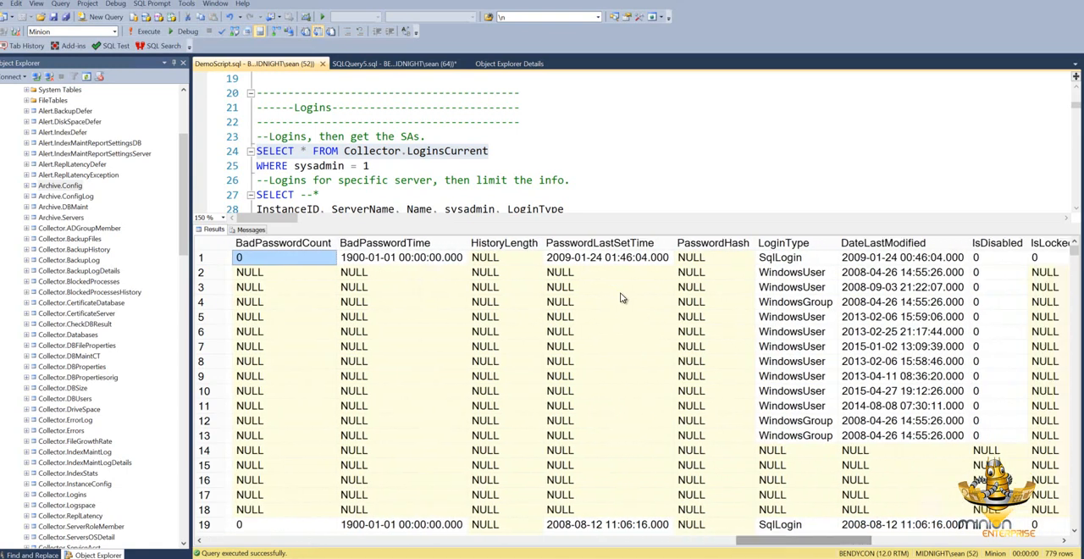
left_click(608, 257)
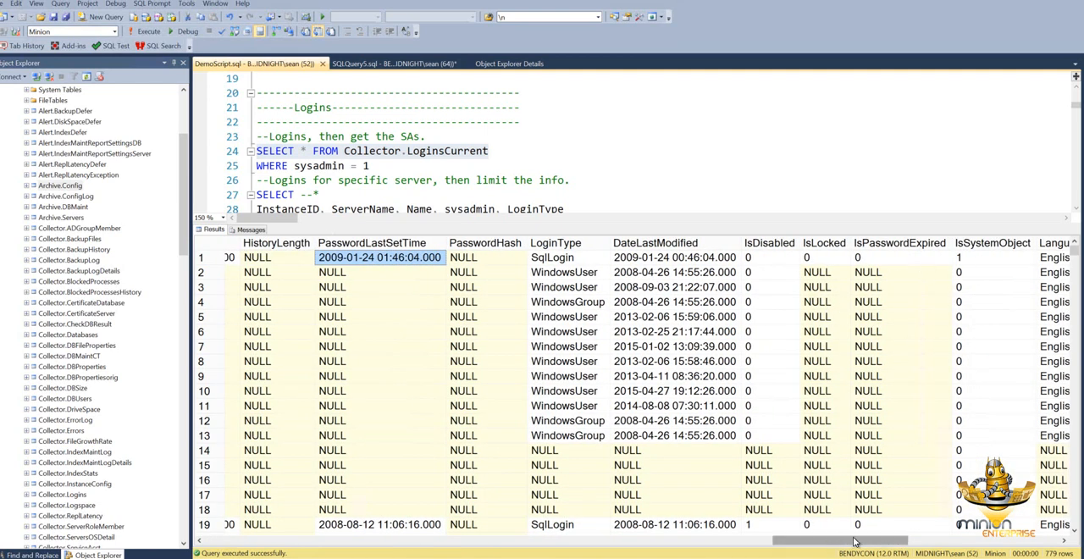
scroll("right", 3)
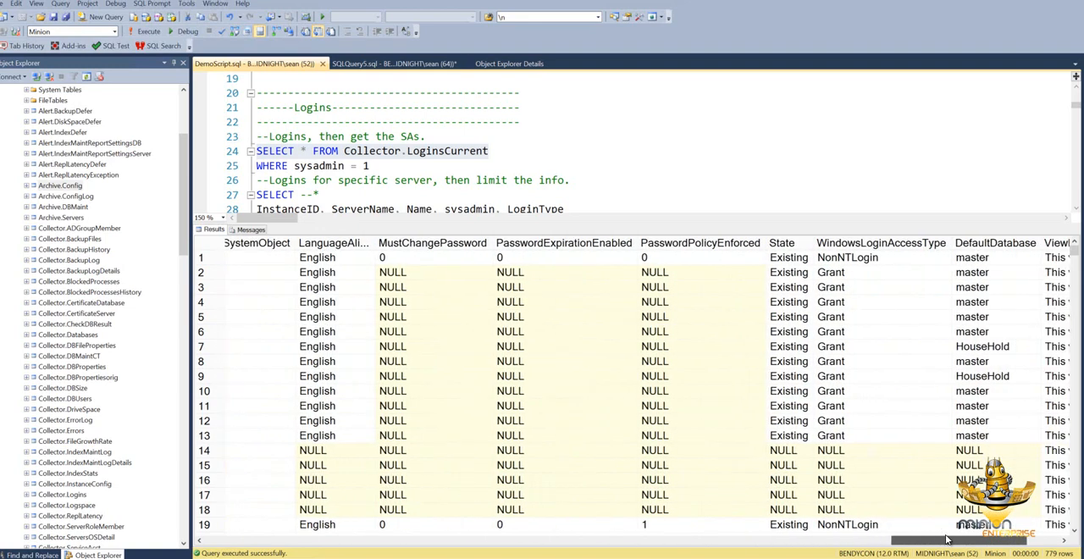
mouse_move(608, 255)
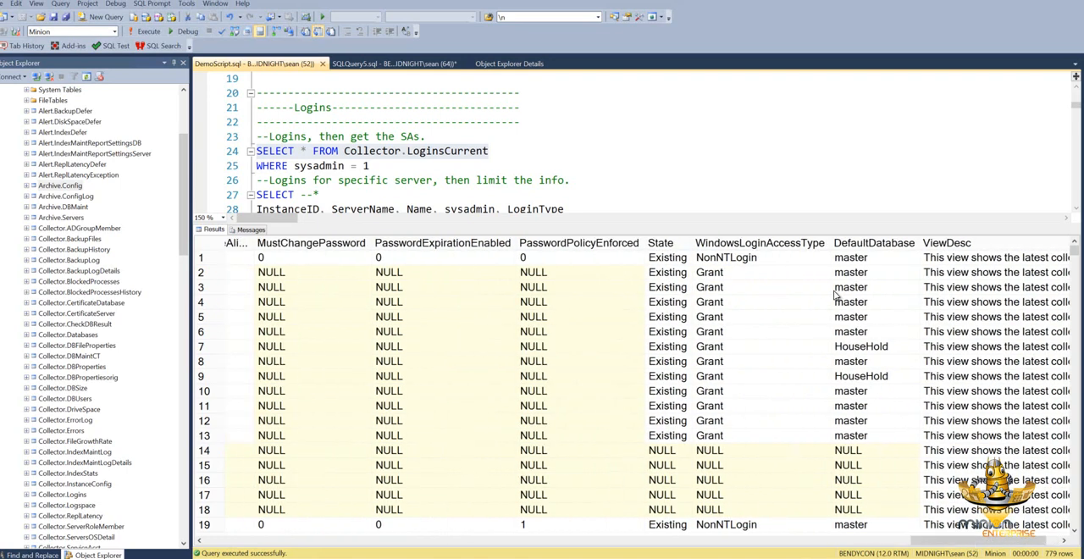
left_click(759, 243)
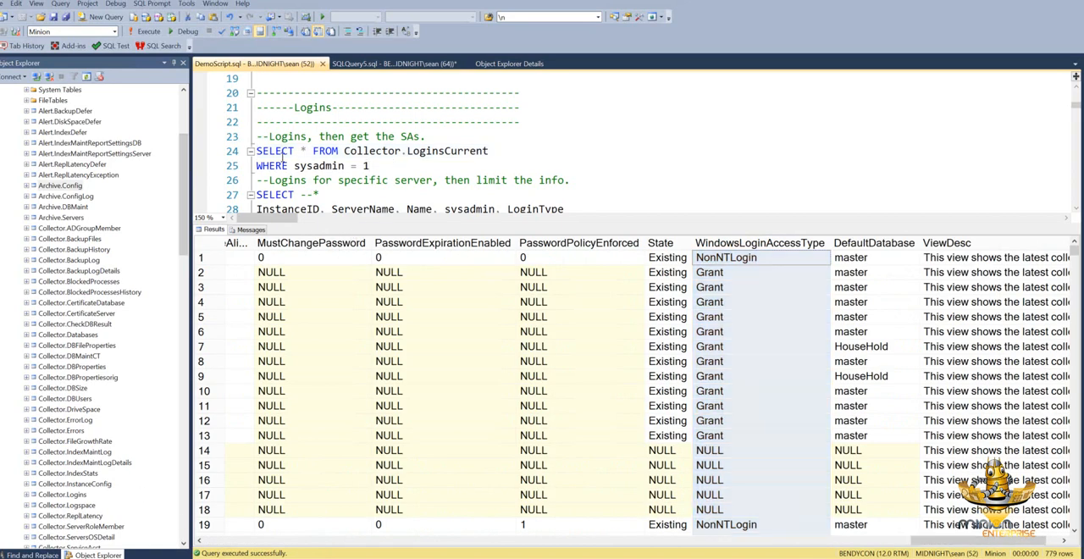
left_click(144, 31)
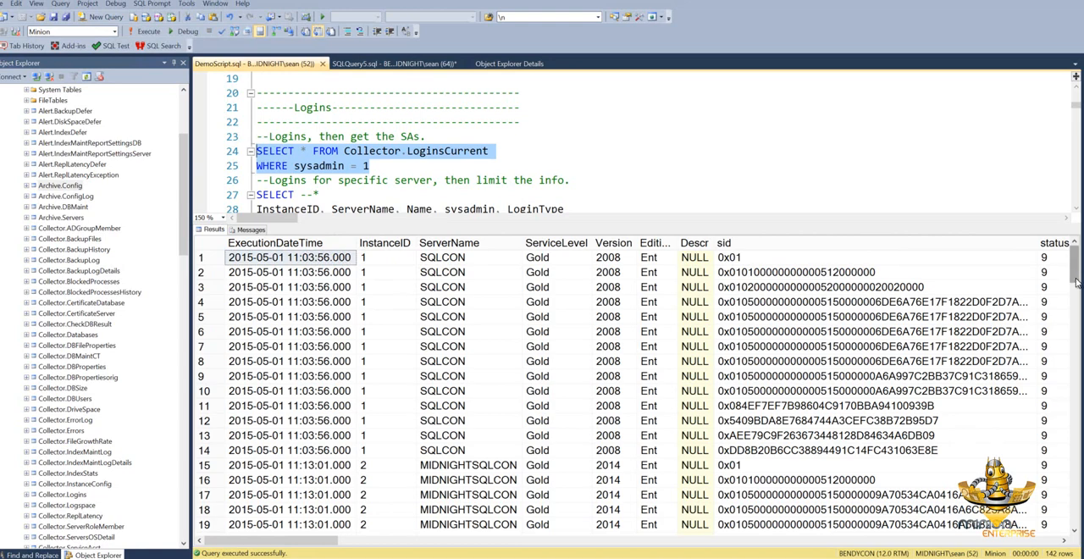
Scroll the sysadmin results, then run the minioncon logins query showing 73 rows with login types
scroll("down", 3)
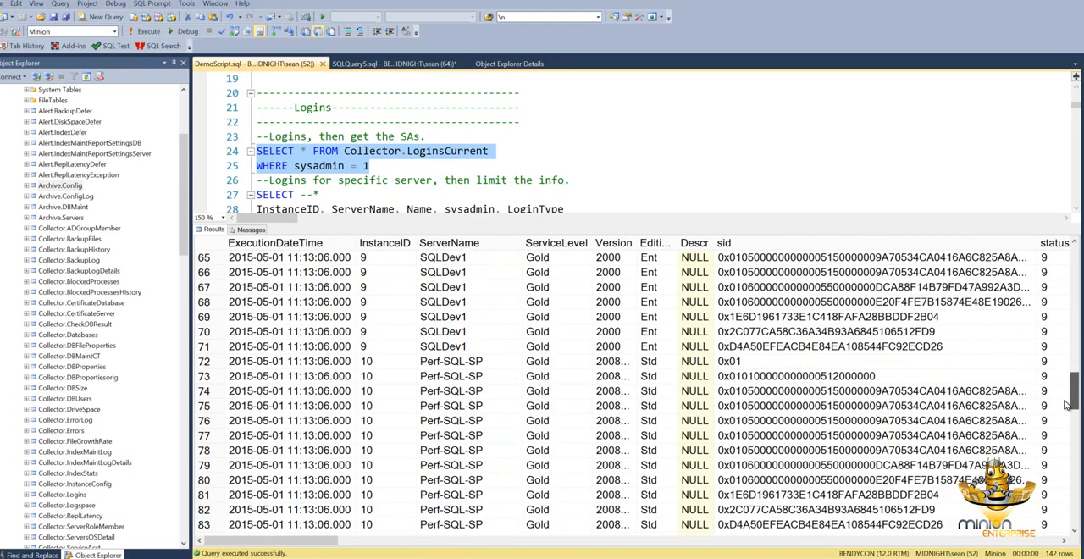
scroll("down", 3)
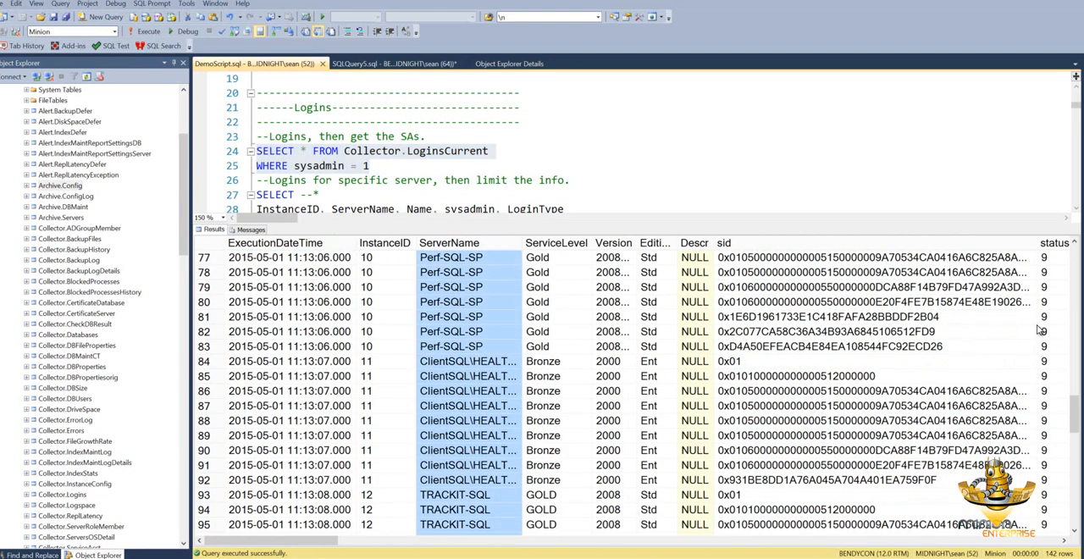
scroll("down", 3)
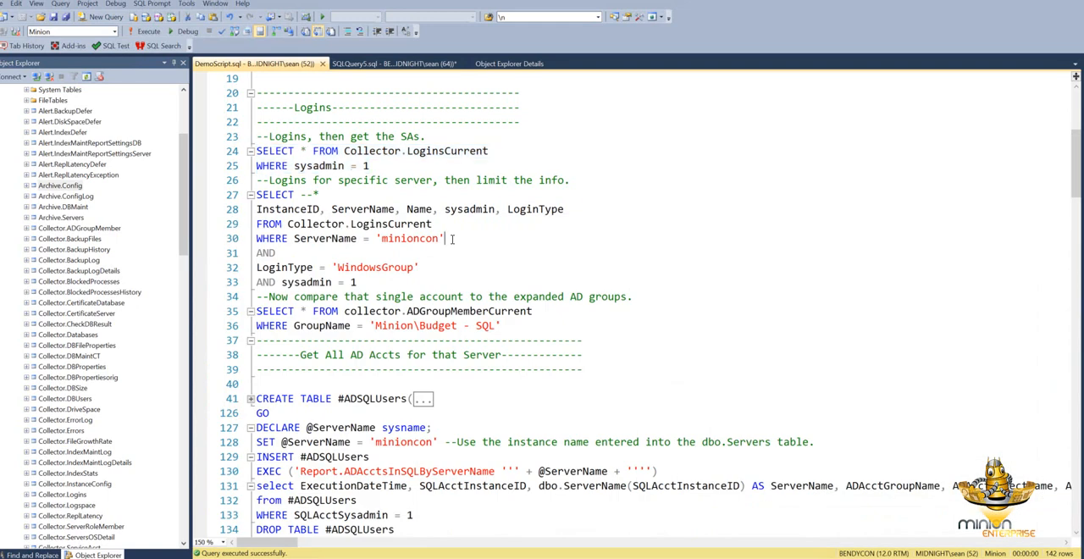
left_click_drag(255, 195, 444, 238)
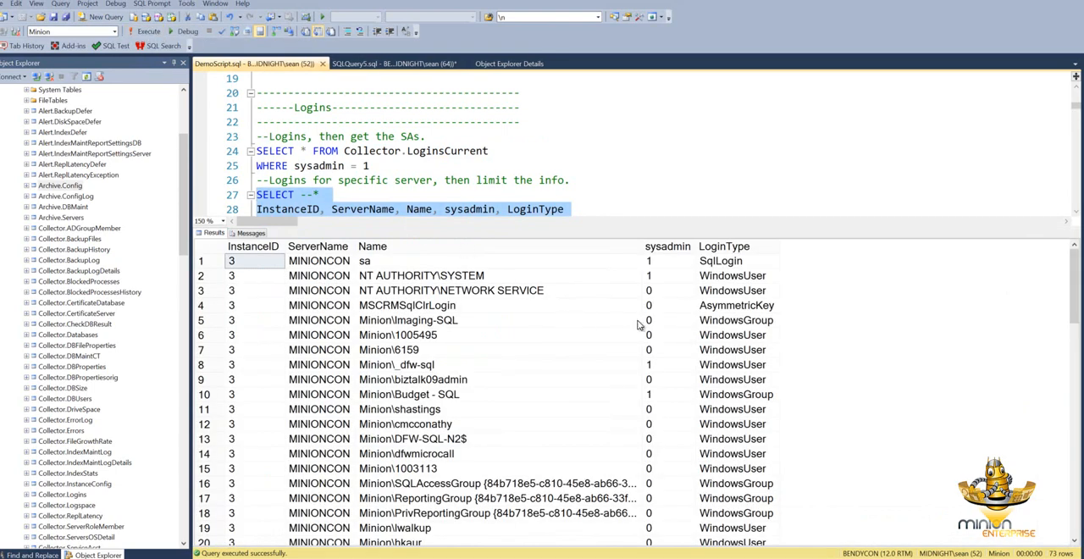
mouse_move(749, 329)
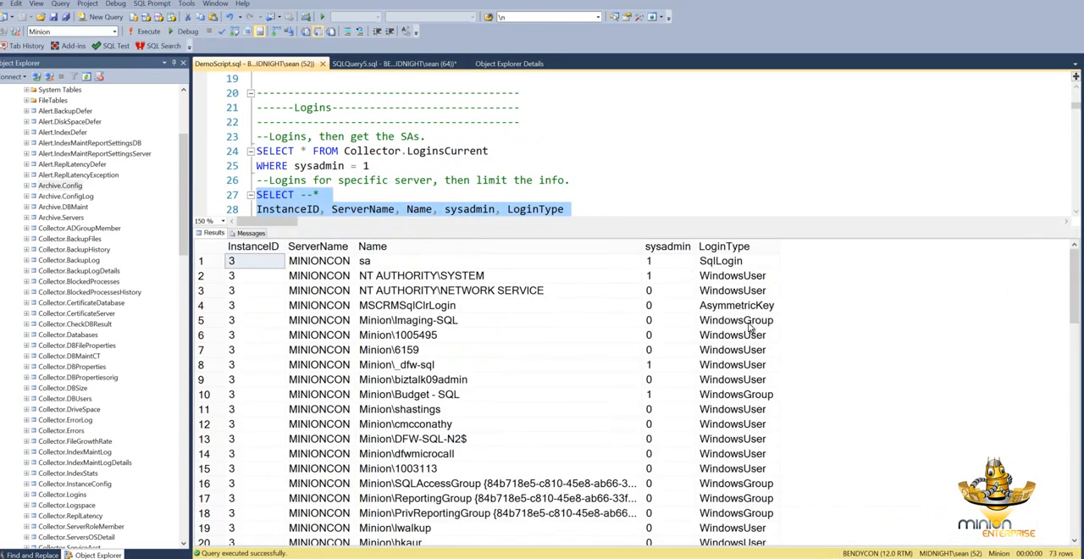
left_click(732, 275)
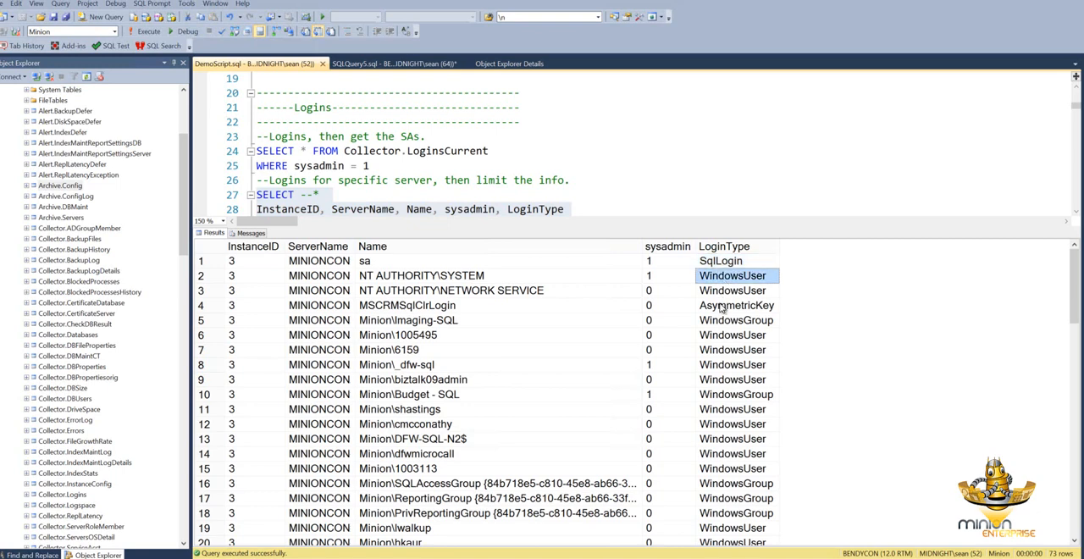
left_click(736, 305)
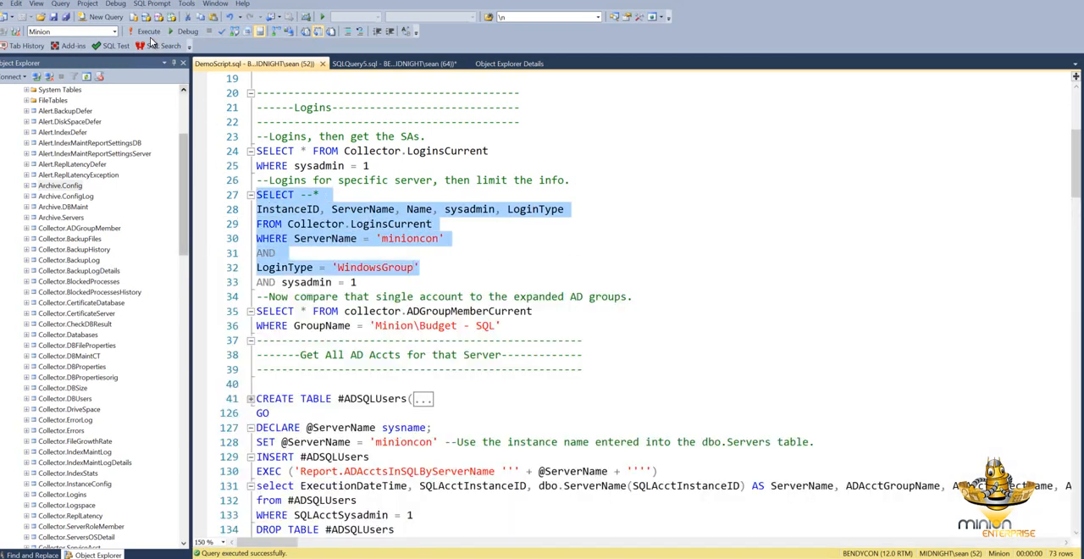
Run the minioncon sysadmin Windows-group query and review its four groups, including Minion\DBA
left_click(148, 31)
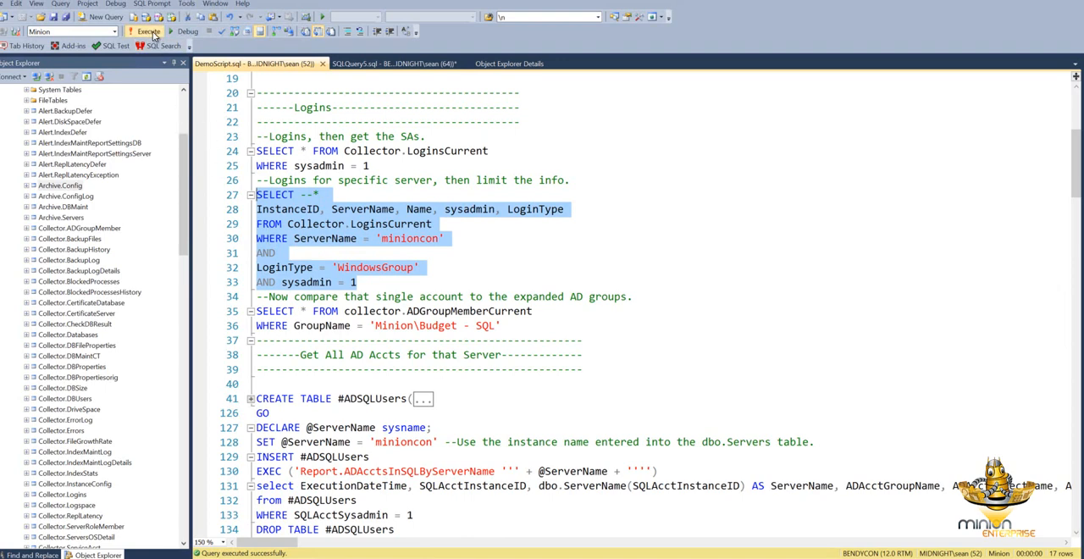
left_click(146, 32)
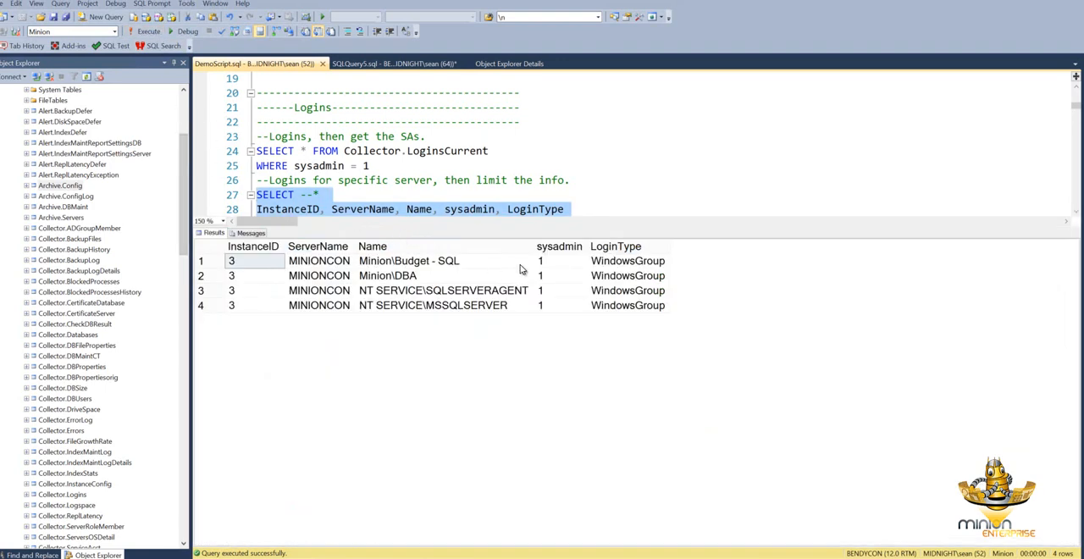
mouse_move(423, 245)
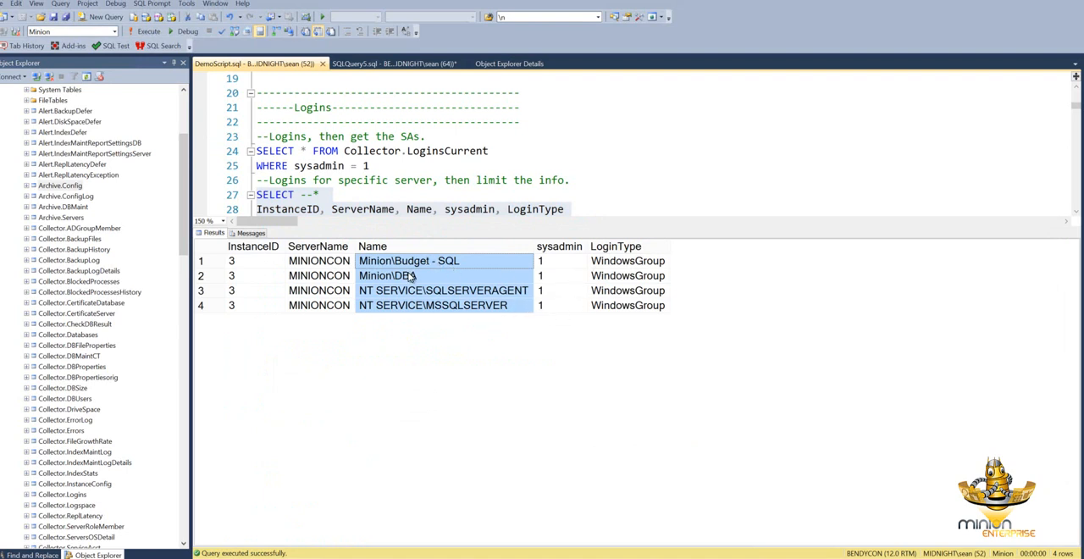
left_click(443, 290)
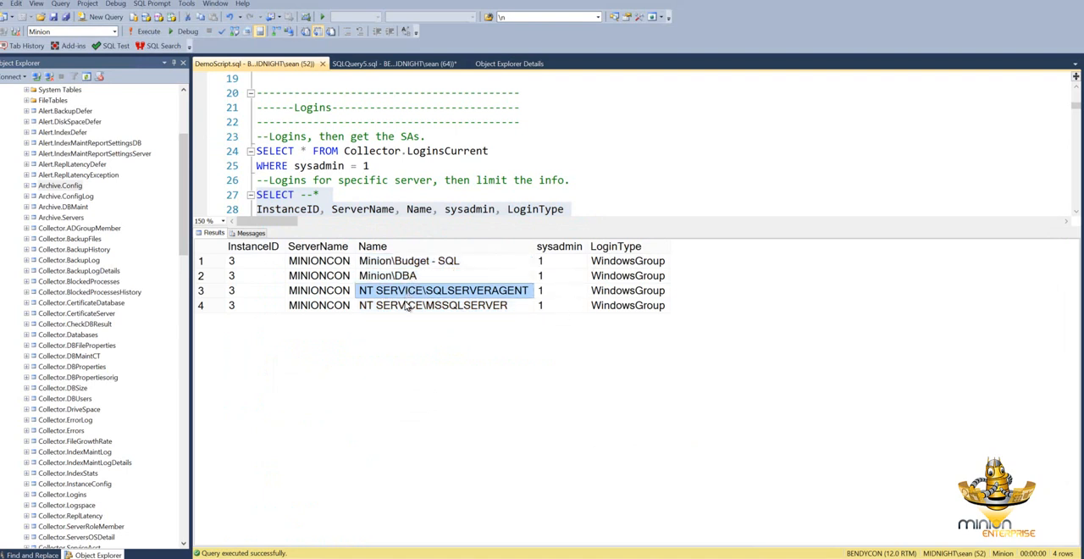
left_click(387, 275)
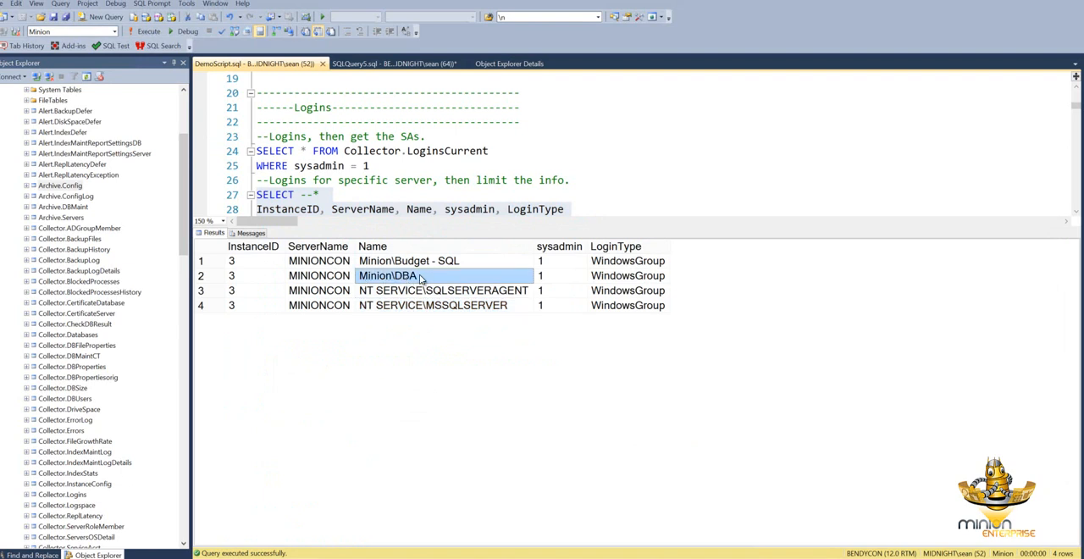
left_click(410, 260)
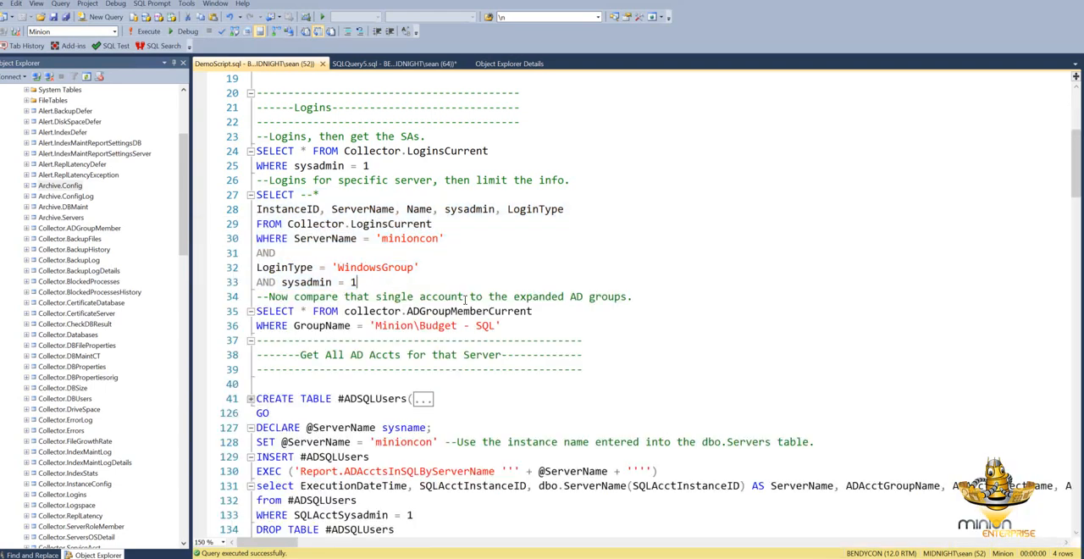
Run the expanded AD group members query and scroll through its 15,726 rows
scroll("down", 3)
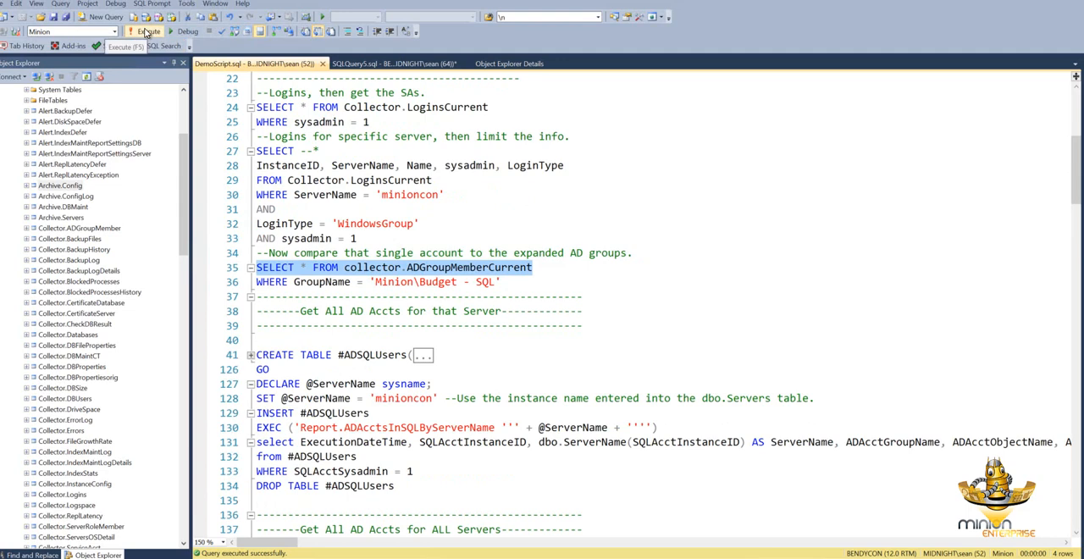
left_click(144, 31)
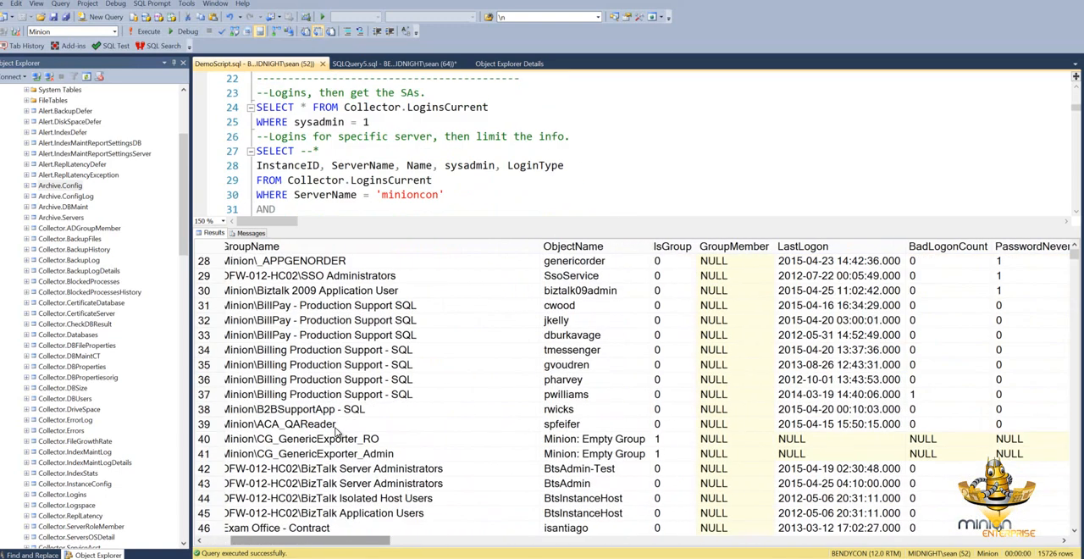
scroll("down", 3)
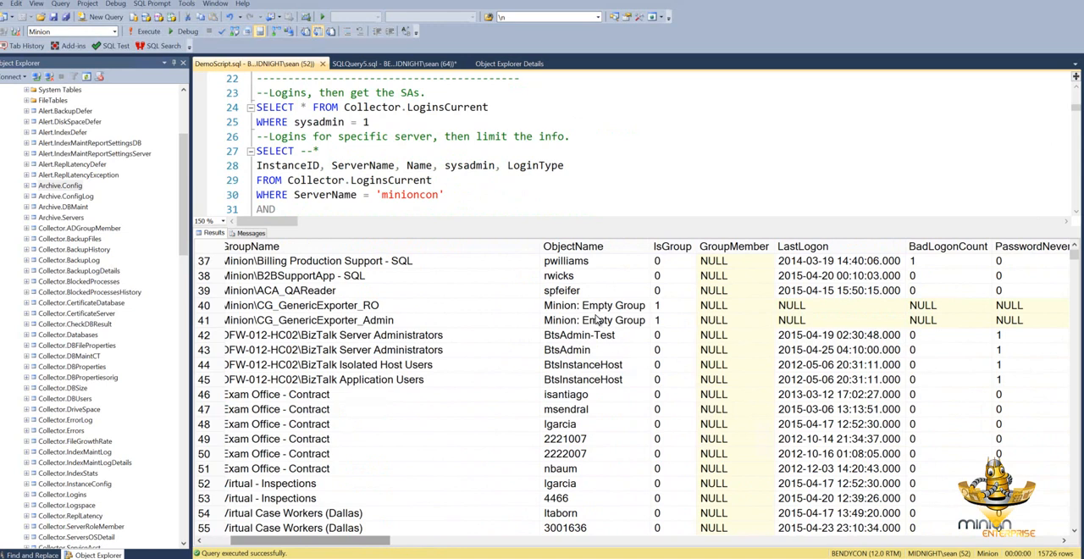
mouse_move(479, 333)
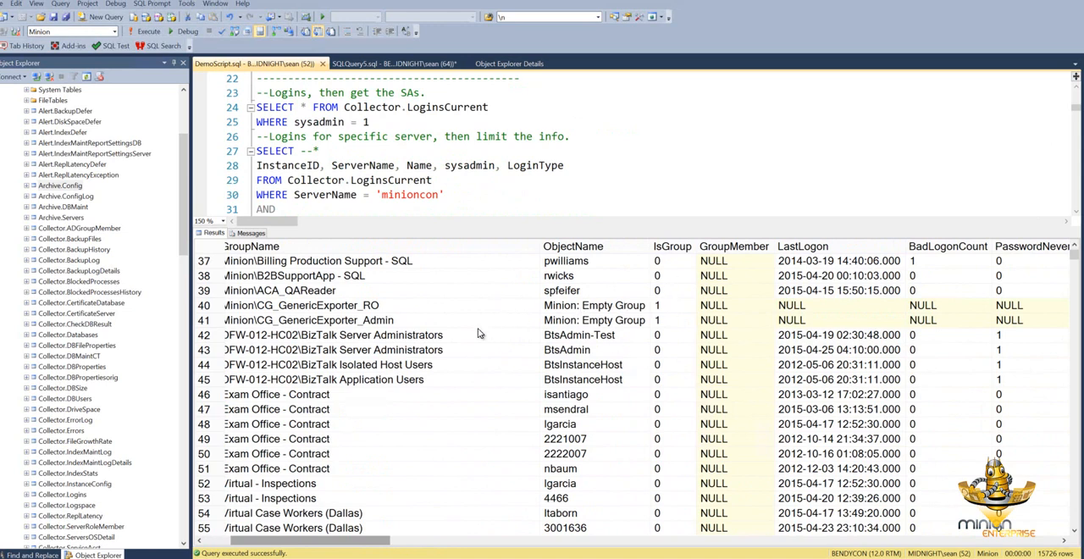
scroll("down", 3)
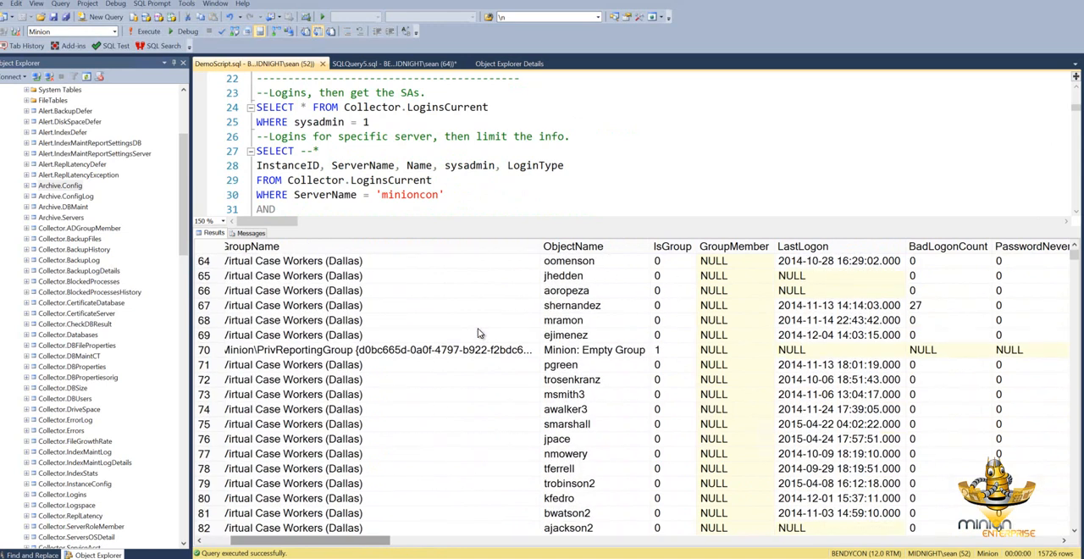
scroll("down", 3)
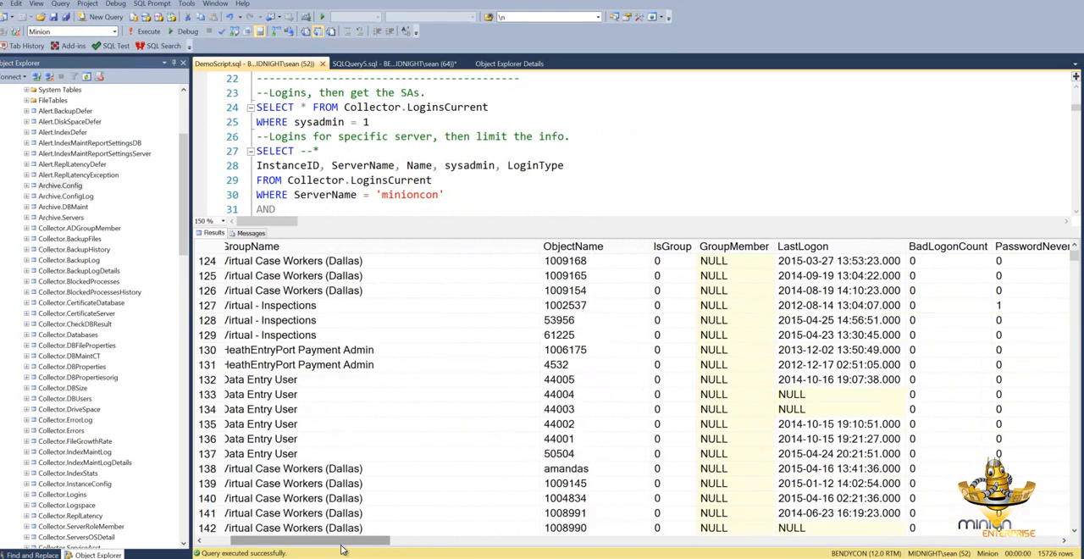
Scroll across the member columns to inspect distinguished name, last-logon and password details
scroll("right", 3)
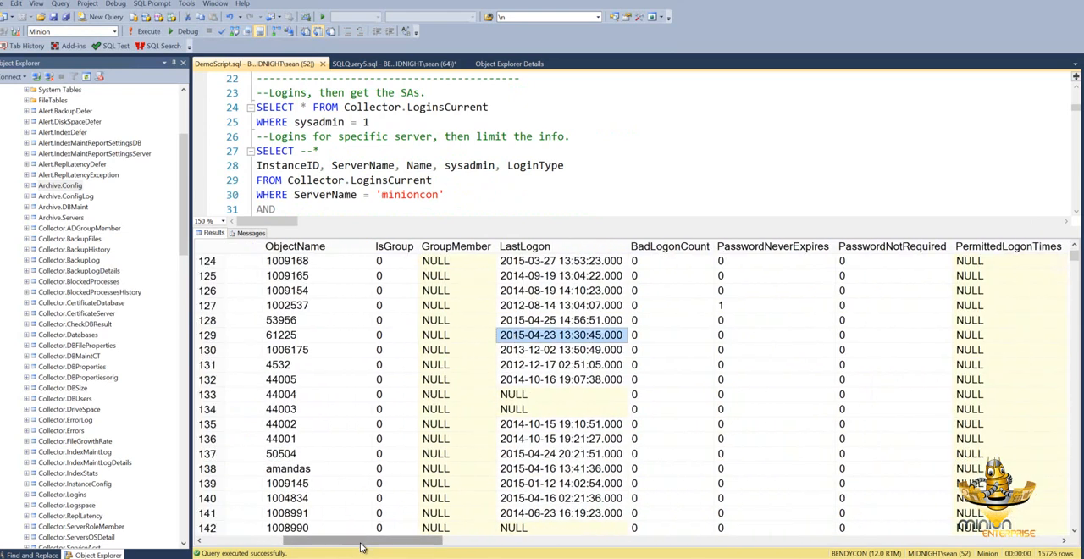
scroll("right", 3)
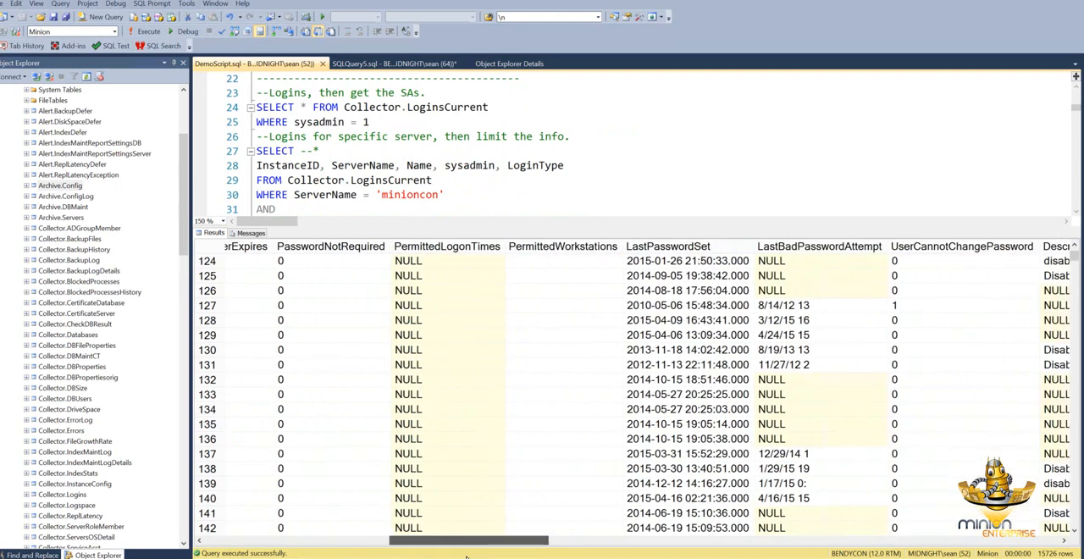
left_click(687, 320)
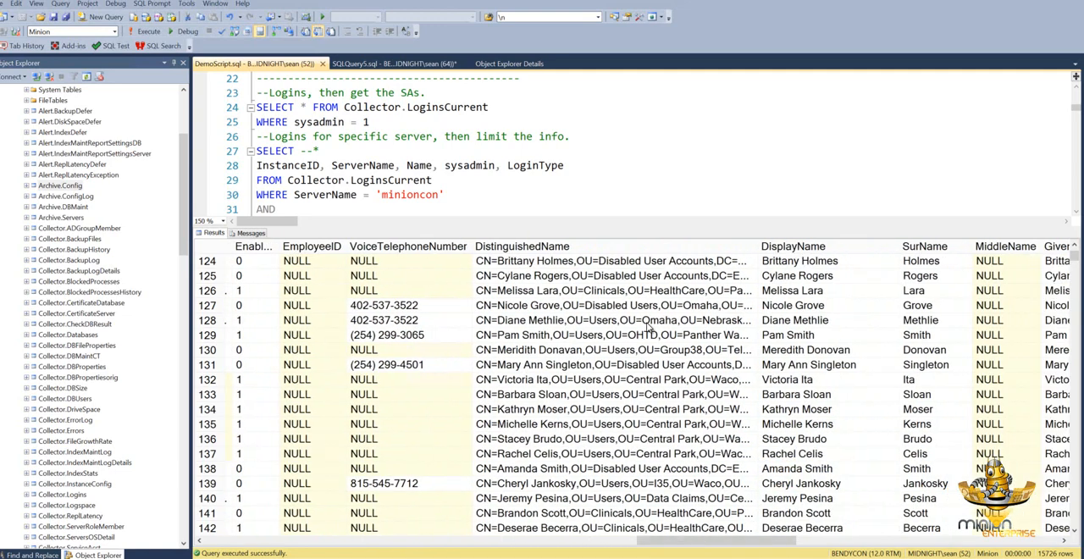
left_click(610, 290)
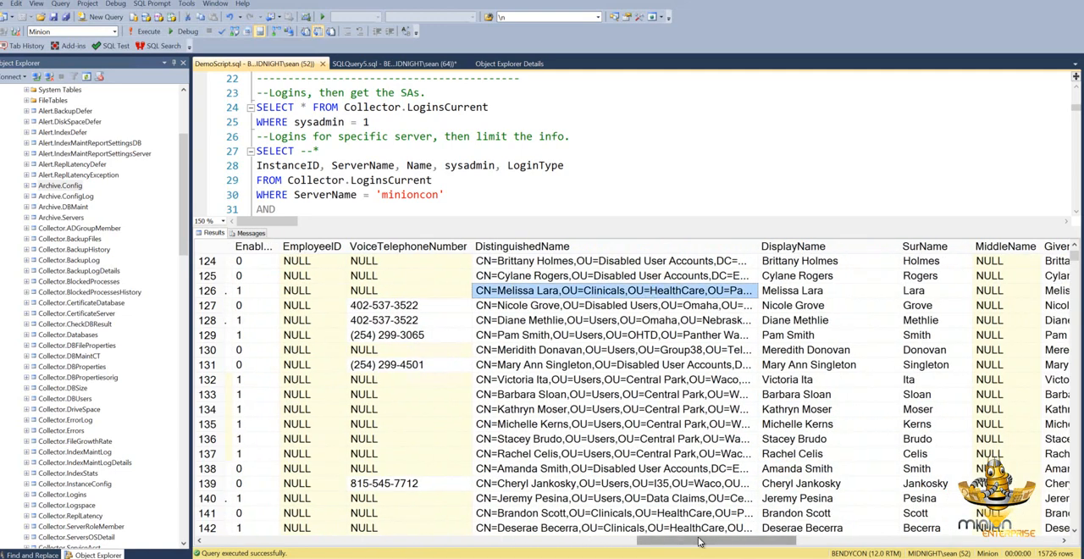
scroll("right", 3)
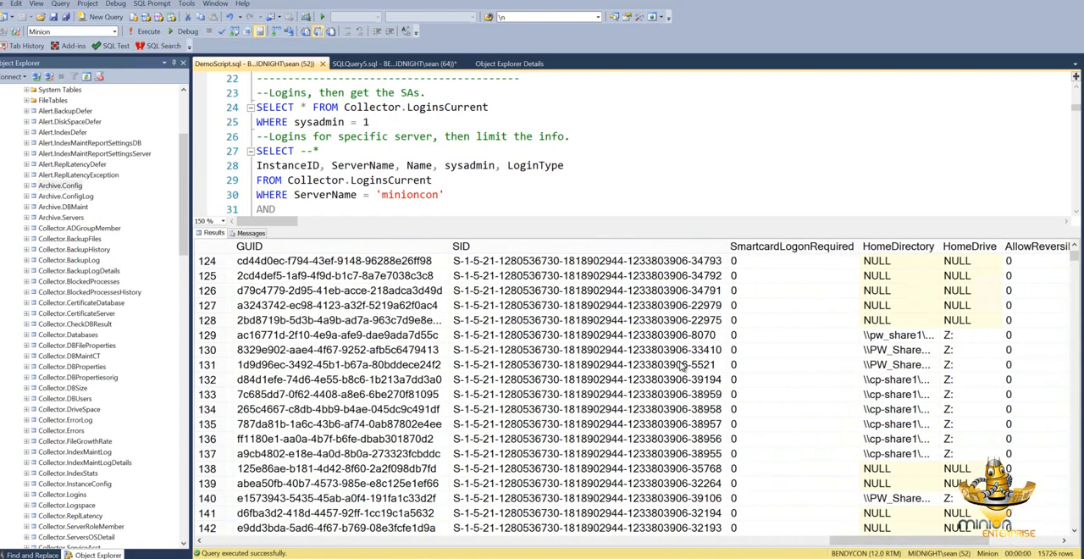
left_click(584, 261)
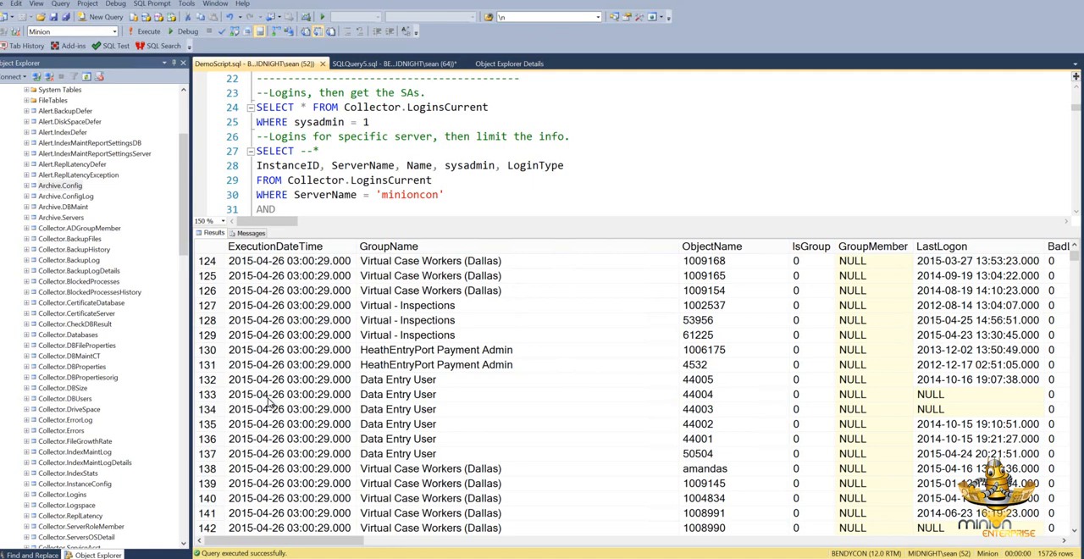
mouse_move(269, 403)
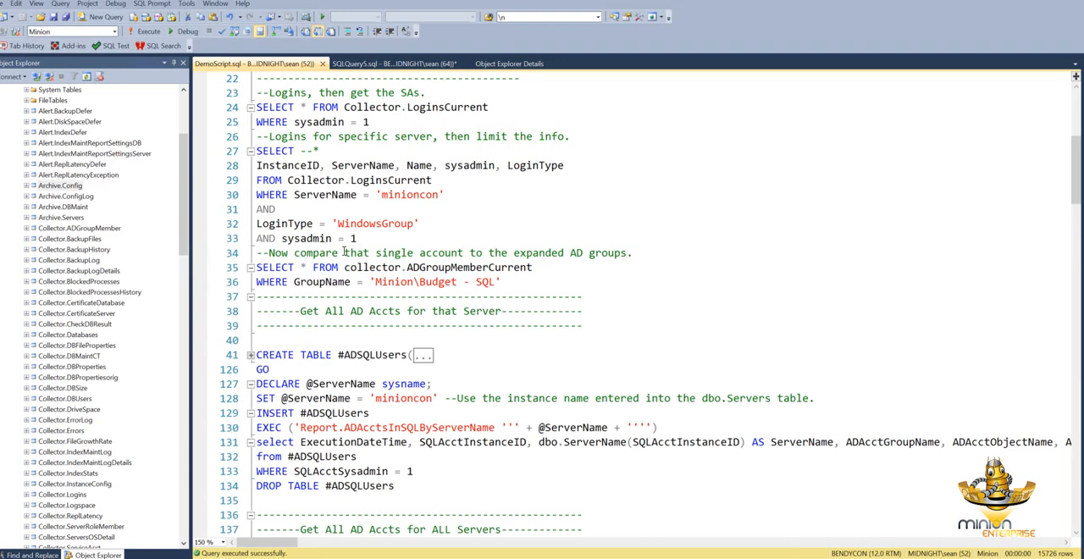
mouse_move(476, 300)
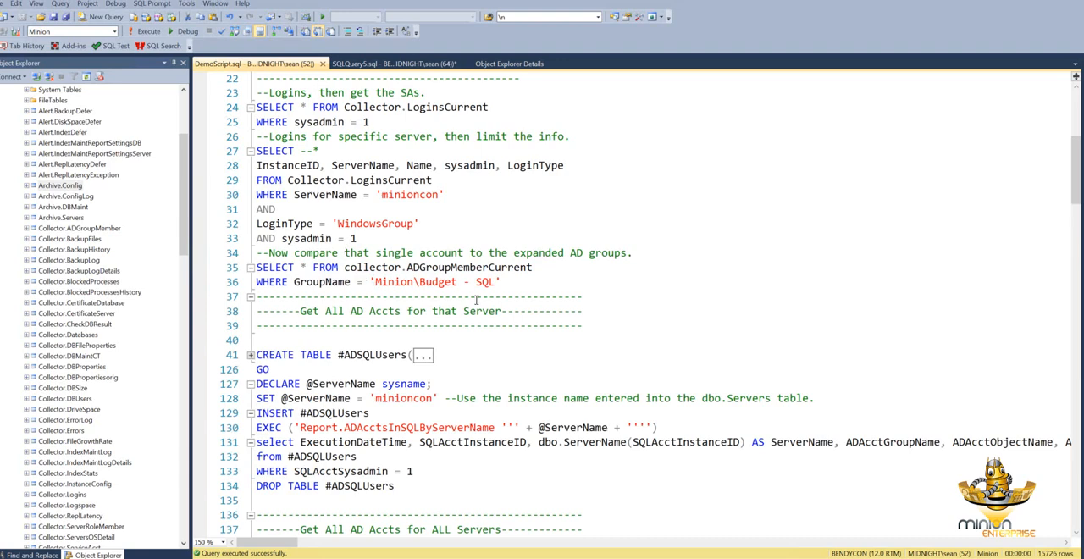
Run the Minion\Budget - SQL membership lookup and browse its 55 members, including nested FY2011 groups
left_click_drag(256, 266, 501, 282)
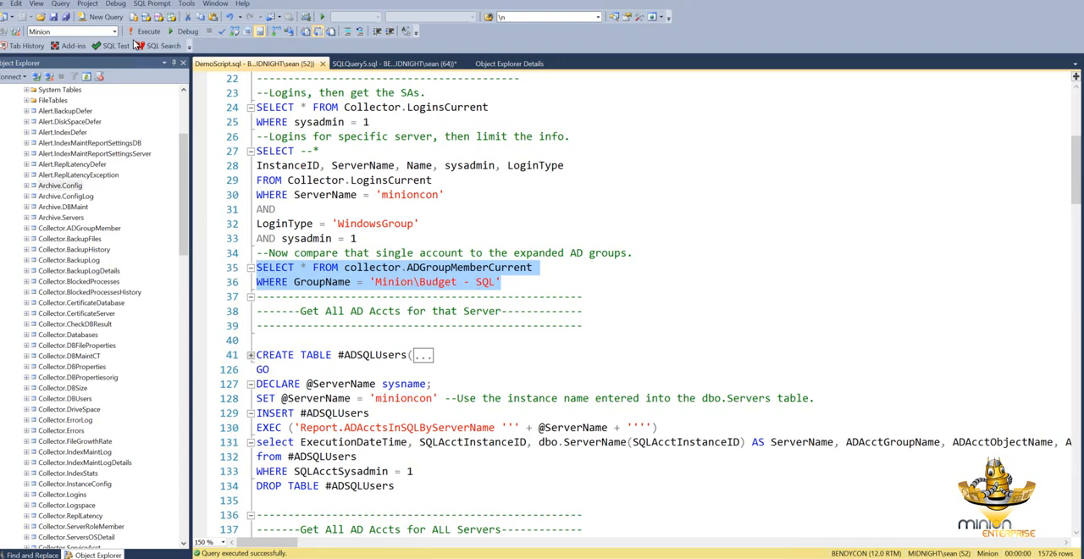
left_click(149, 31)
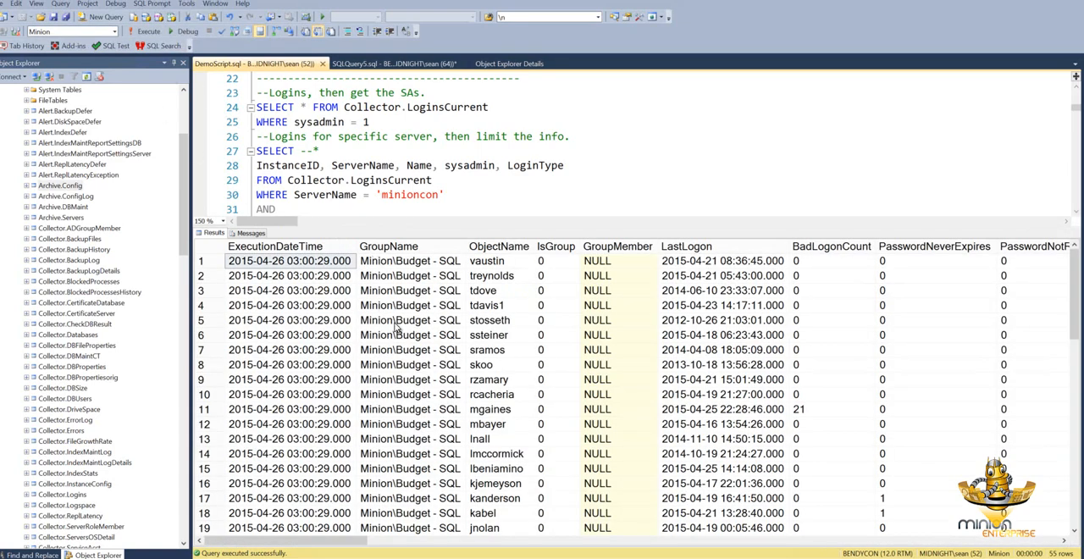
left_click(498, 246)
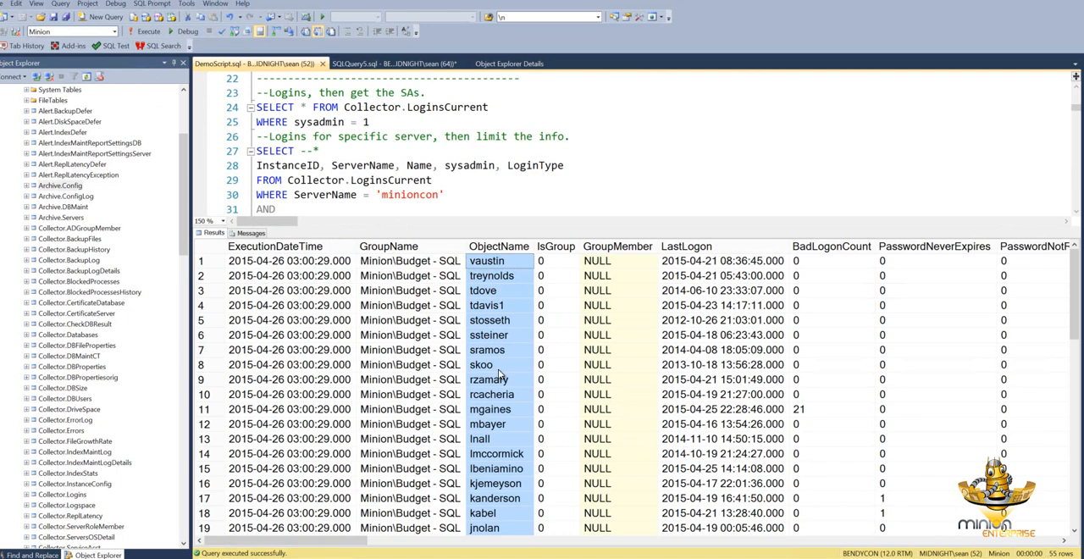
scroll("down", 3)
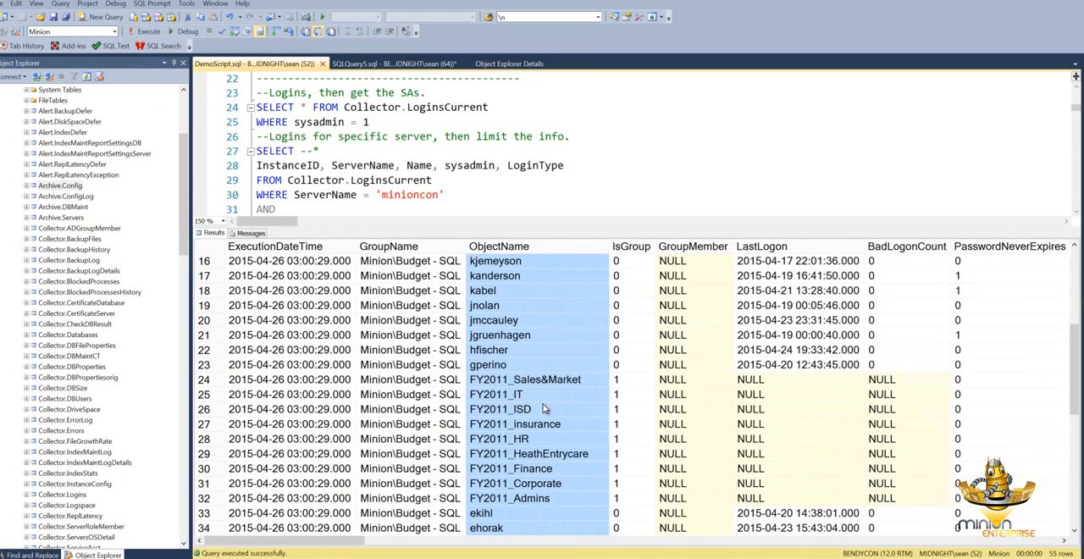
scroll("down", 3)
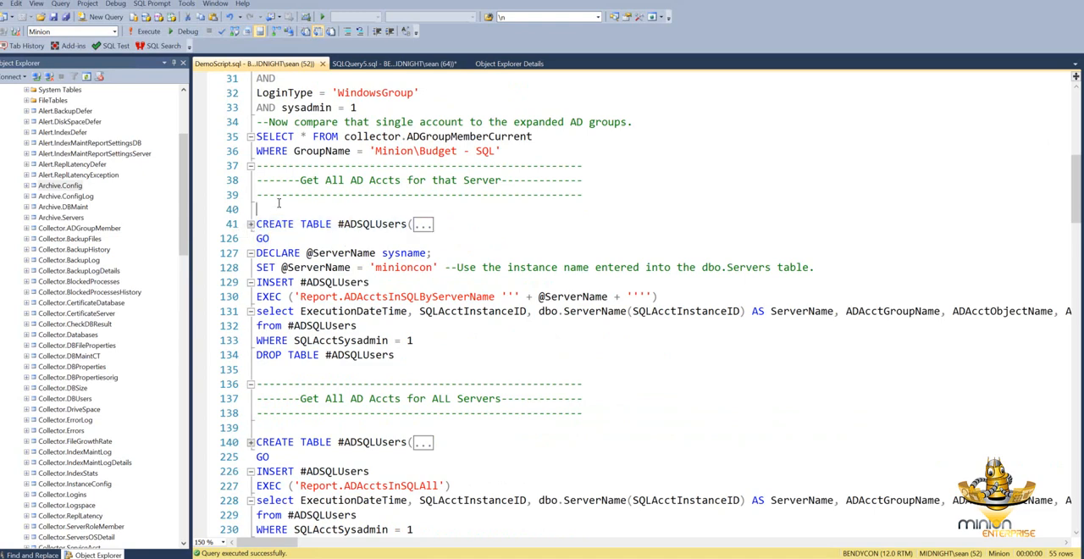
mouse_move(338, 325)
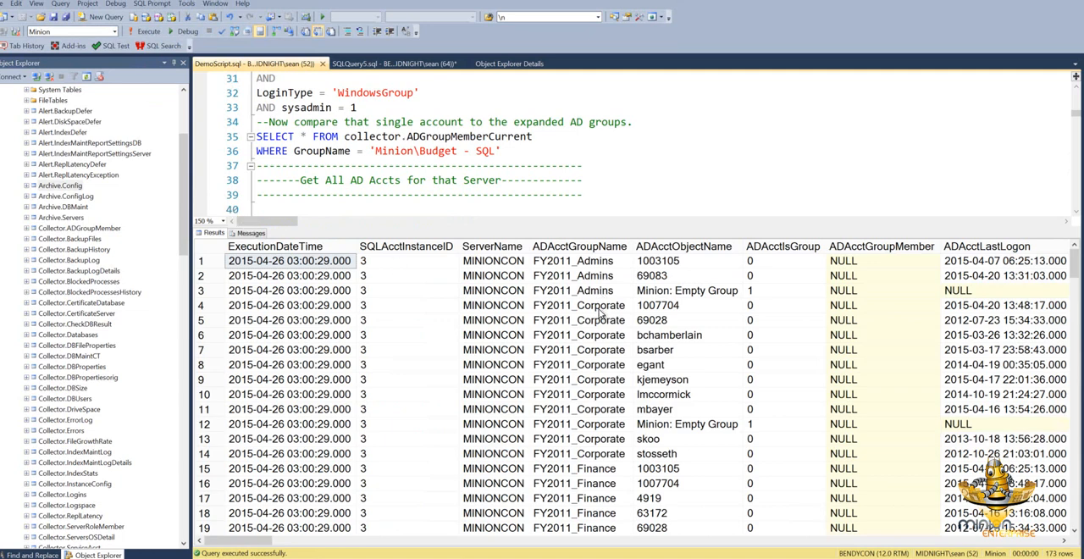
Review MINIONCON sysadmin accounts, noting FY2011_Corporate account 1007704 and the FY2011_Finance group
left_click(579, 304)
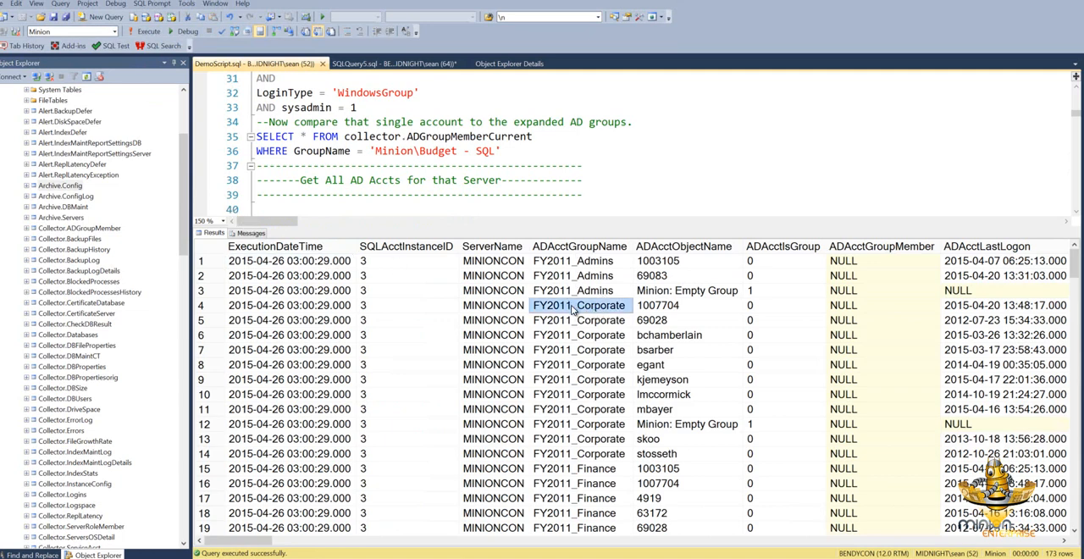
left_click(659, 305)
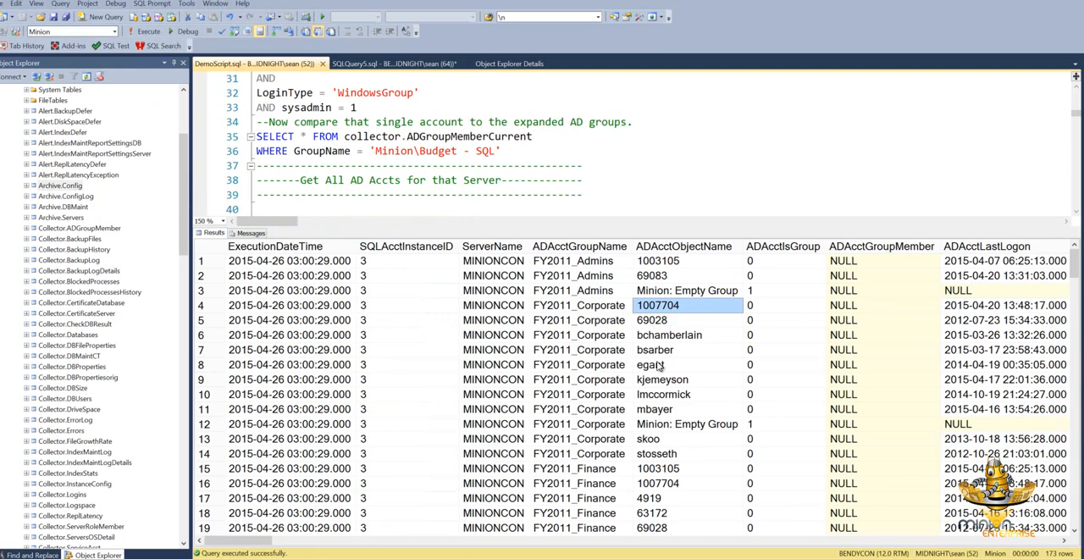
left_click(574, 468)
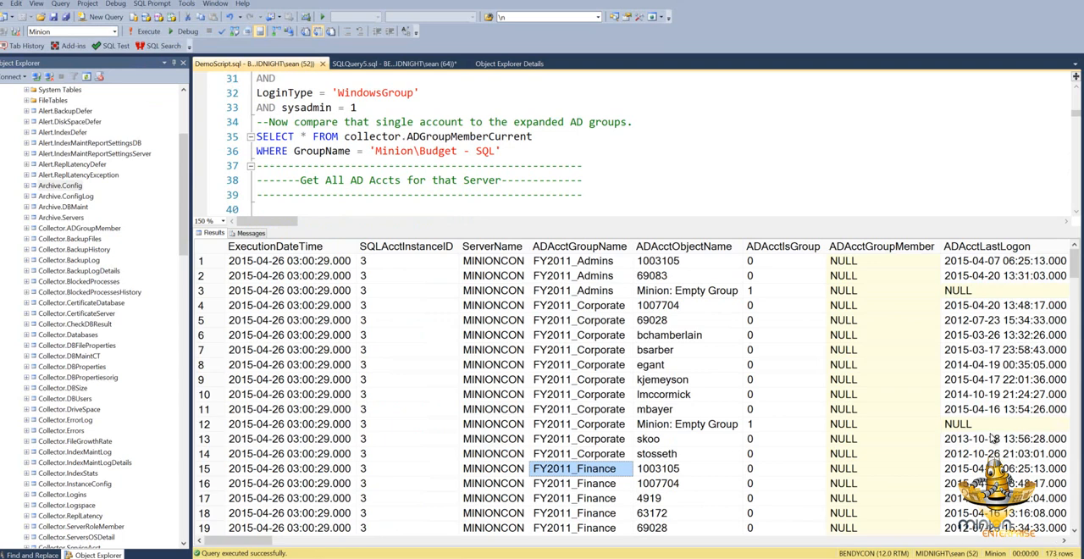
scroll("down", 3)
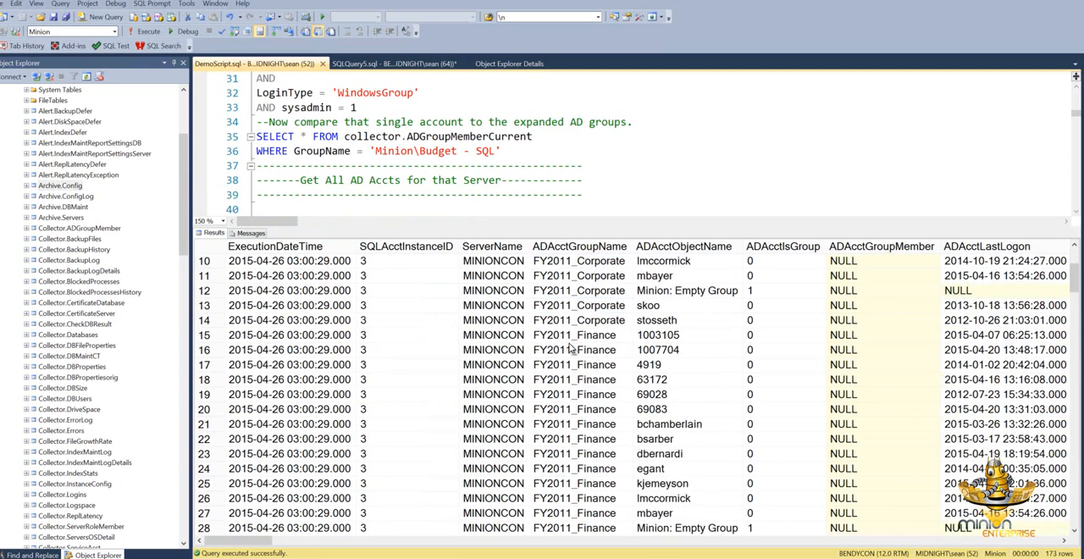
scroll("down", 3)
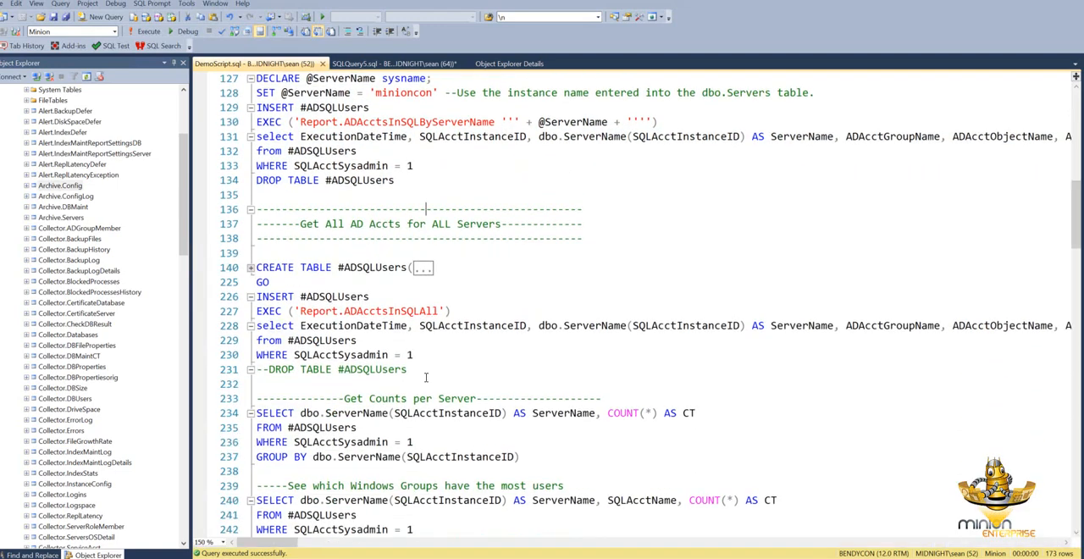
Highlight both report procedure names, then run the all-servers AD accounts block returning 423 rows
scroll("down", 3)
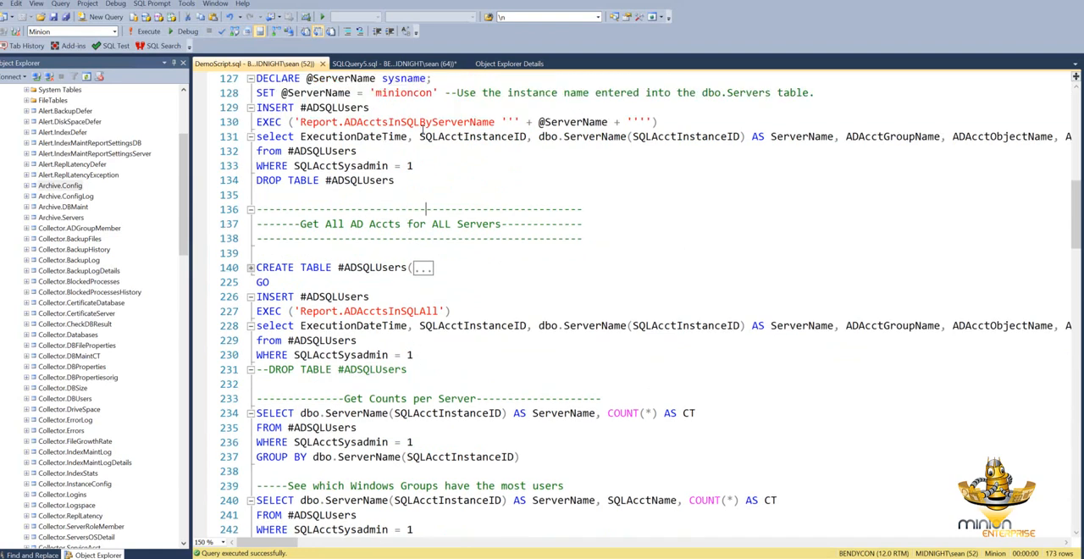
double_click(419, 121)
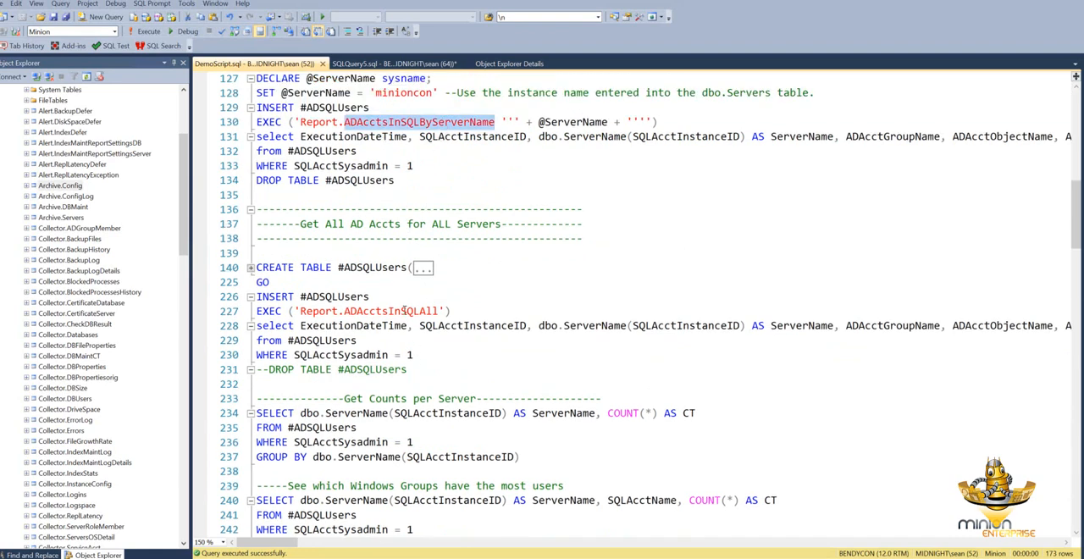
double_click(390, 311)
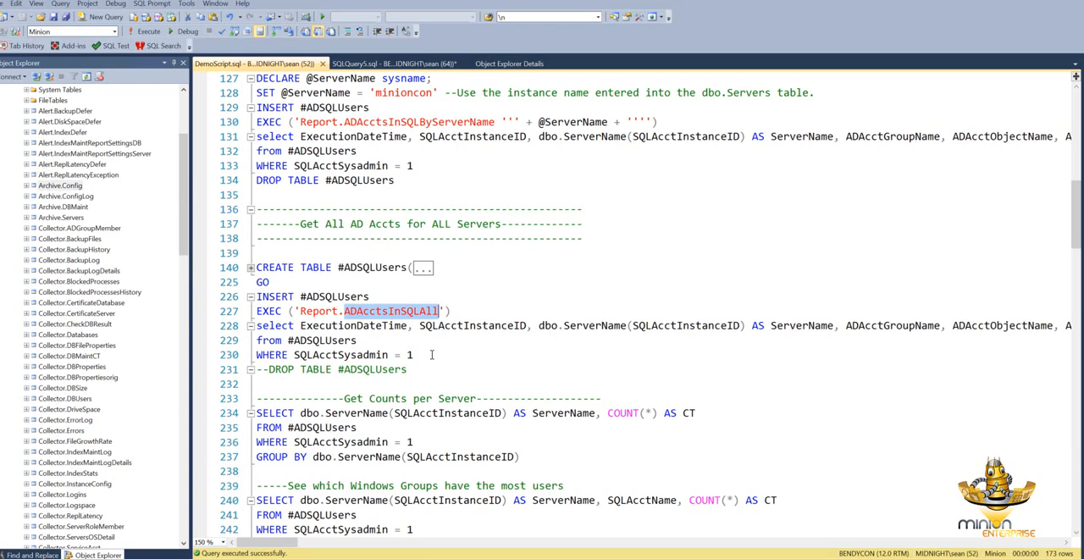
left_click_drag(256, 267, 413, 354)
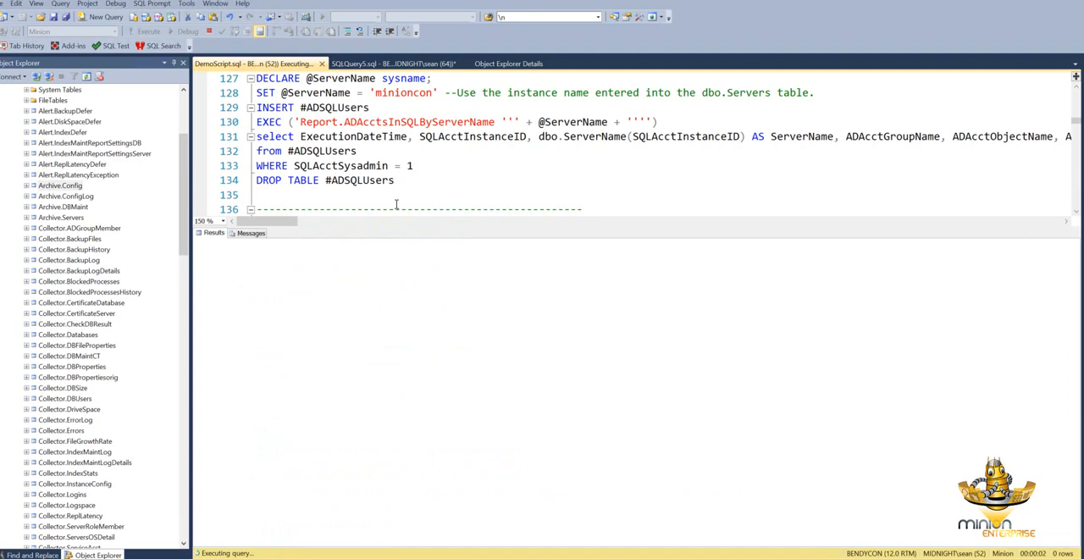
left_click(147, 32)
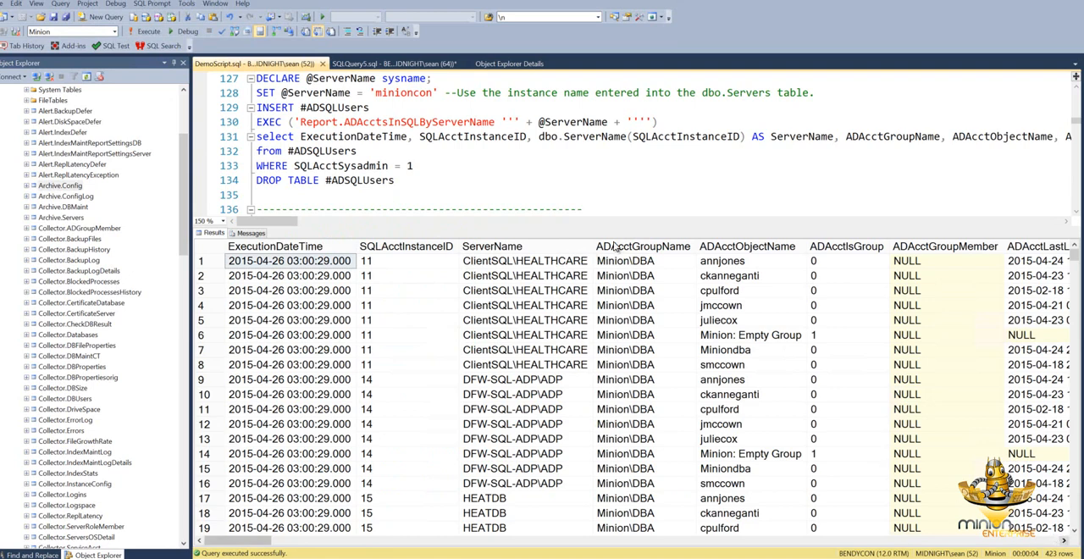
left_click(643, 247)
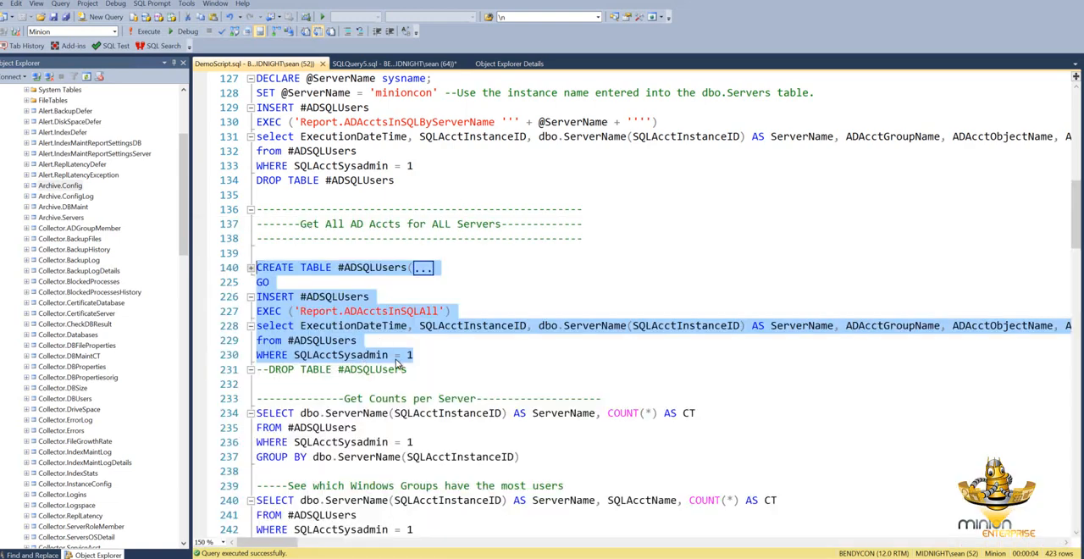
Scroll the 423-row results to the MidnightDBTest and MIDNIGHTSQLCON rows and inspect account names
left_click(149, 32)
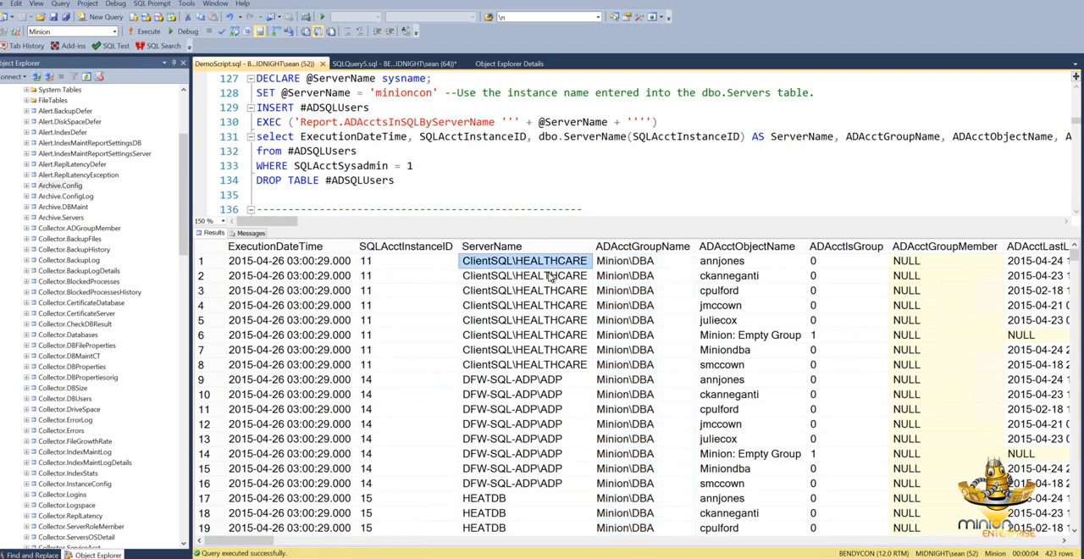
scroll("down", 3)
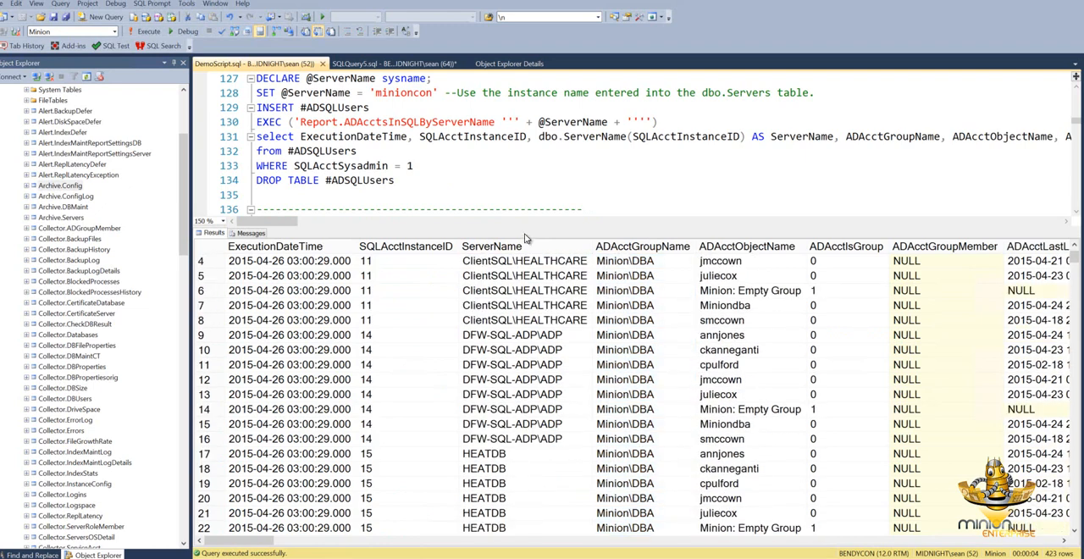
scroll("down", 3)
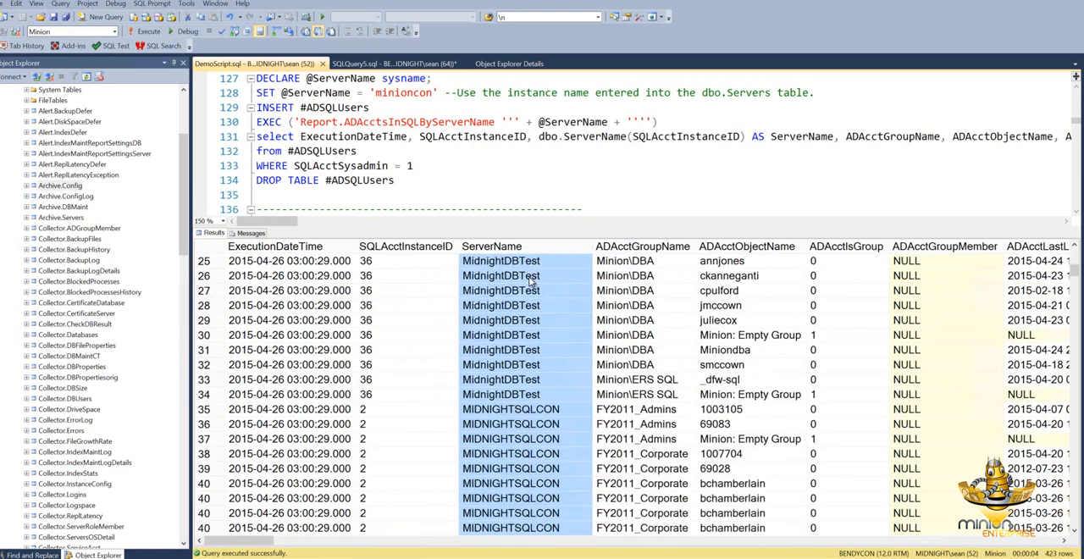
scroll("down", 3)
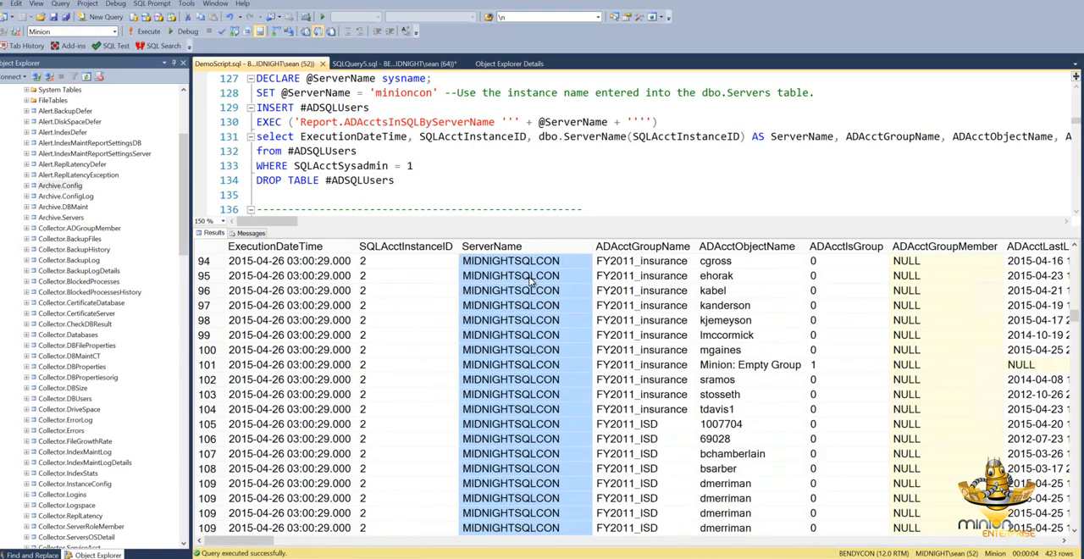
scroll("down", 3)
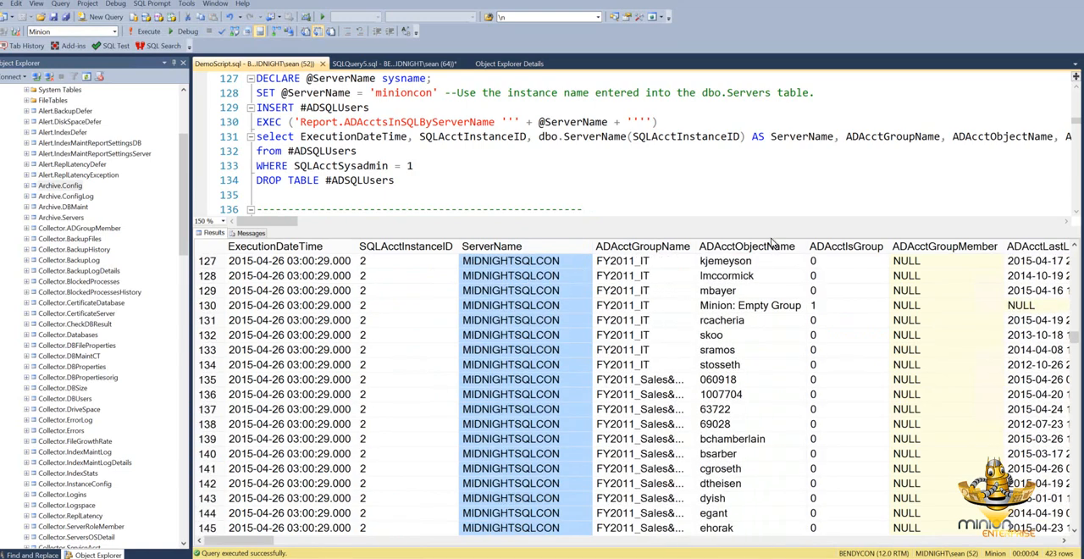
left_click(747, 245)
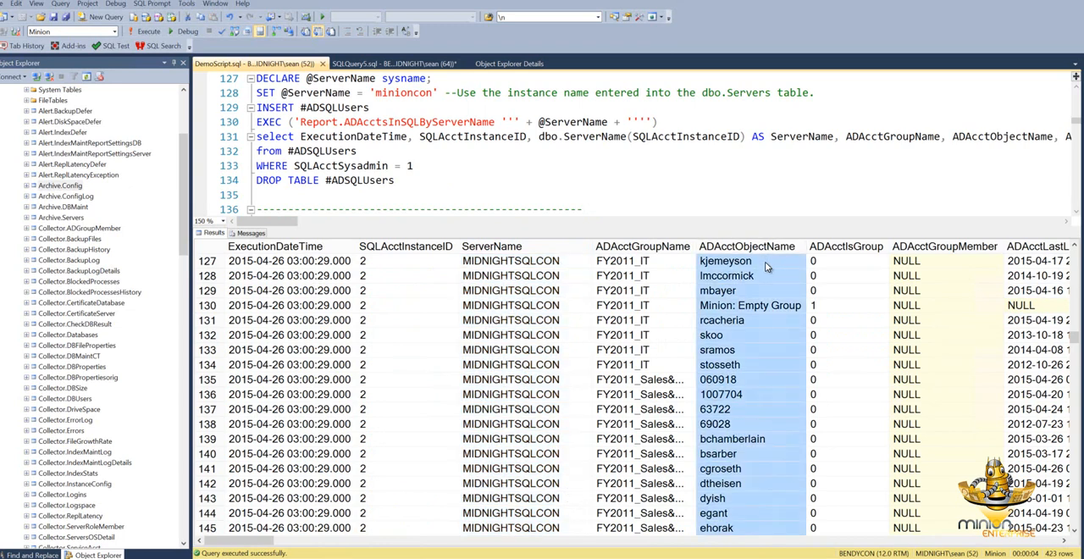
left_click(491, 247)
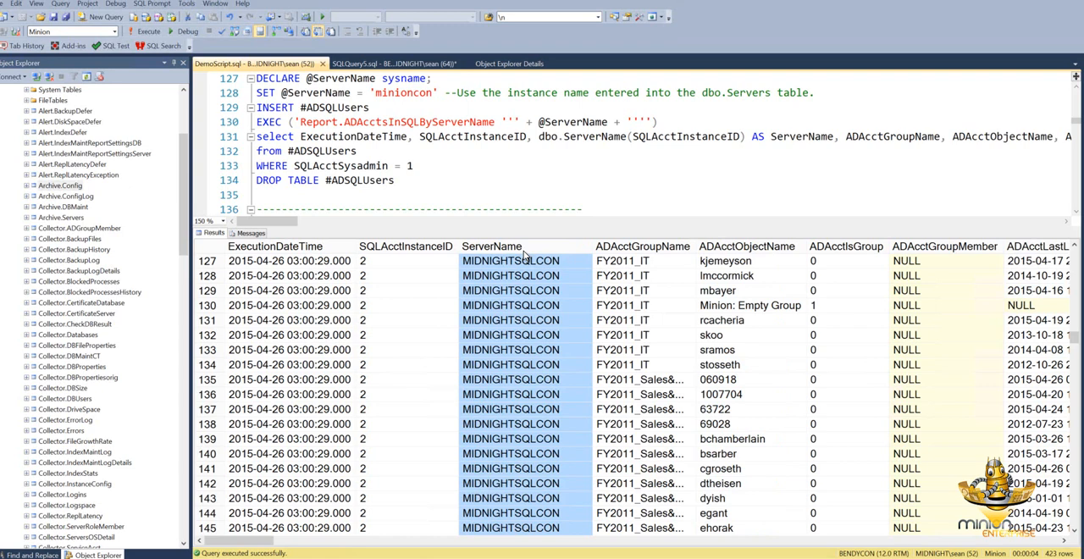
mouse_move(525, 226)
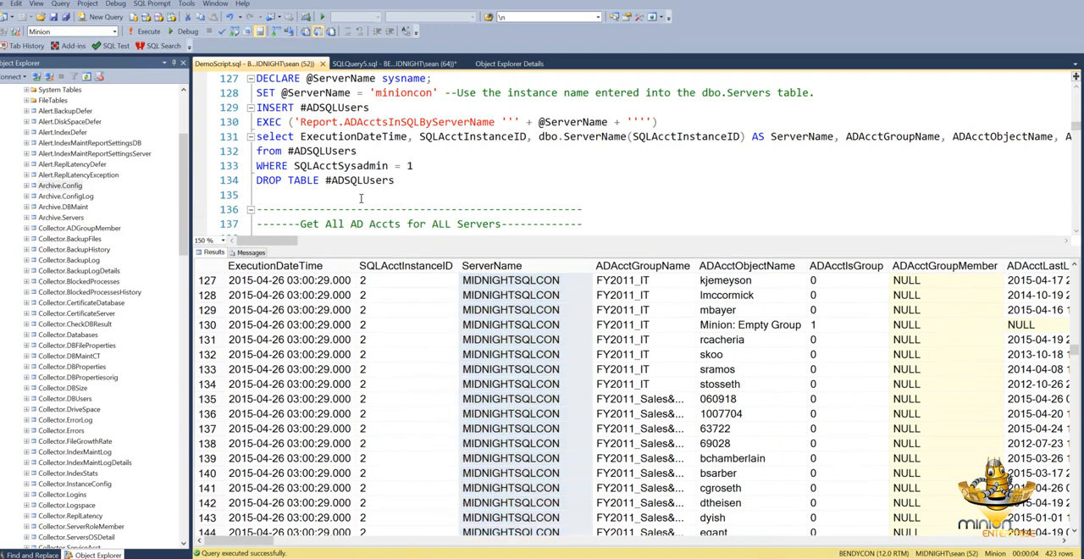
left_click(256, 195)
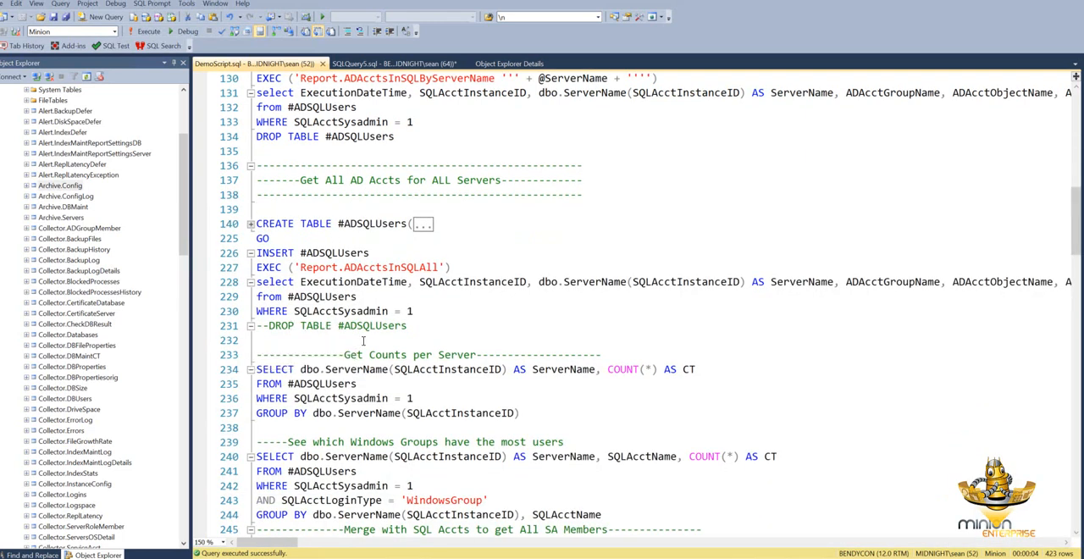
Run the counts-per-server query: 11 servers, with MIDNIGHTSQLCON and MINIONCON at 173 each
scroll("down", 3)
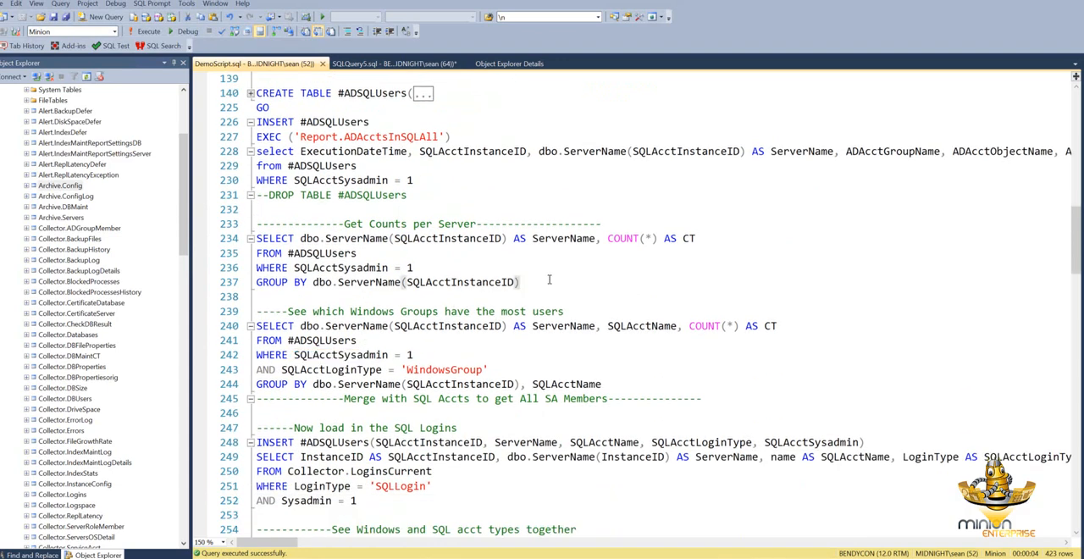
left_click(520, 282)
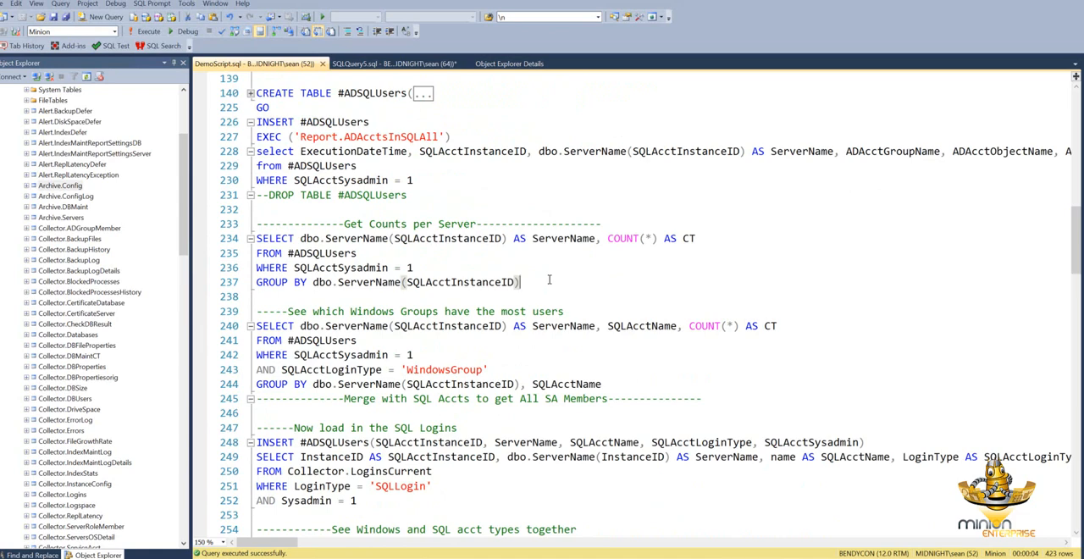
left_click_drag(256, 238, 521, 282)
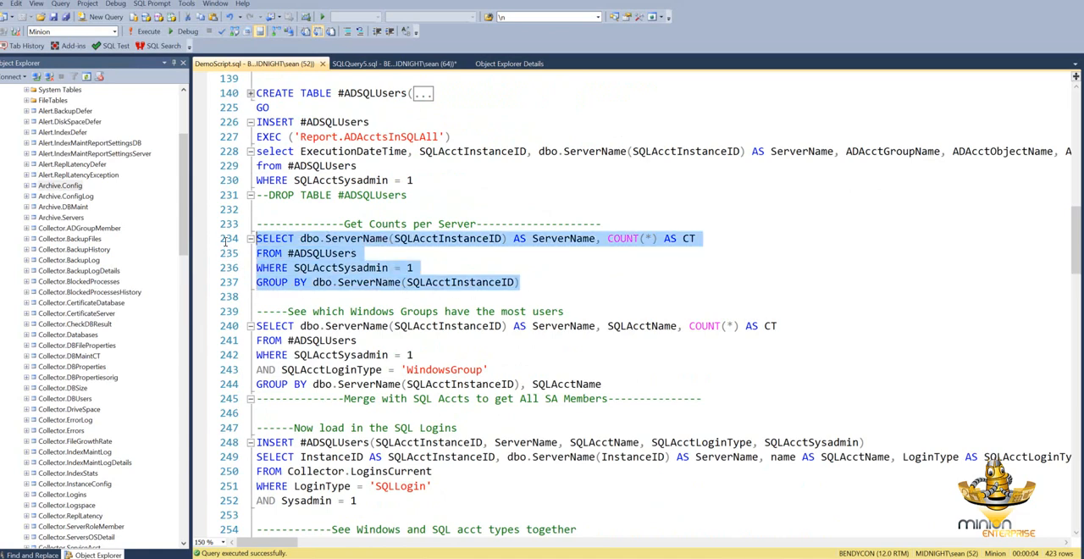
left_click(148, 31)
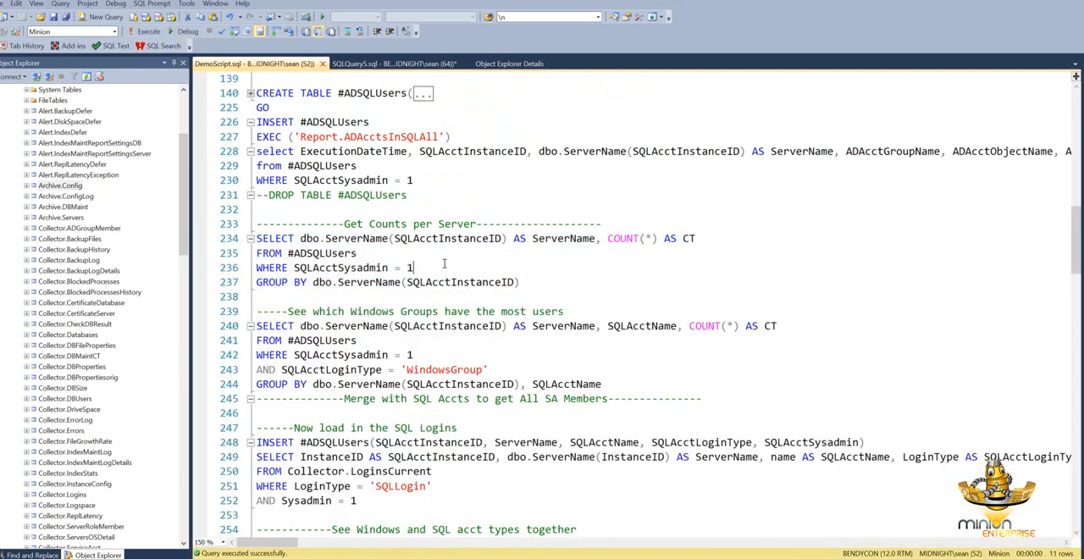
mouse_move(524, 272)
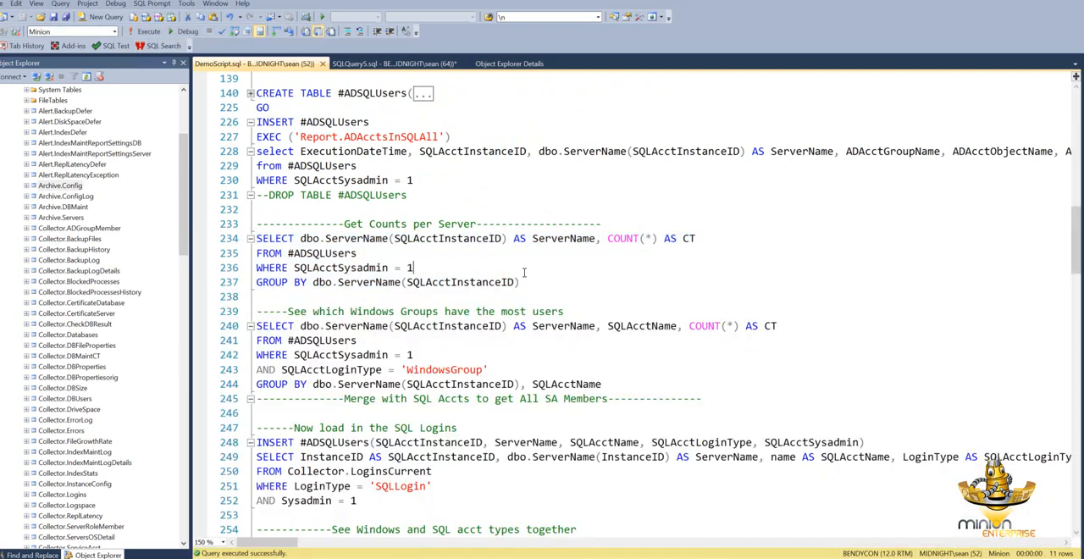
left_click_drag(256, 238, 520, 282)
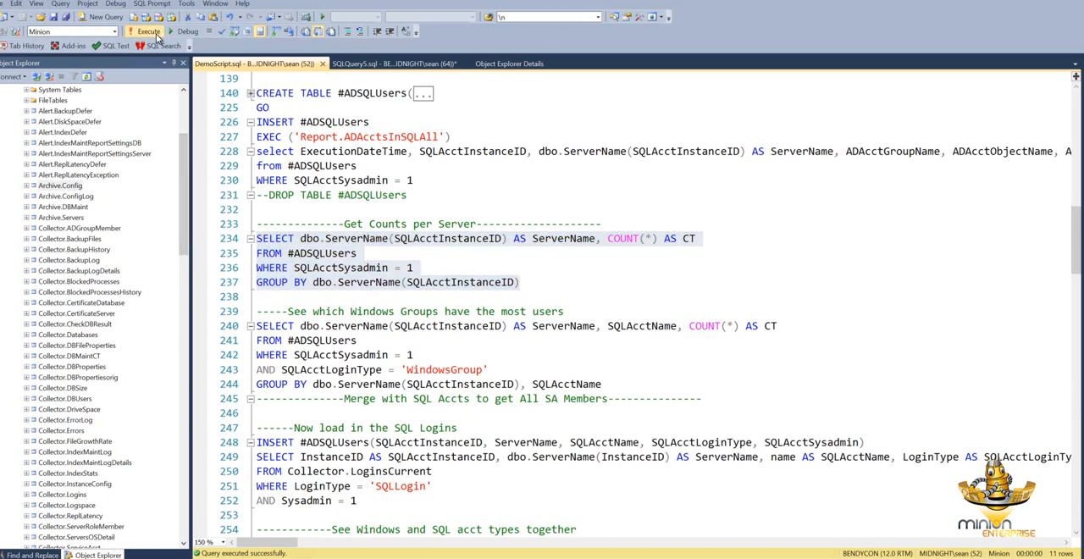
left_click(144, 31)
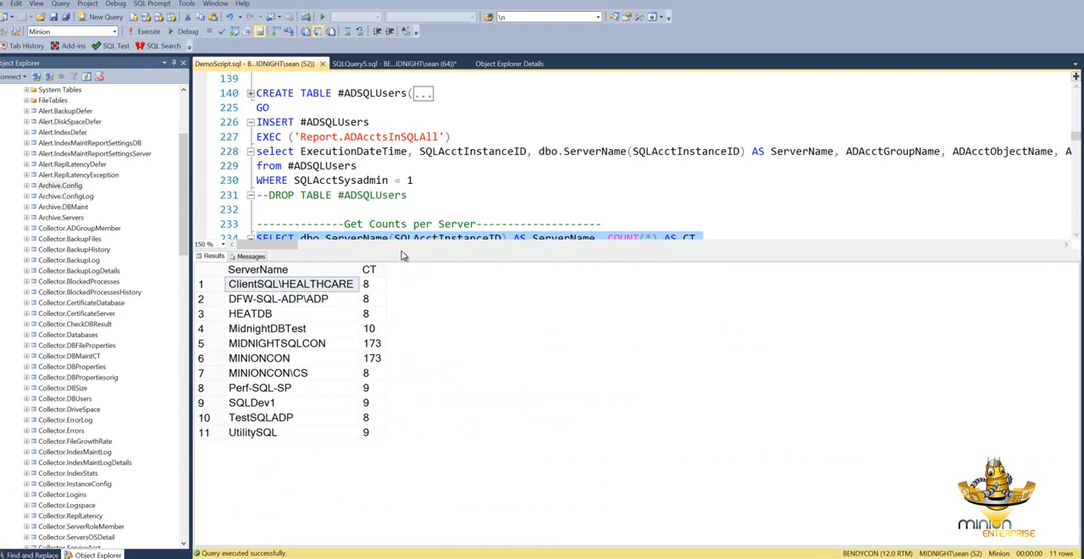
mouse_move(215, 348)
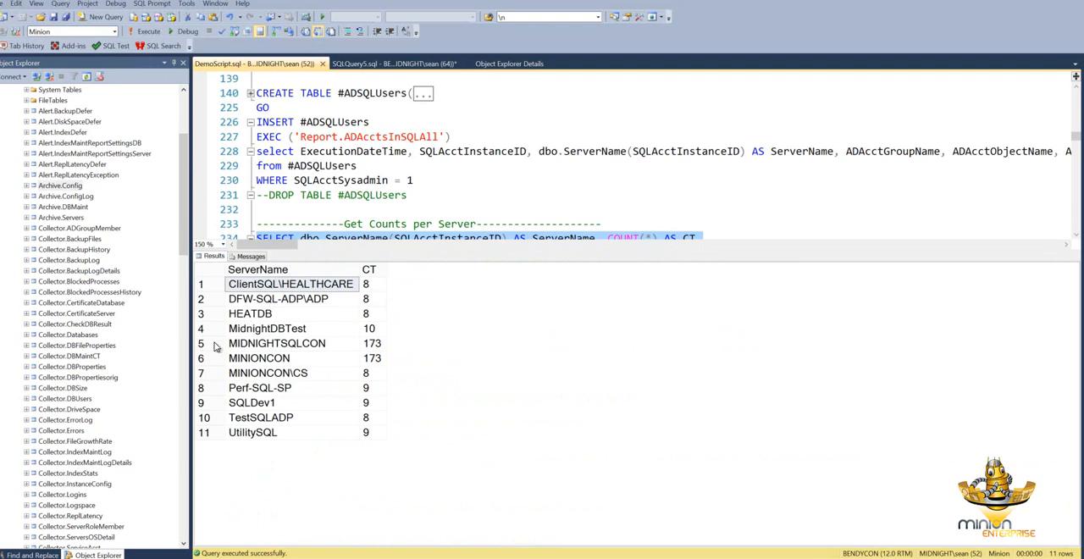
left_click(277, 343)
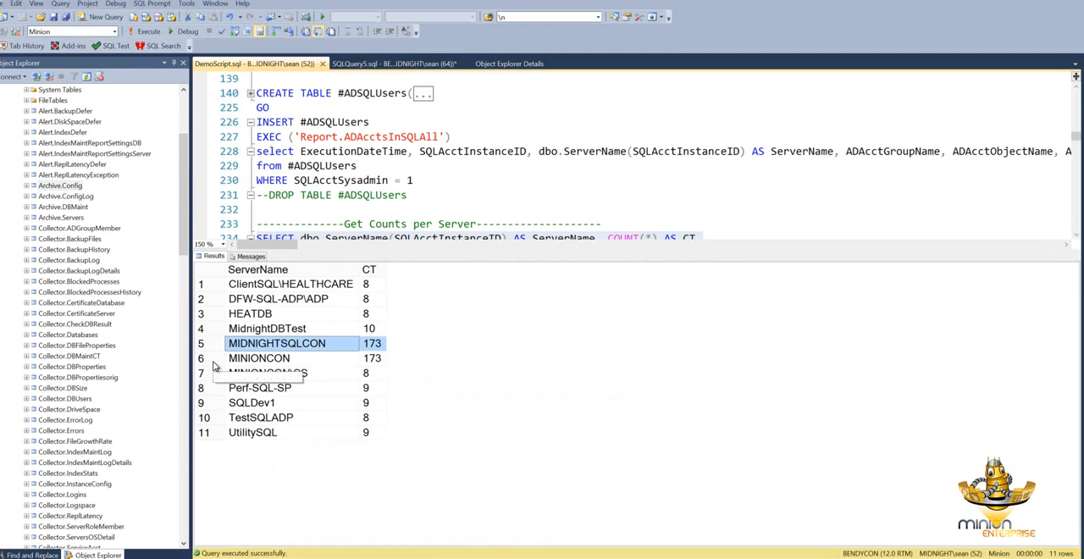
left_click(259, 358)
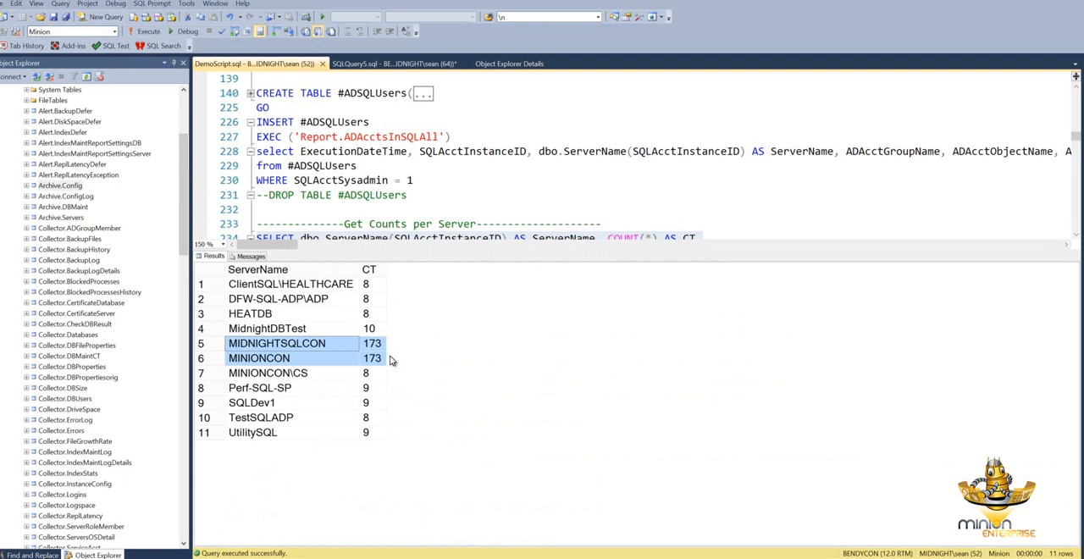
mouse_move(390, 360)
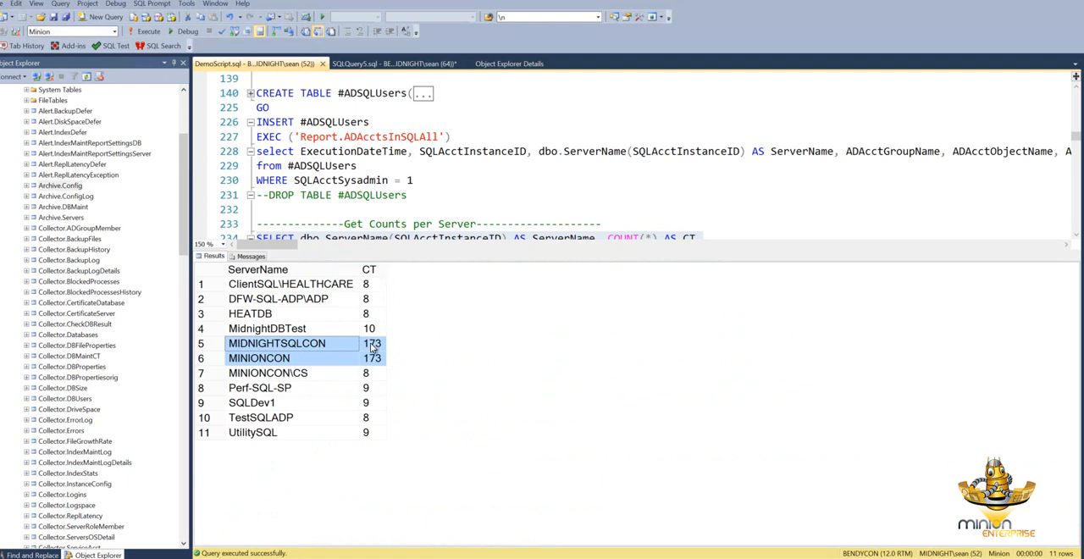
mouse_move(206, 347)
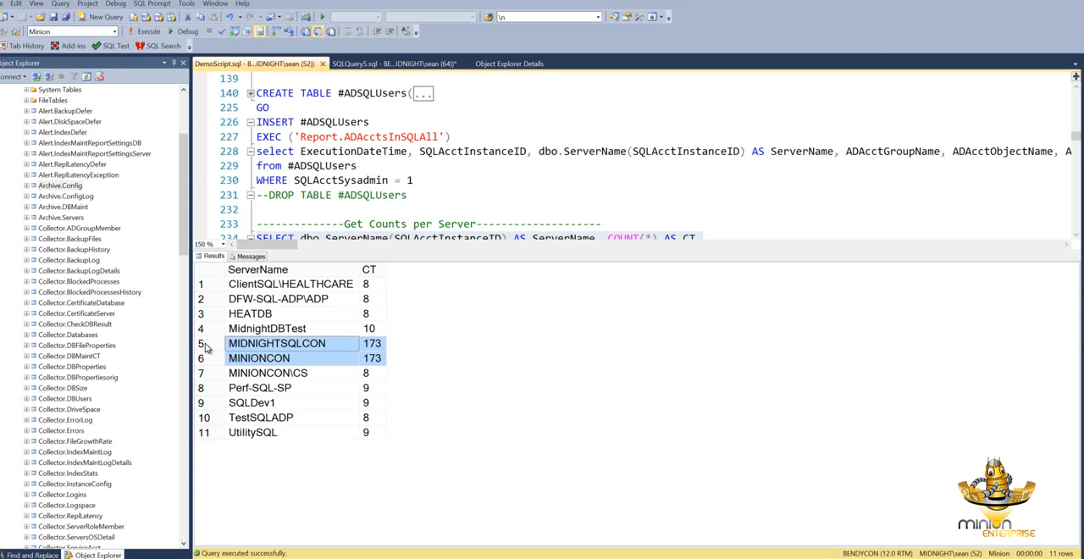
mouse_move(368, 380)
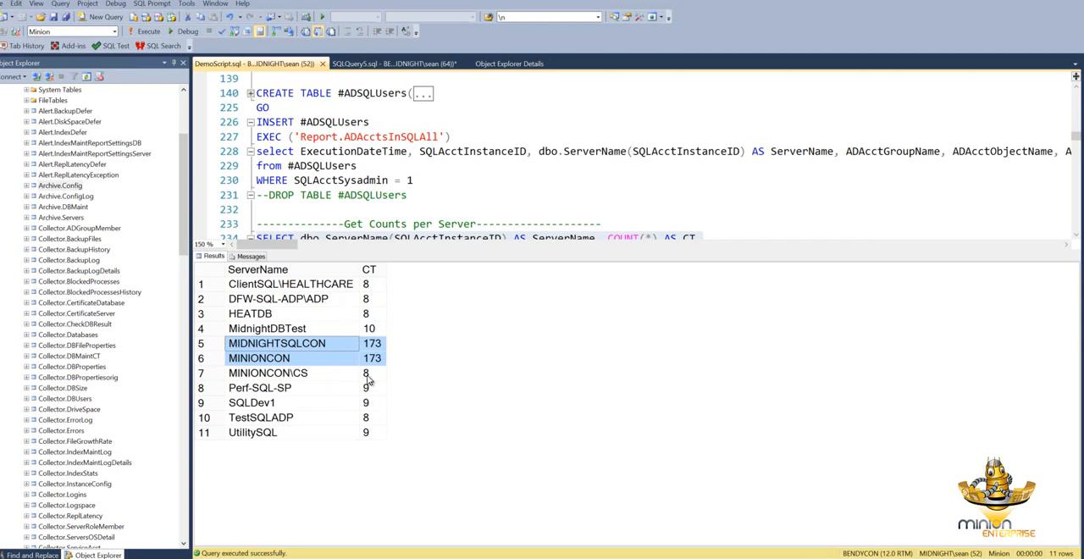
scroll("down", 3)
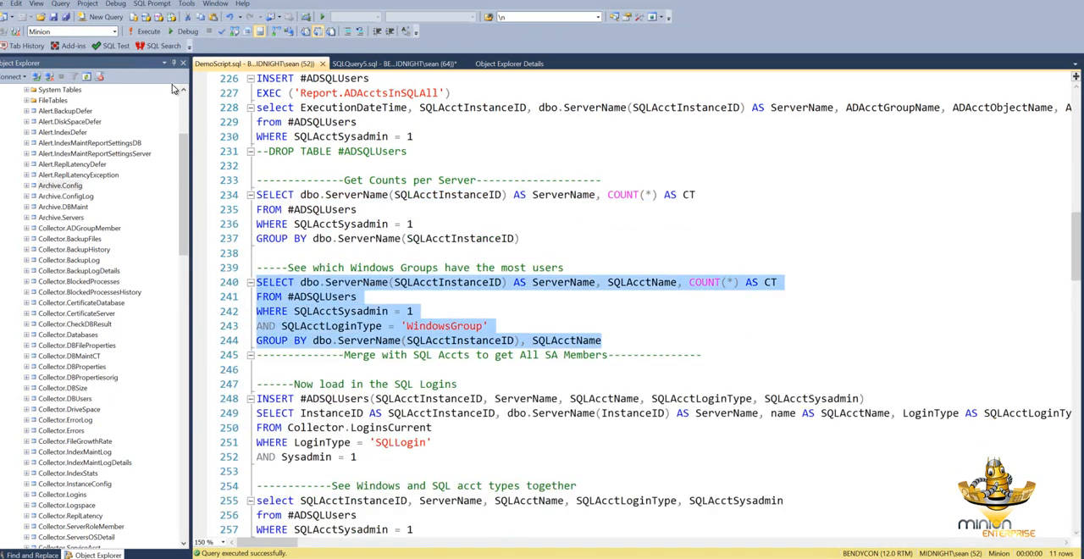
Run the Windows-groups count query and note Minion\Budget - SQL leading with 165 users
left_click(144, 30)
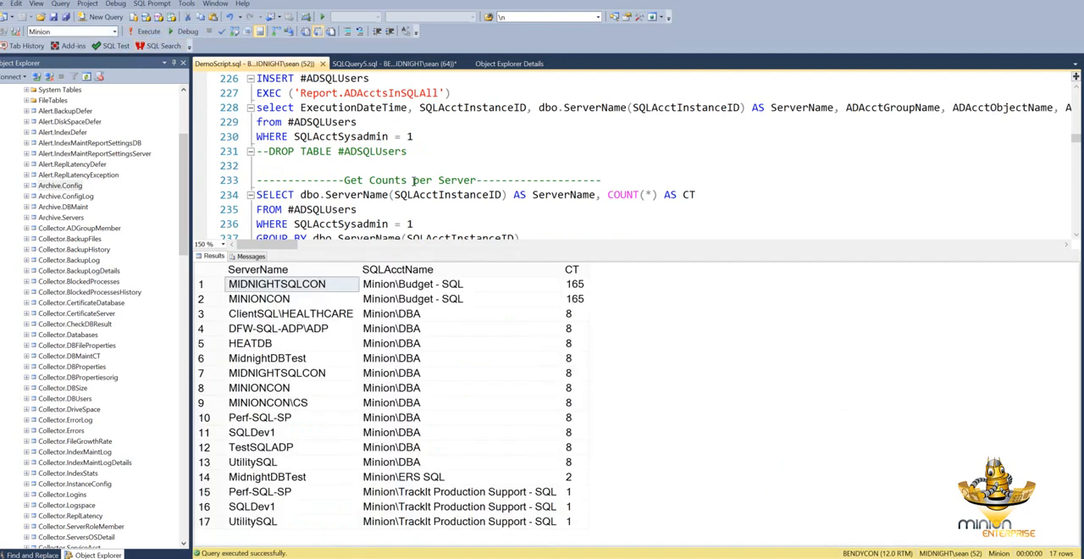
mouse_move(500, 445)
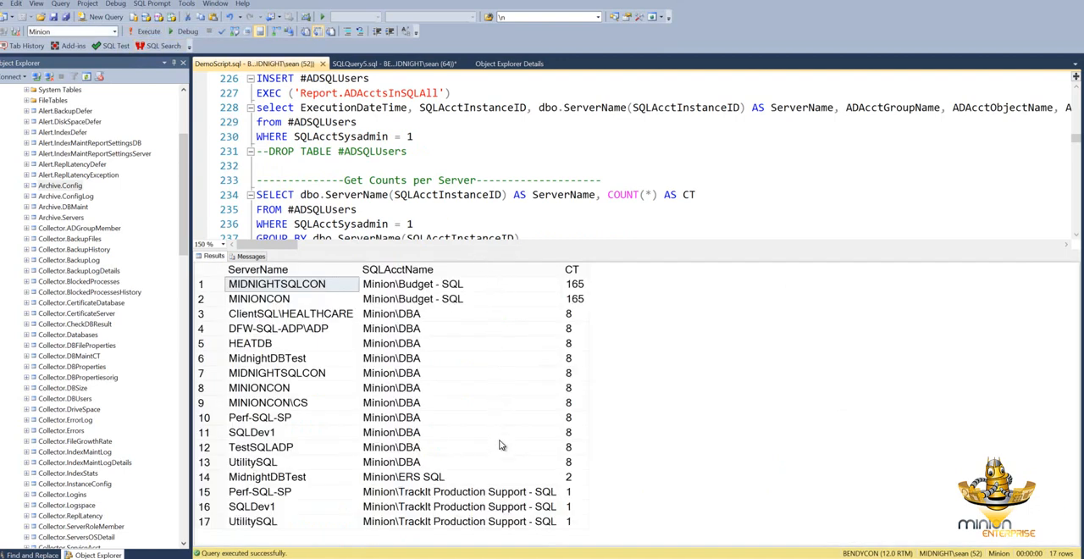
mouse_move(471, 292)
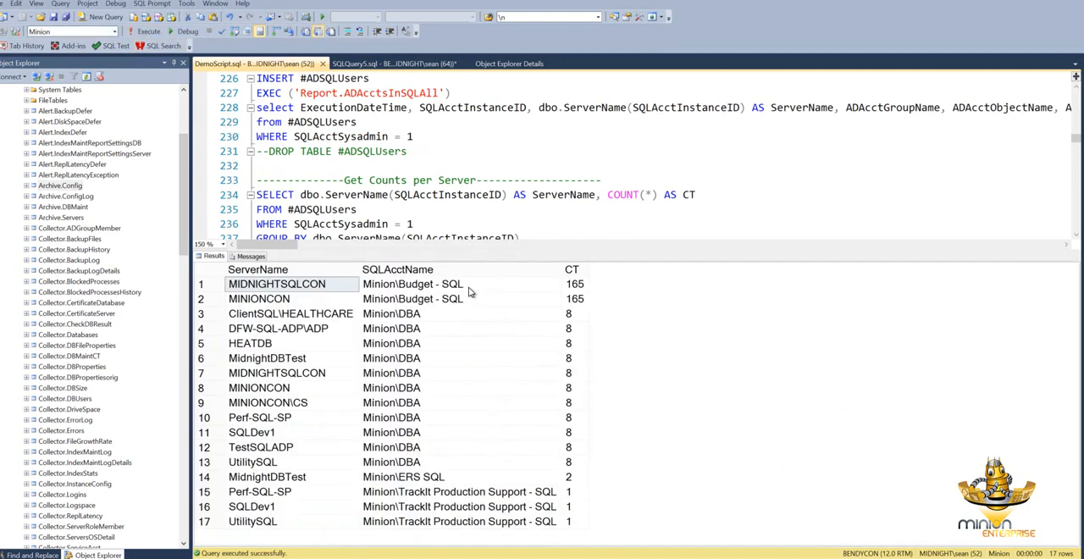
left_click(412, 298)
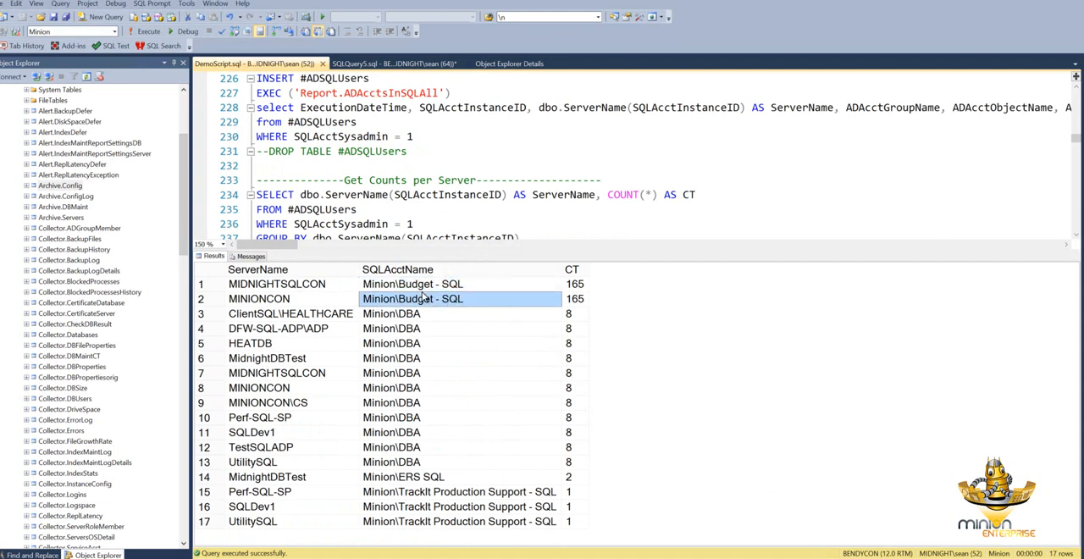
left_click(413, 283)
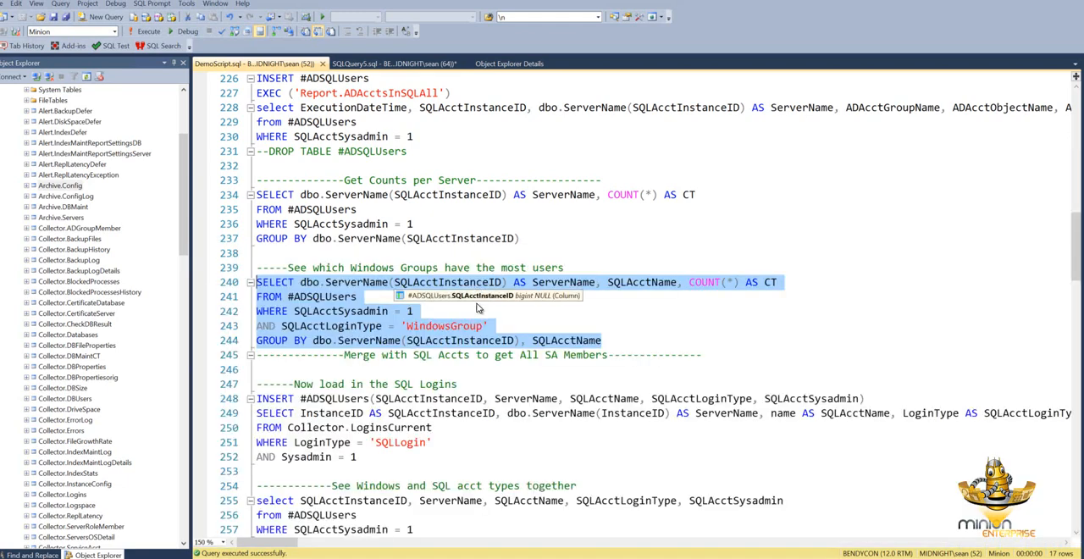
Insert sysadmin SQL logins into the temp table, then list both account types (474 rows)
scroll("down", 3)
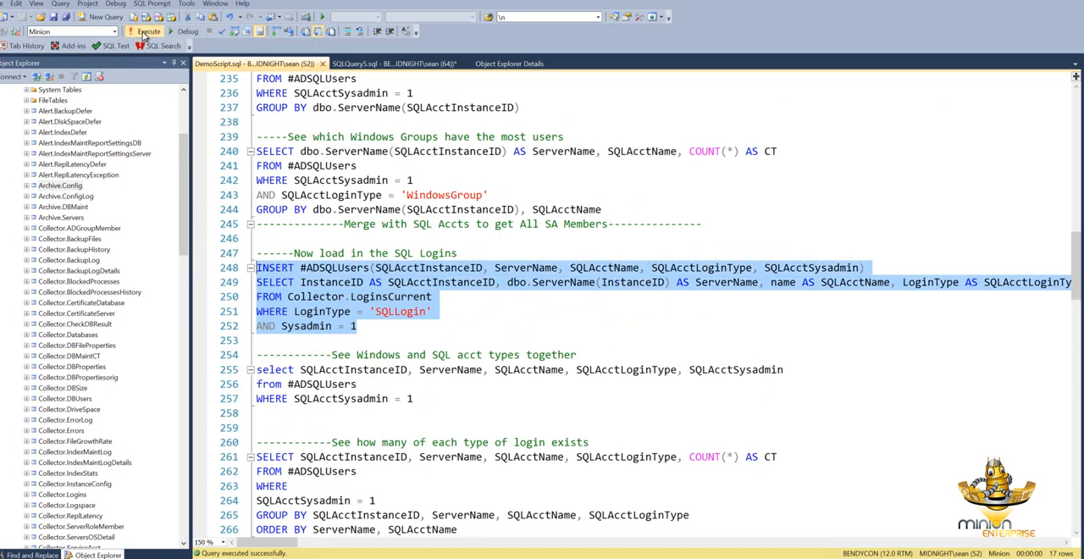
left_click(146, 32)
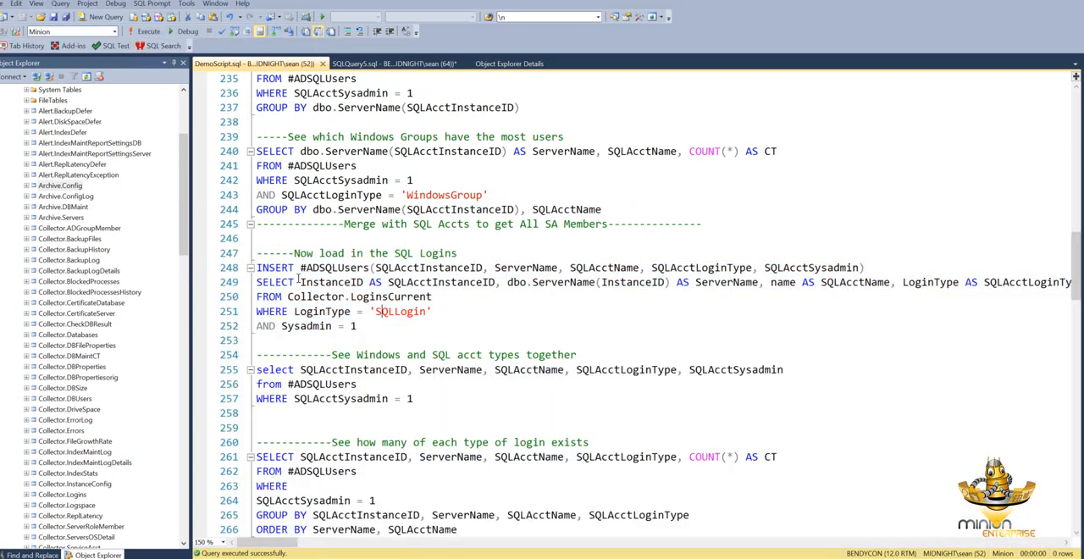
double_click(389, 296)
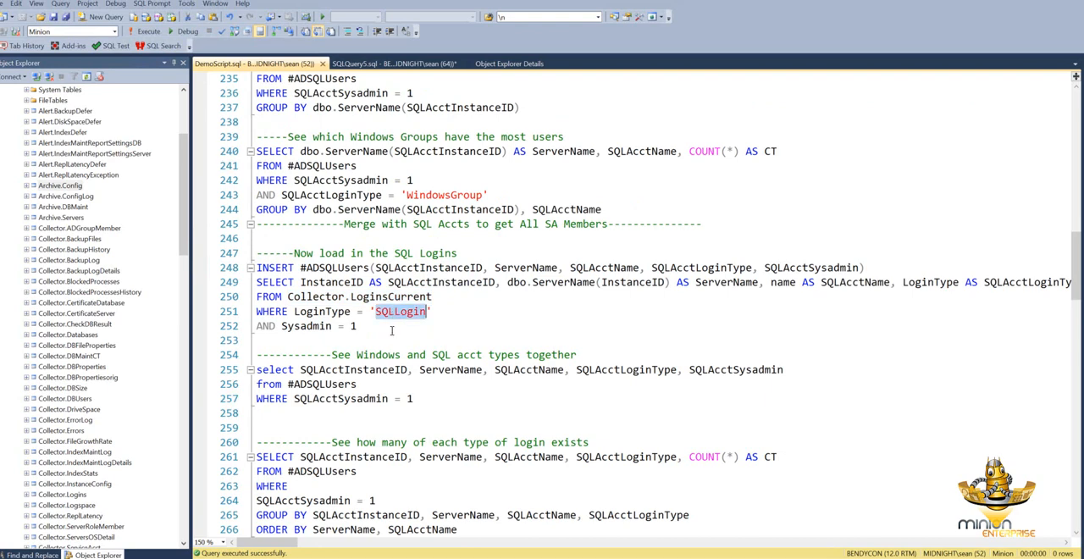
scroll("down", 3)
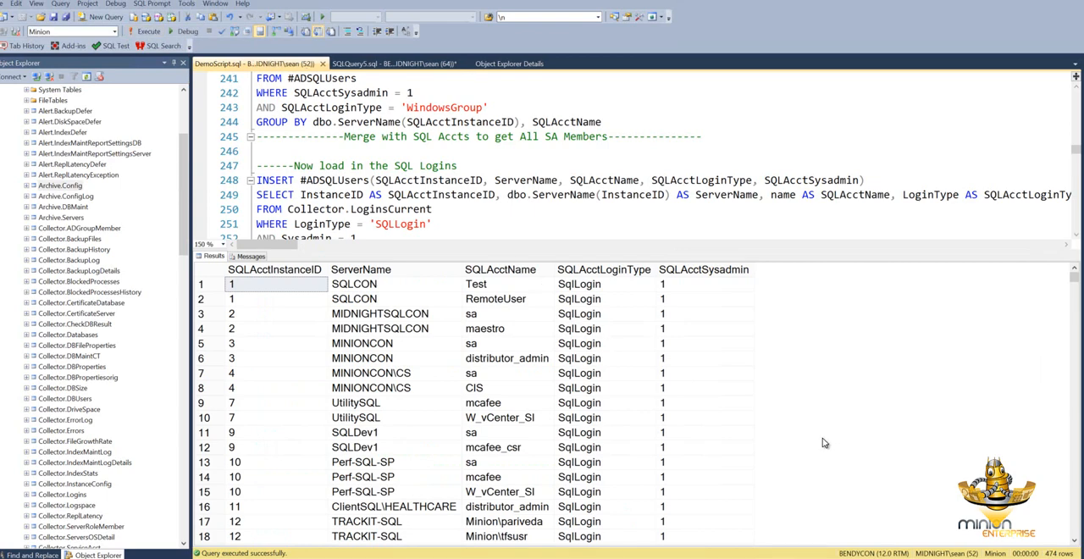
mouse_move(549, 330)
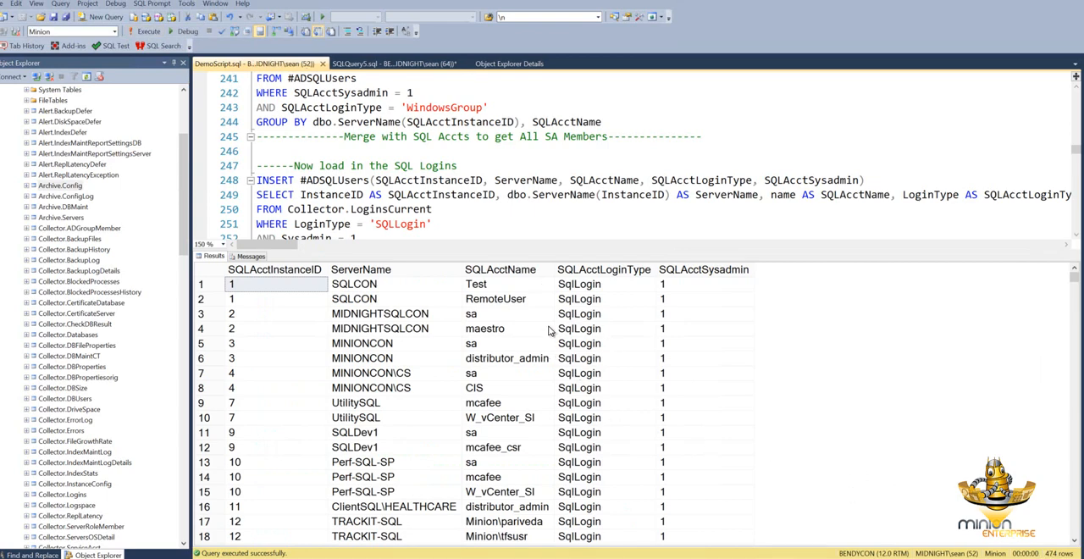
left_click(604, 270)
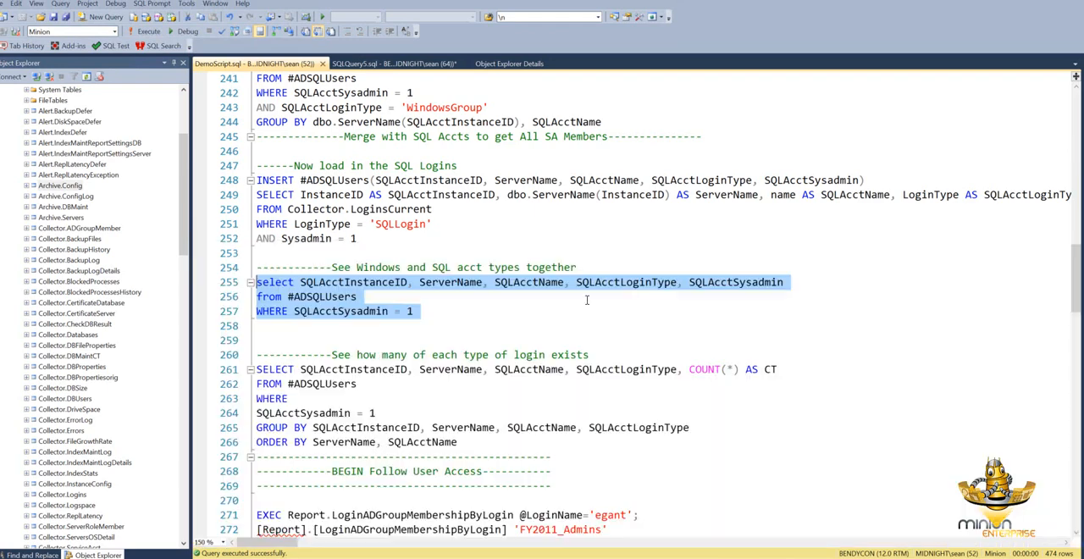
scroll("down", 3)
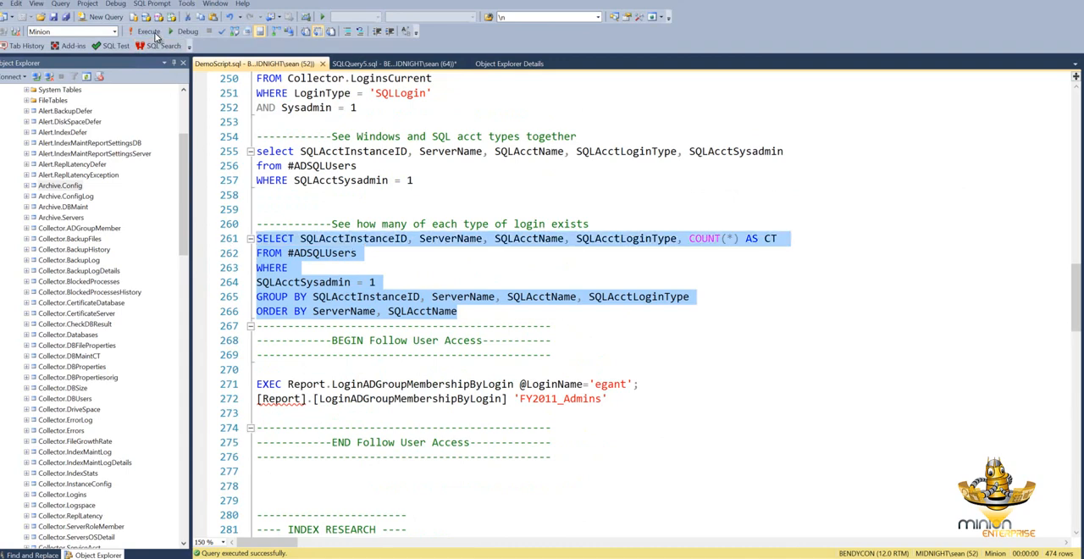
left_click(148, 31)
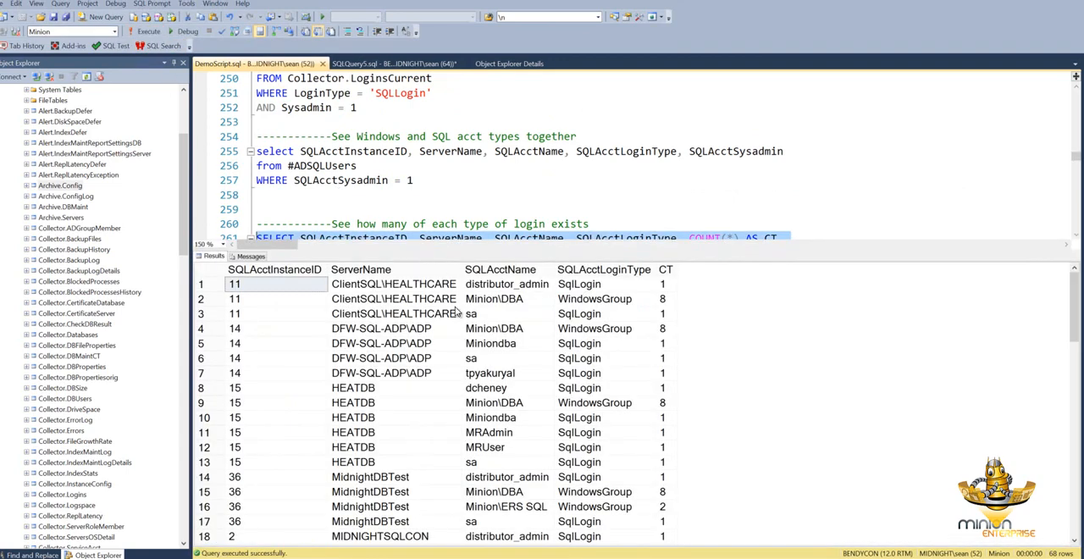
left_click(595, 298)
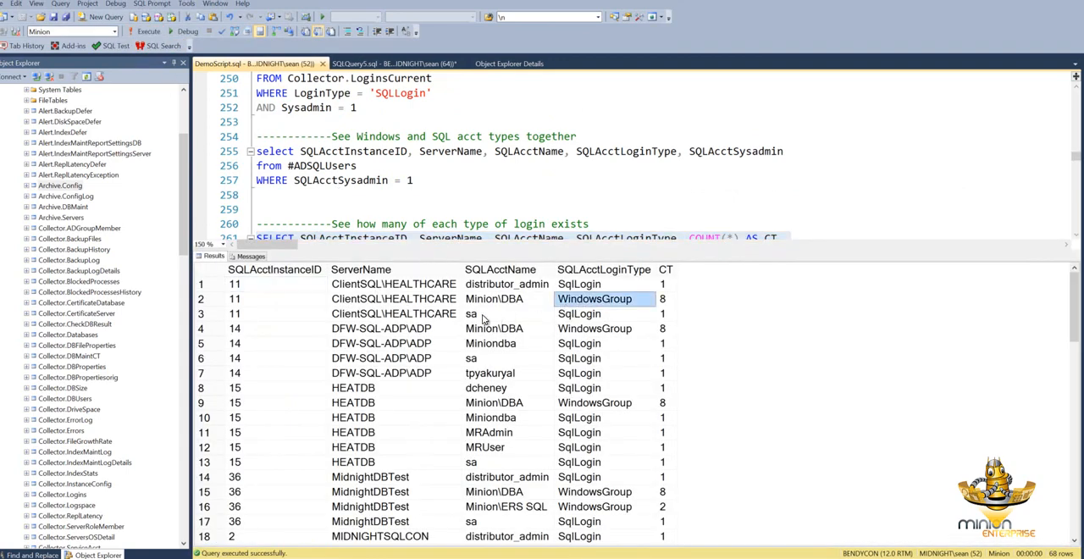
left_click(381, 343)
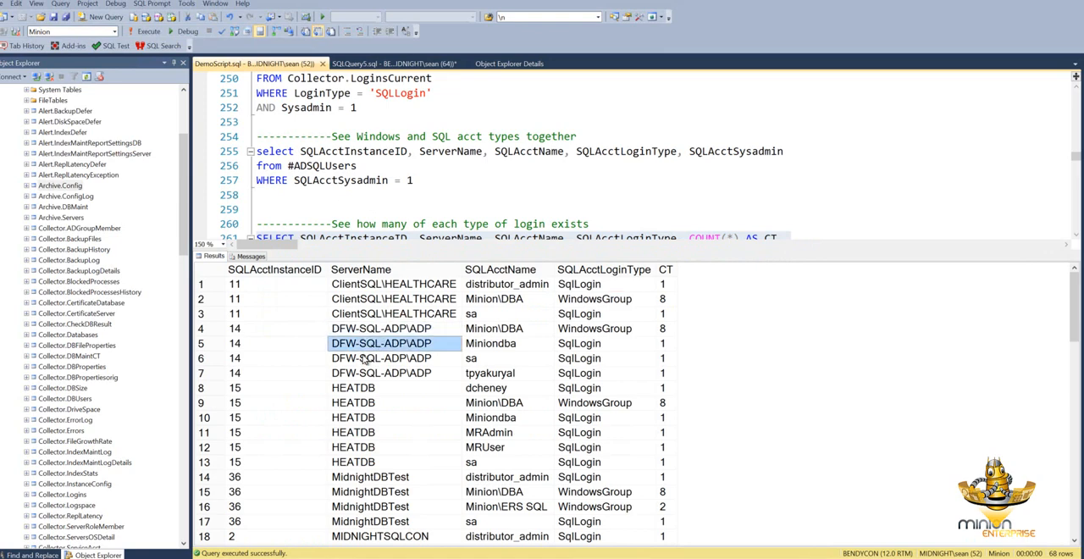
scroll("down", 3)
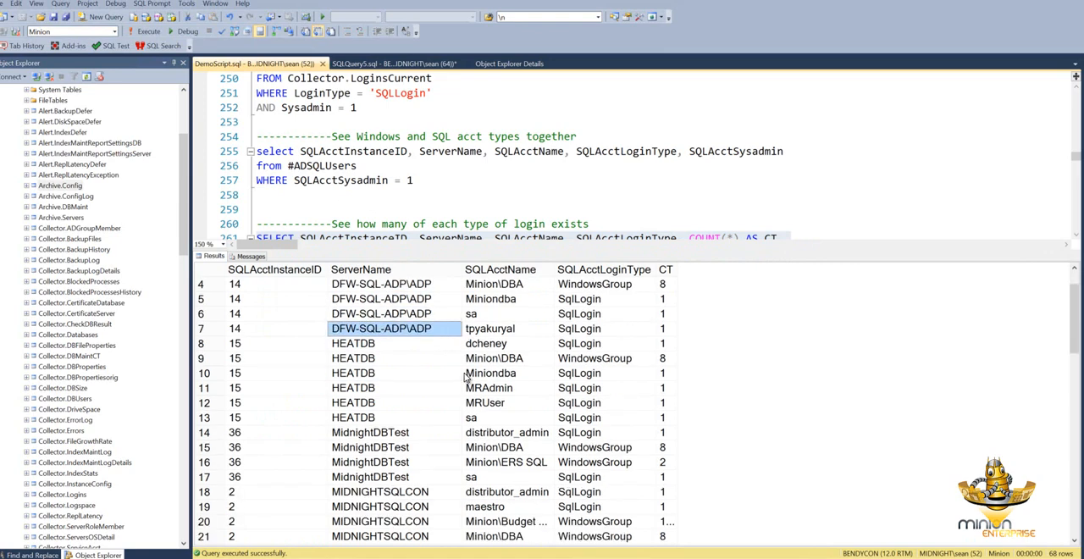
scroll("down", 3)
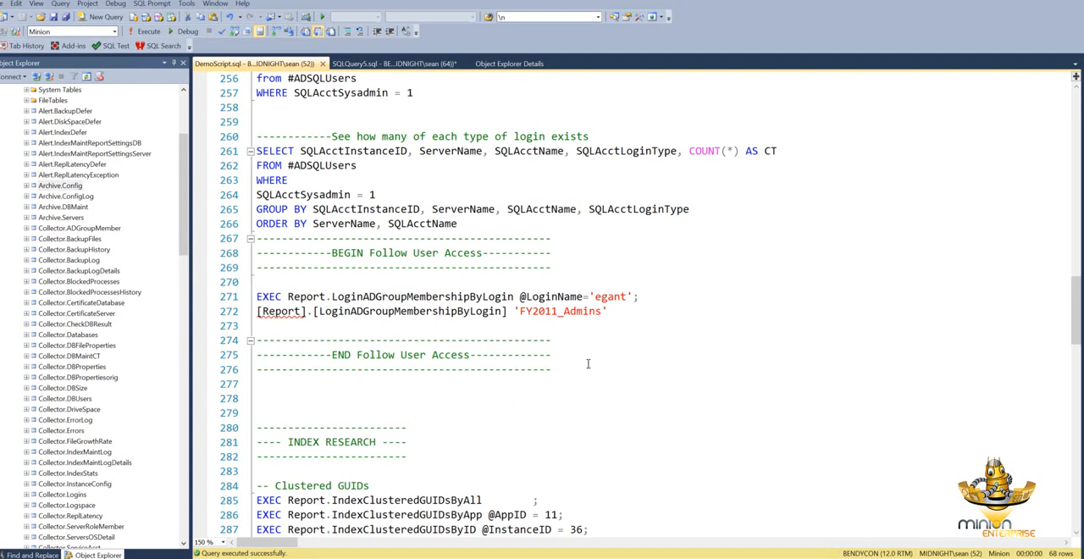
left_click(257, 281)
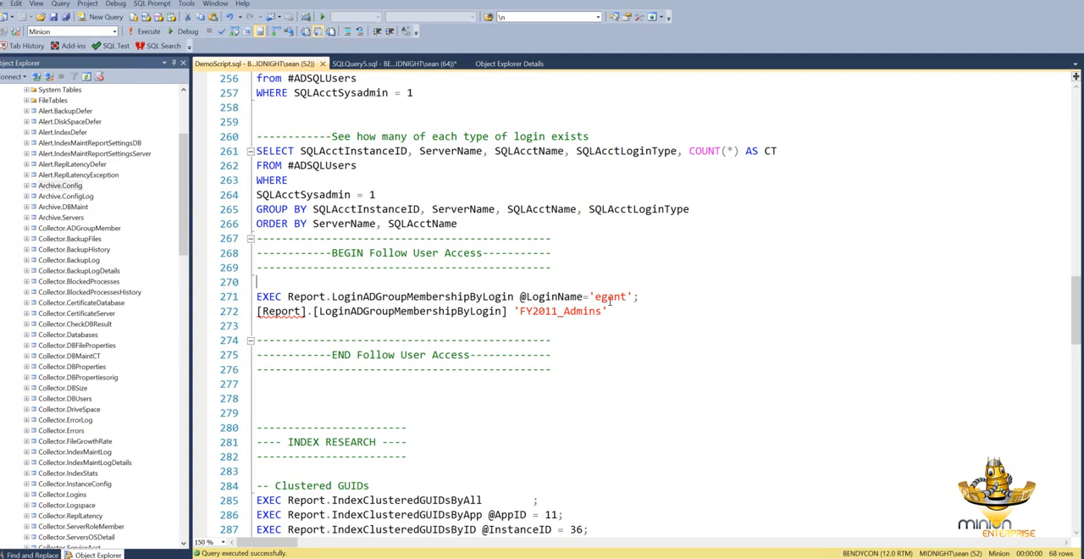
double_click(609, 296)
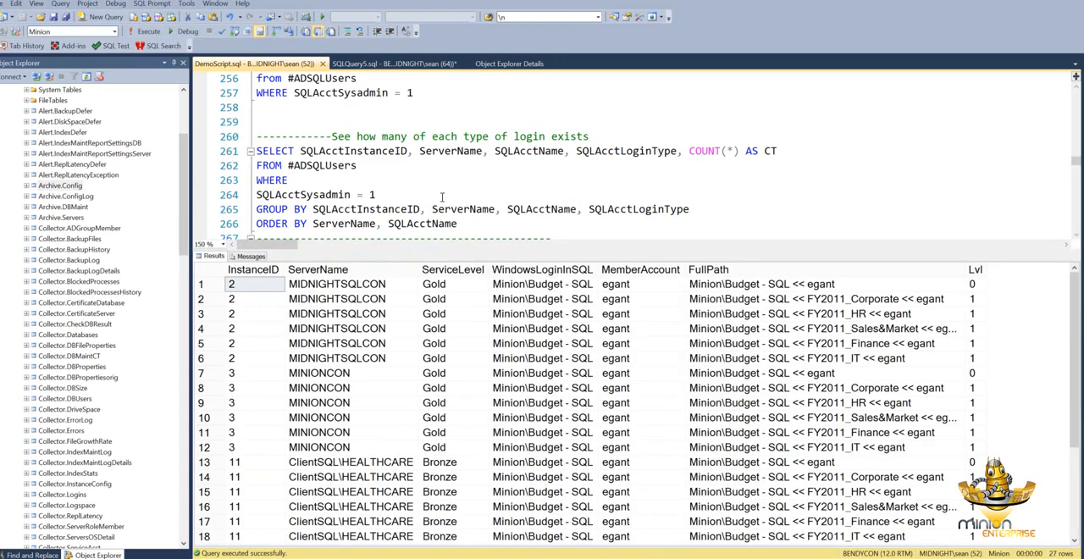
scroll("down", 3)
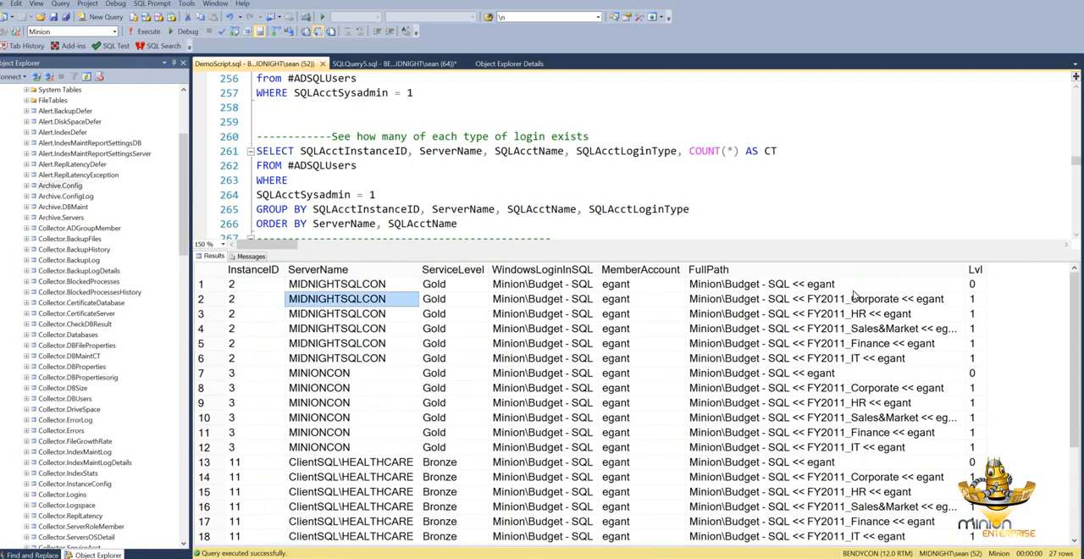
mouse_move(974, 273)
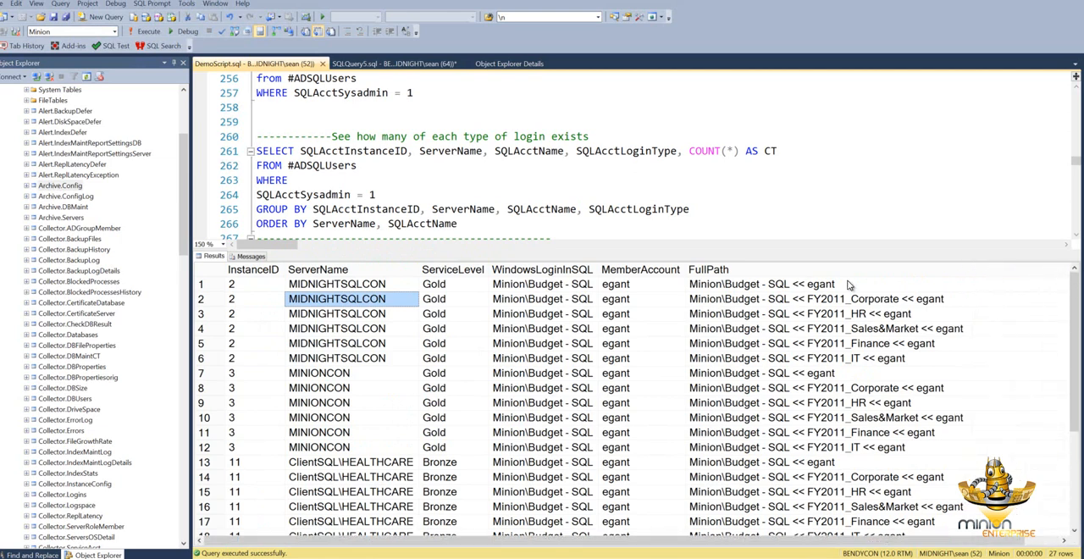
mouse_move(771, 288)
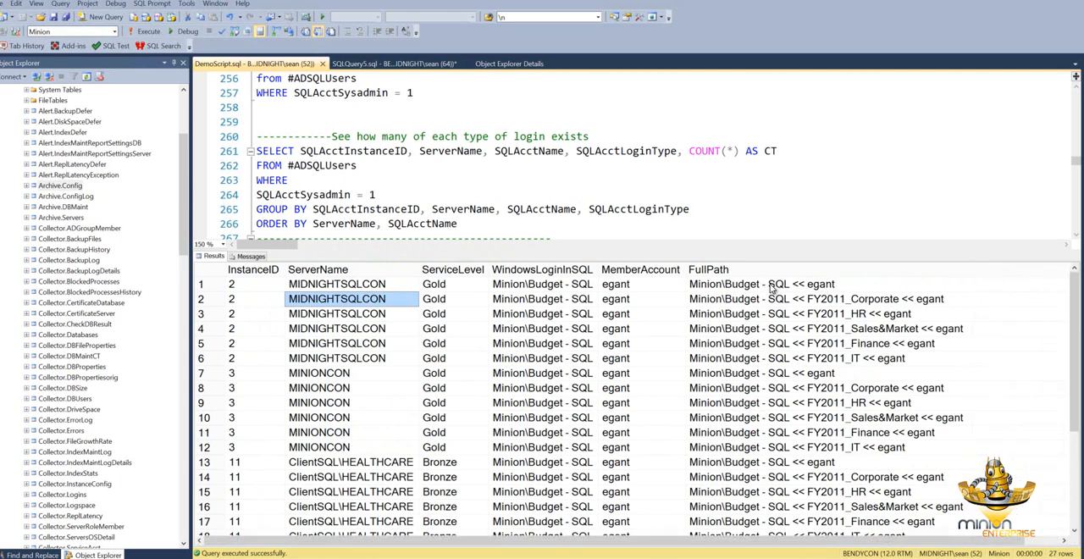
left_click(761, 283)
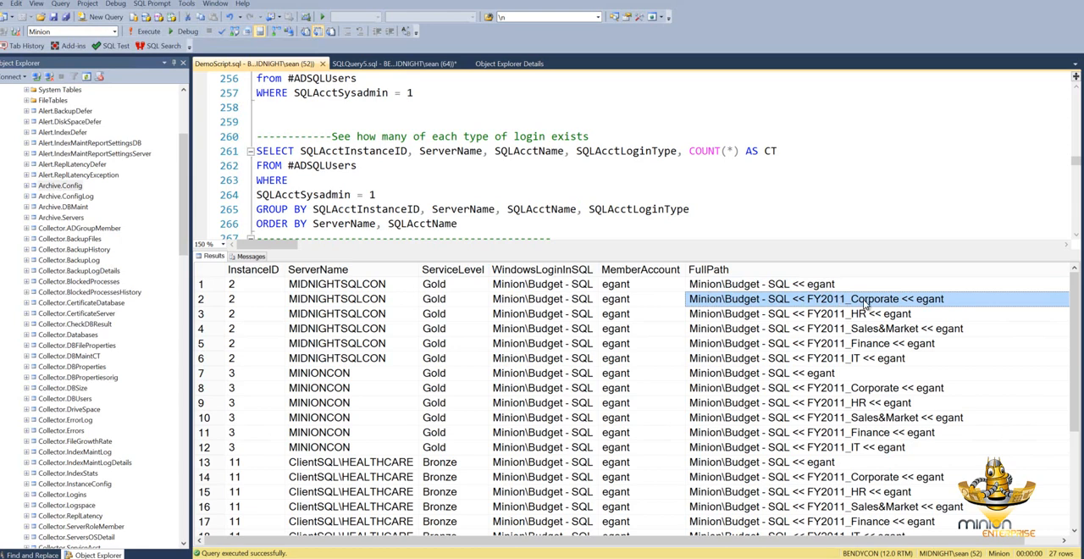
mouse_move(855, 306)
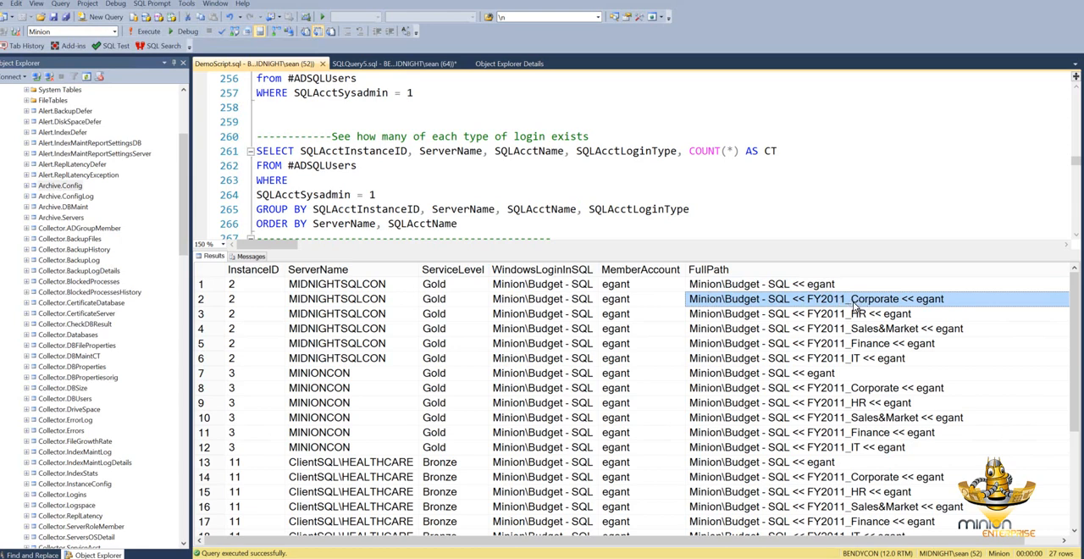
left_click(855, 314)
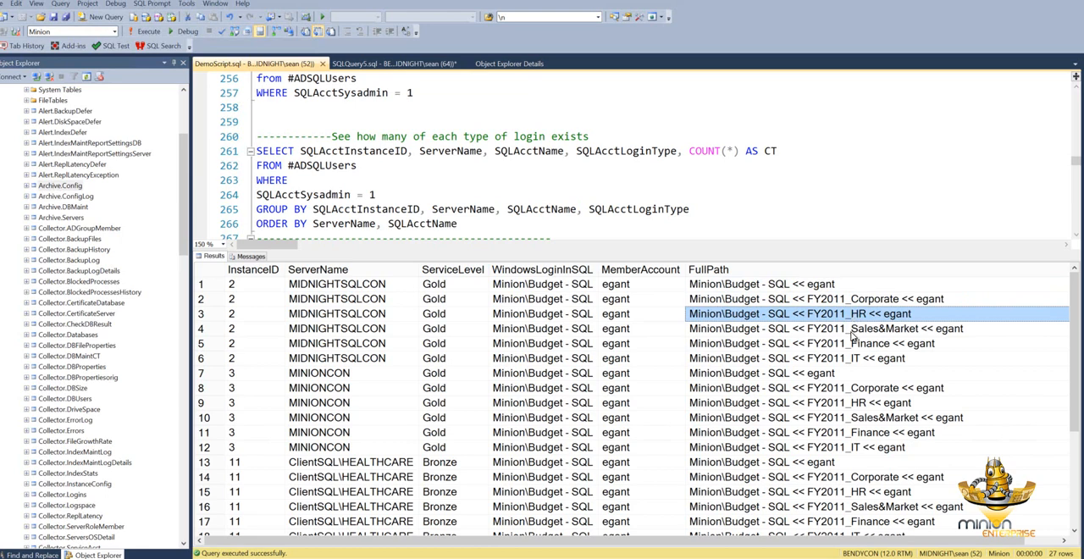
left_click(847, 327)
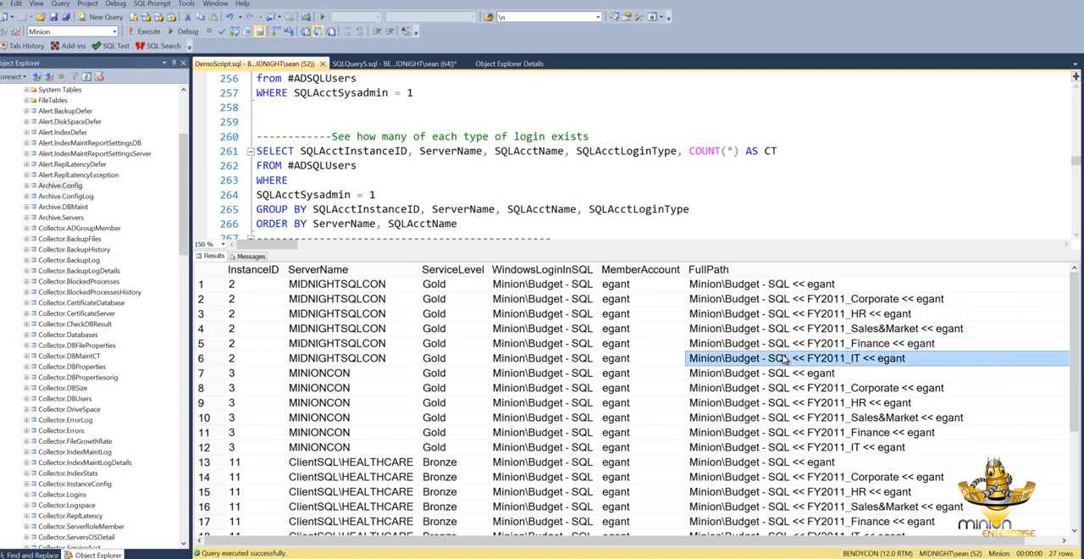
mouse_move(827, 347)
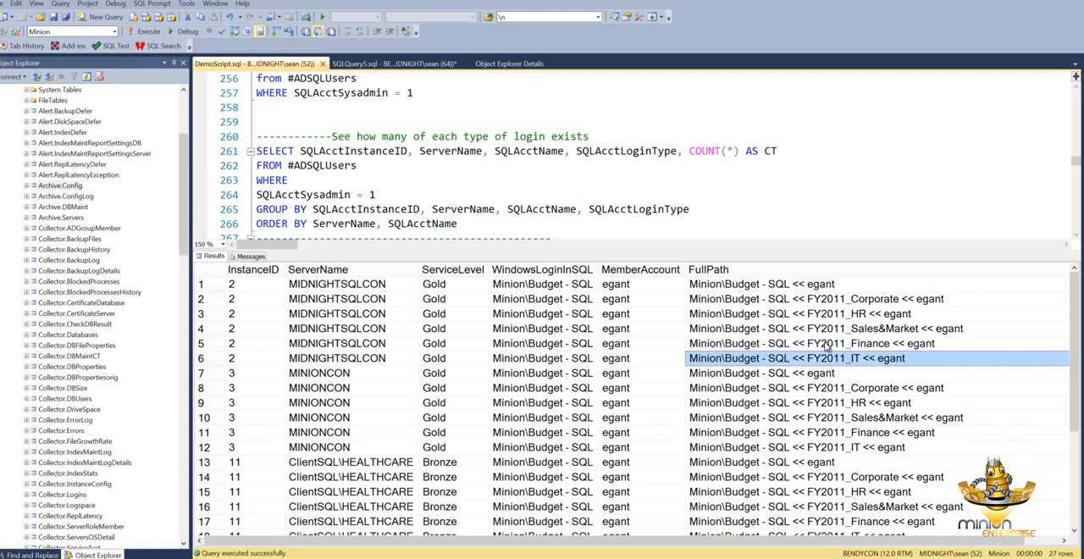
mouse_move(839, 293)
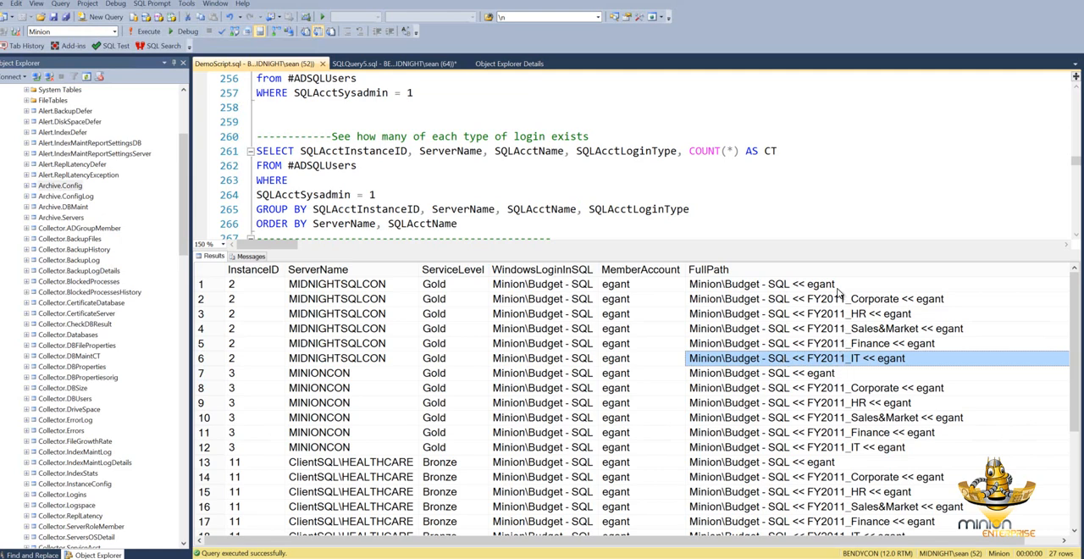
left_click(762, 284)
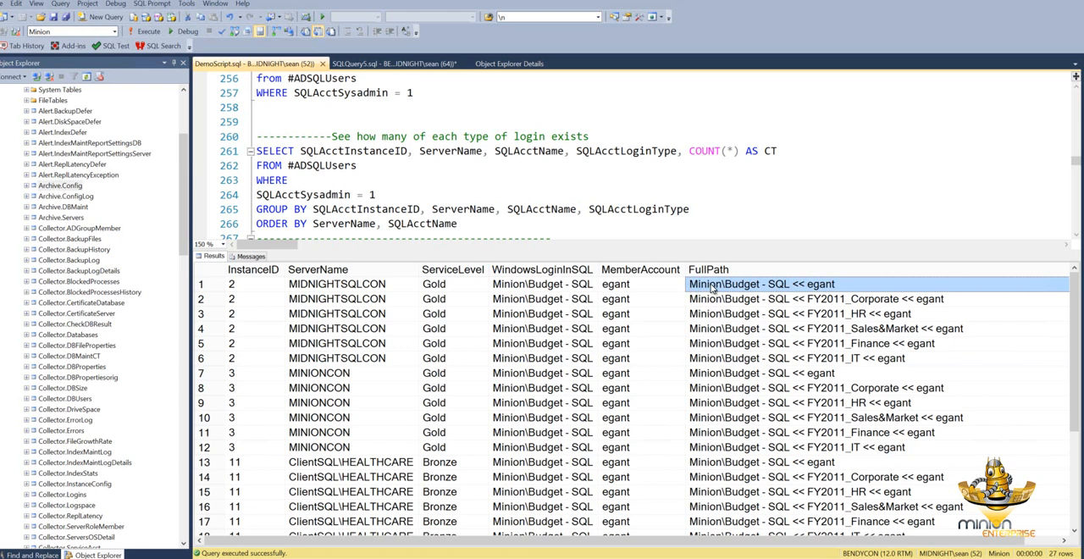
mouse_move(718, 288)
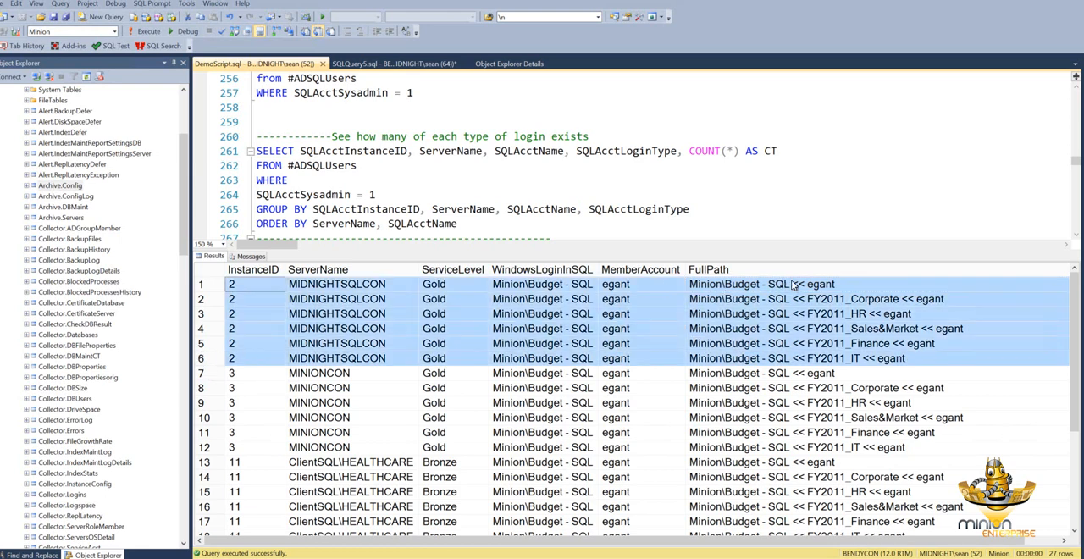
mouse_move(843, 330)
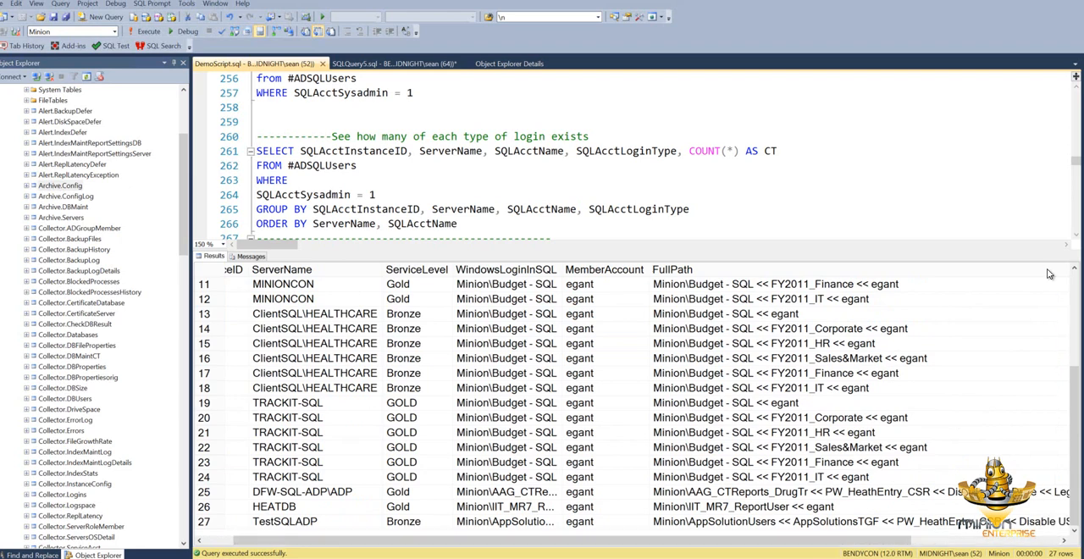
Inspect row 27's four-level nested membership path, then hide the results pane
scroll("right", 3)
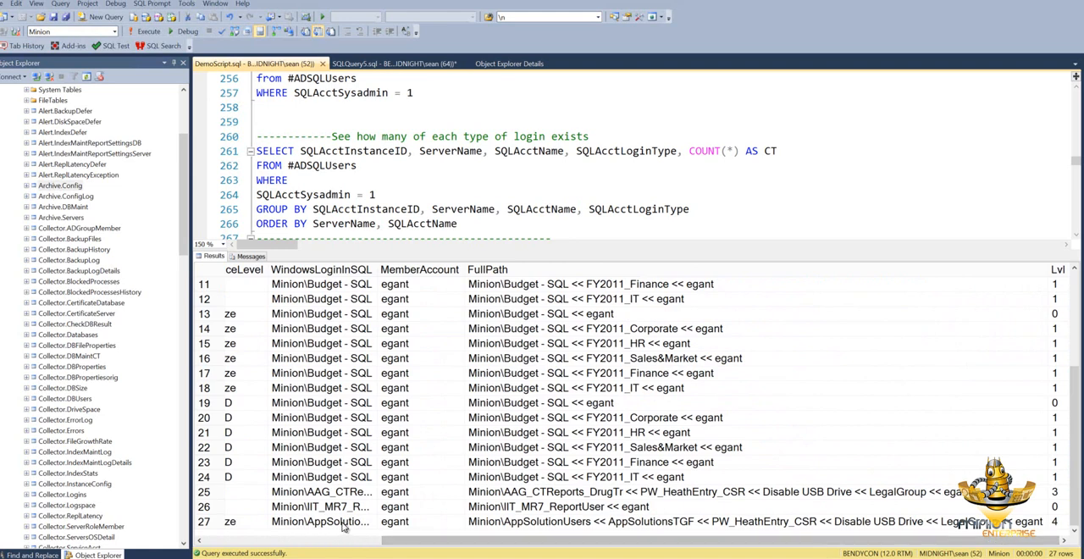
mouse_move(426, 523)
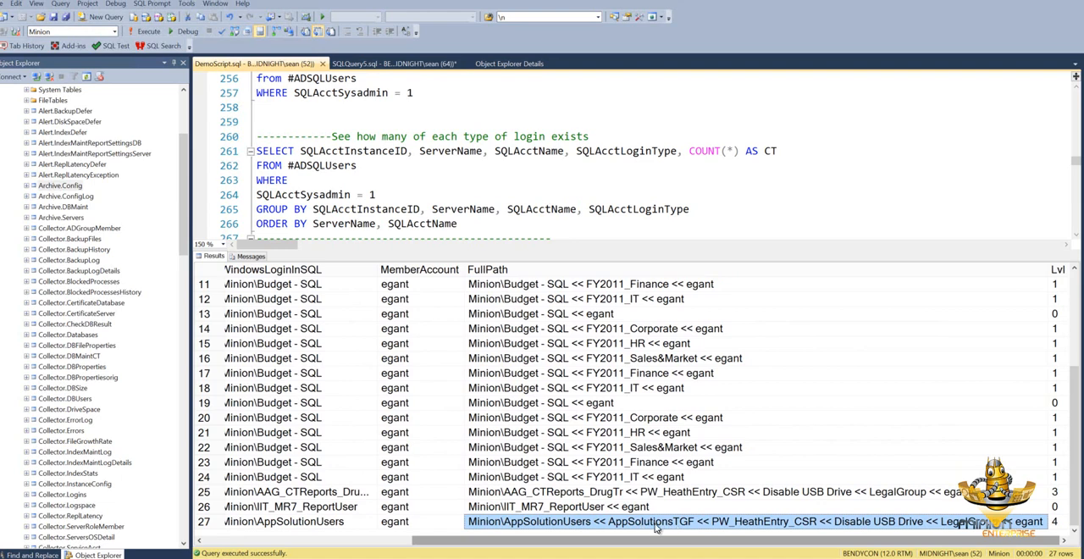
mouse_move(763, 528)
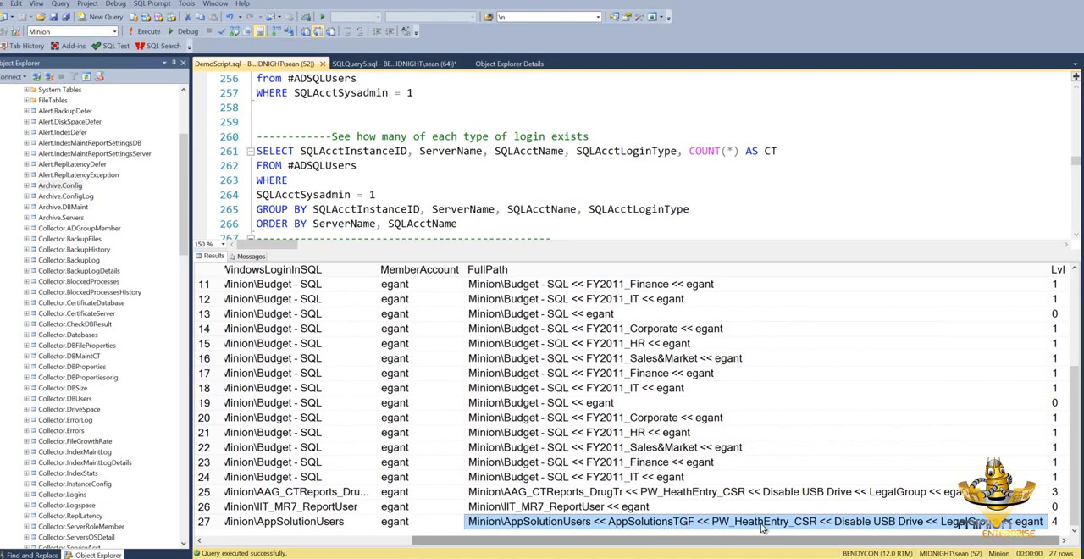
mouse_move(803, 528)
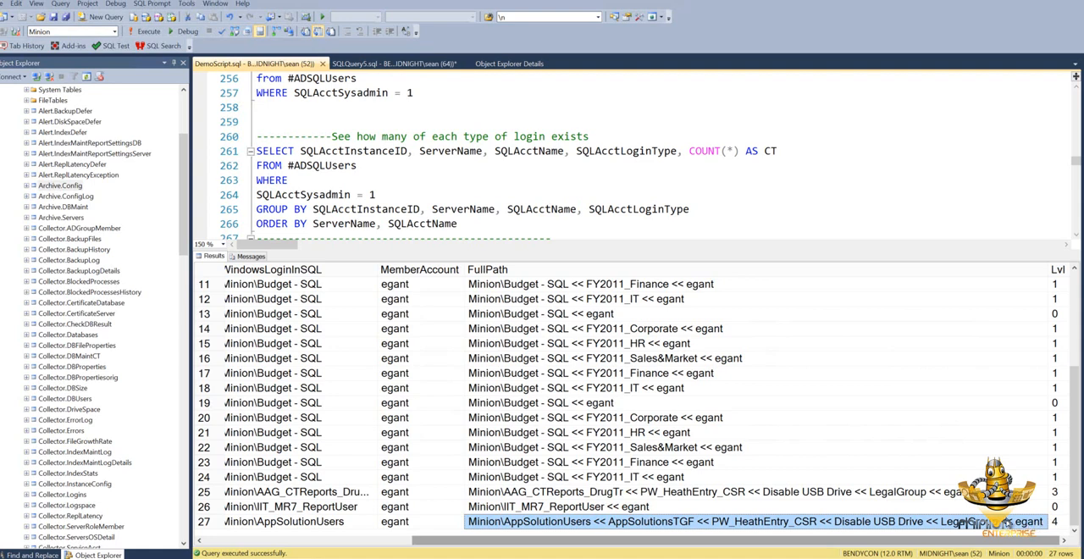
mouse_move(686, 527)
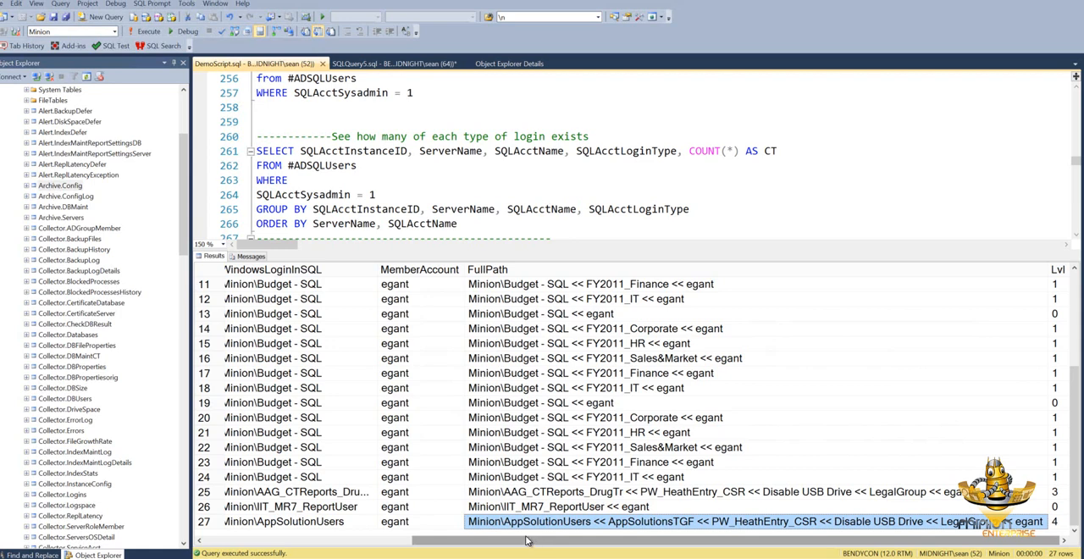
left_click(284, 520)
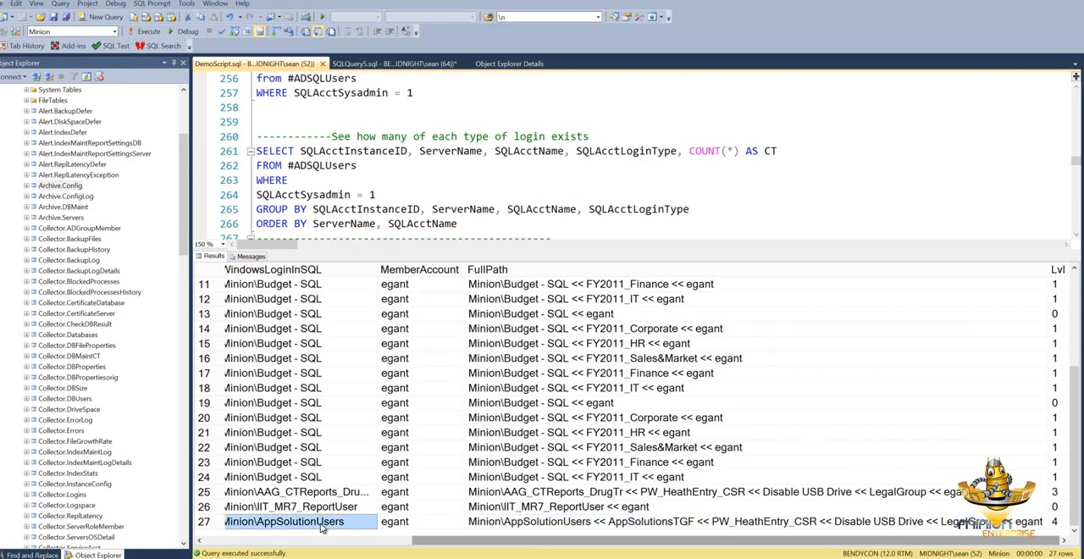
mouse_move(807, 515)
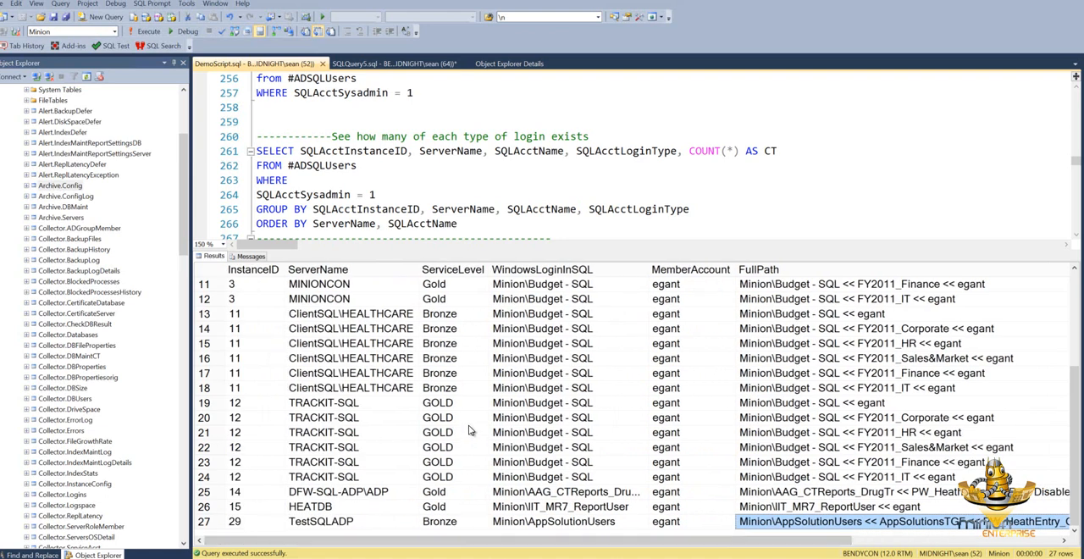
left_click(437, 432)
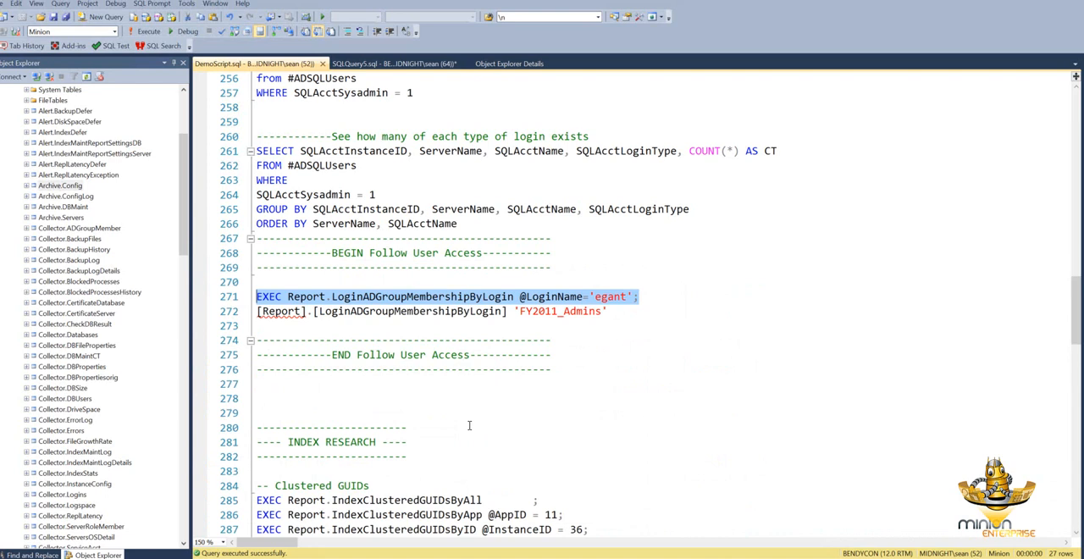
mouse_move(531, 374)
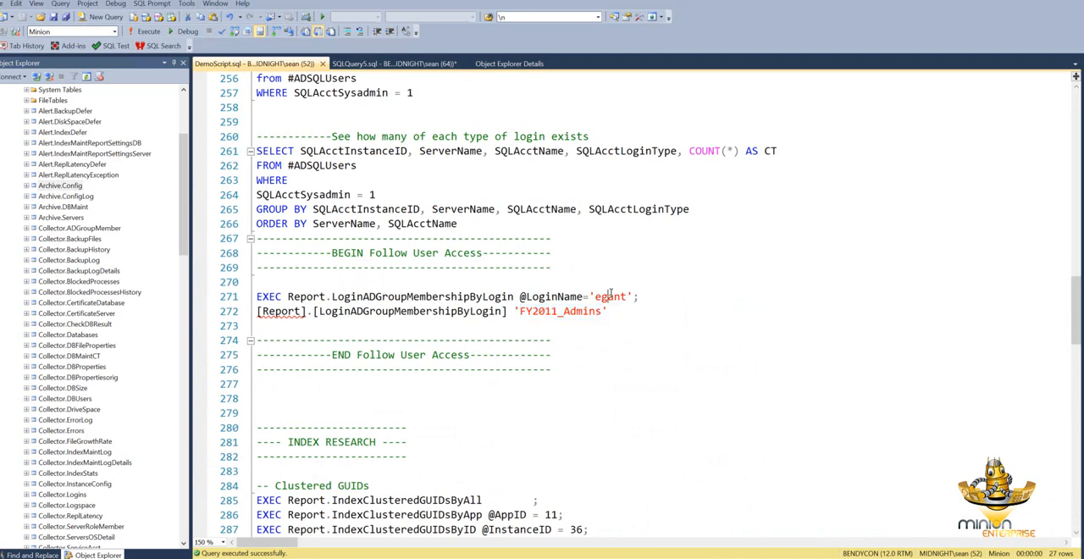
double_click(558, 311)
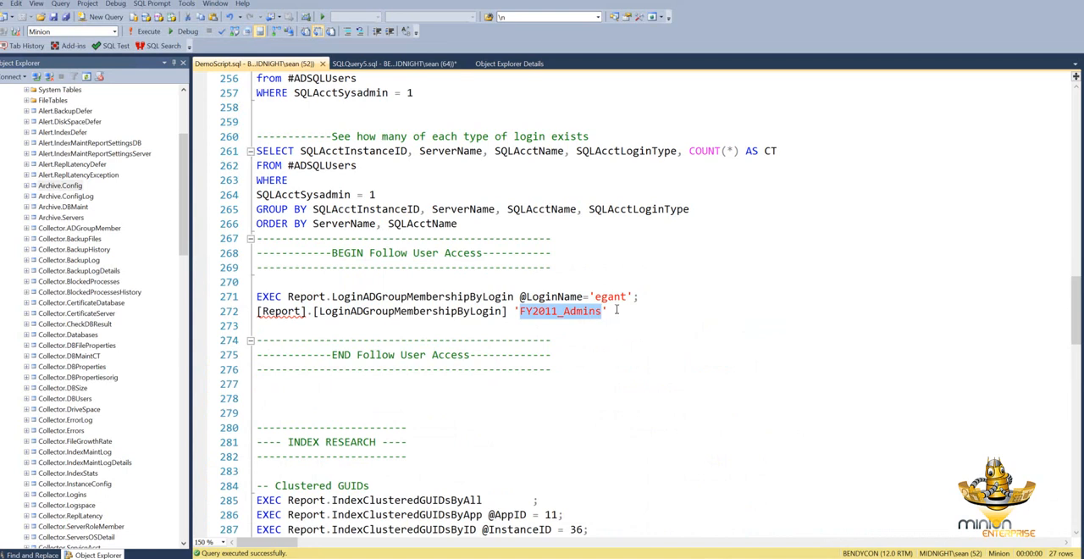
left_click(604, 311)
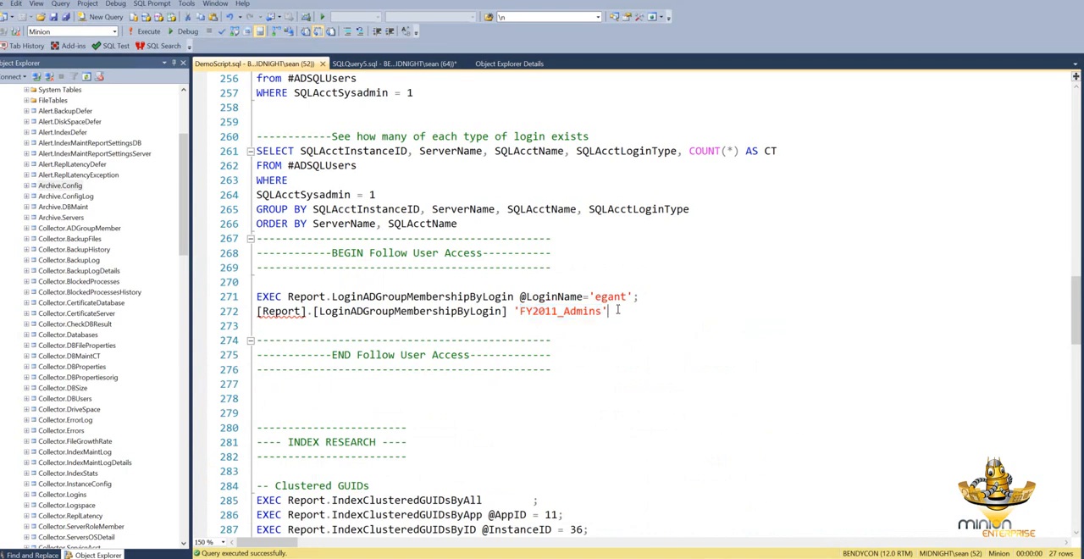